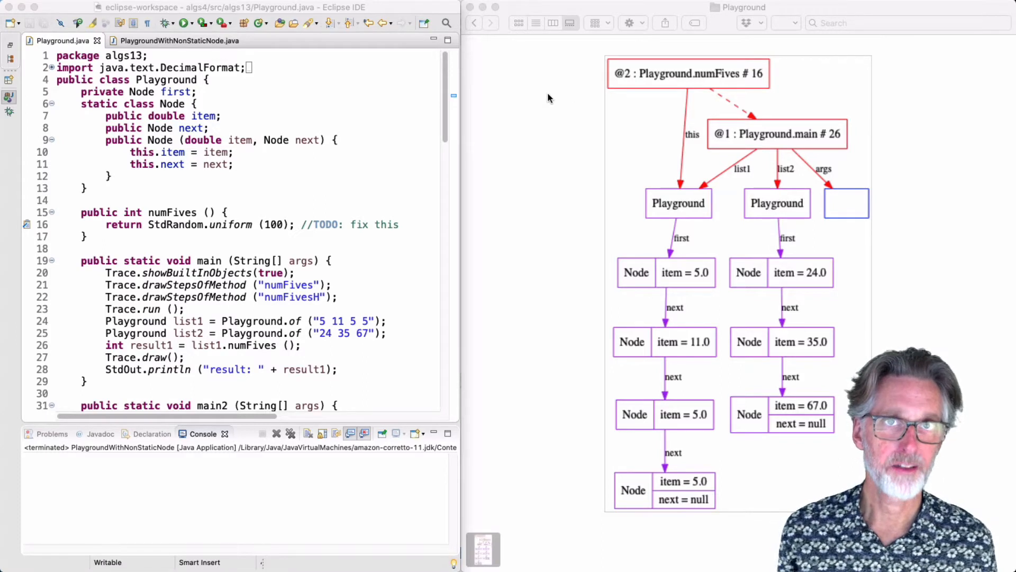
mouse_move(366, 89)
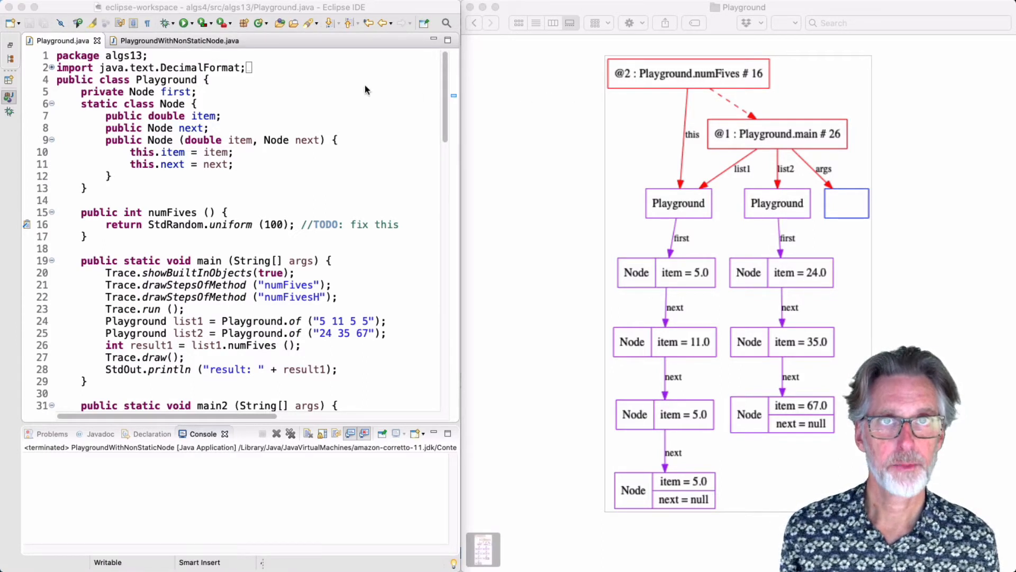
mouse_move(106, 68)
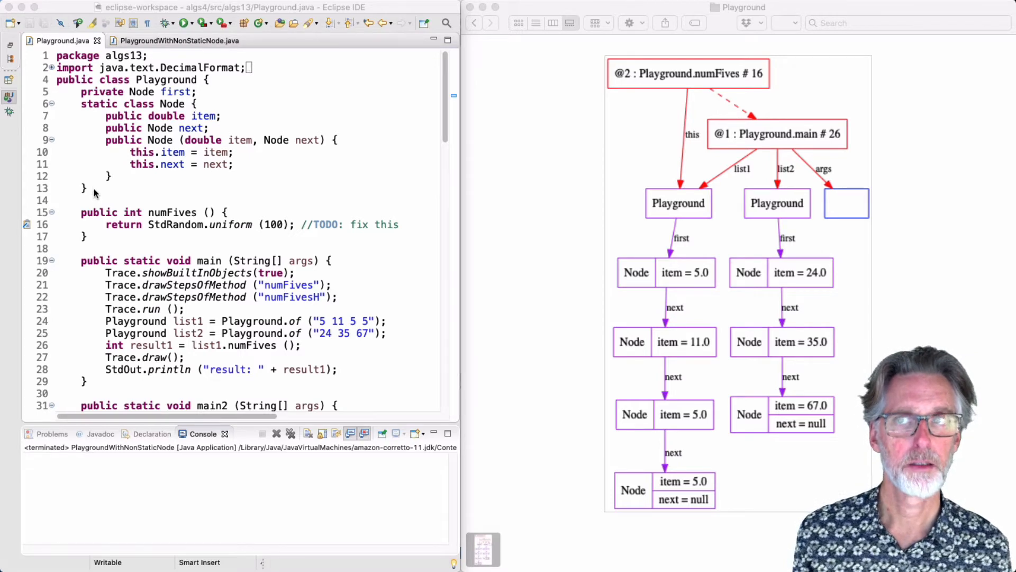
mouse_move(201, 119)
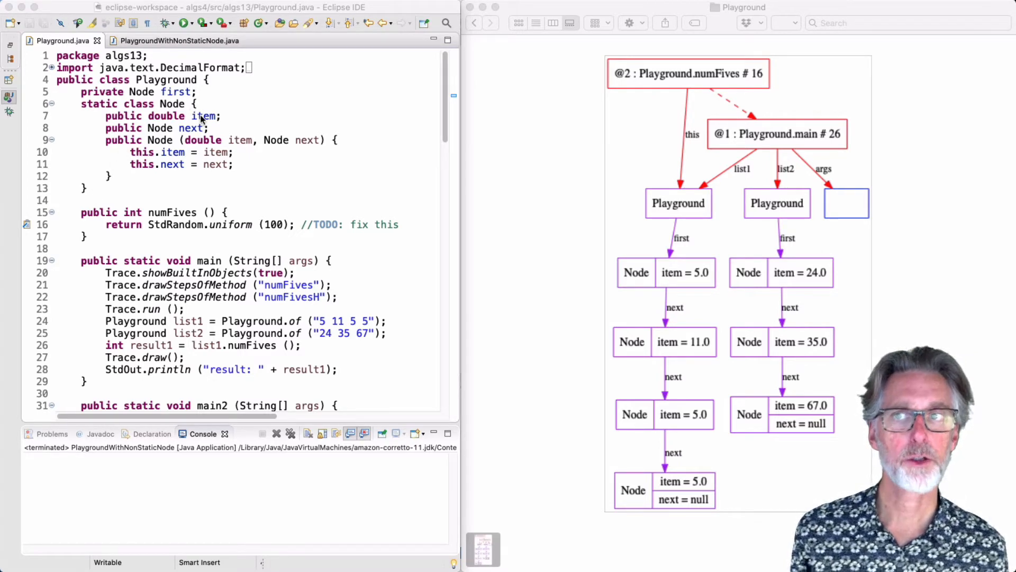
mouse_move(195, 128)
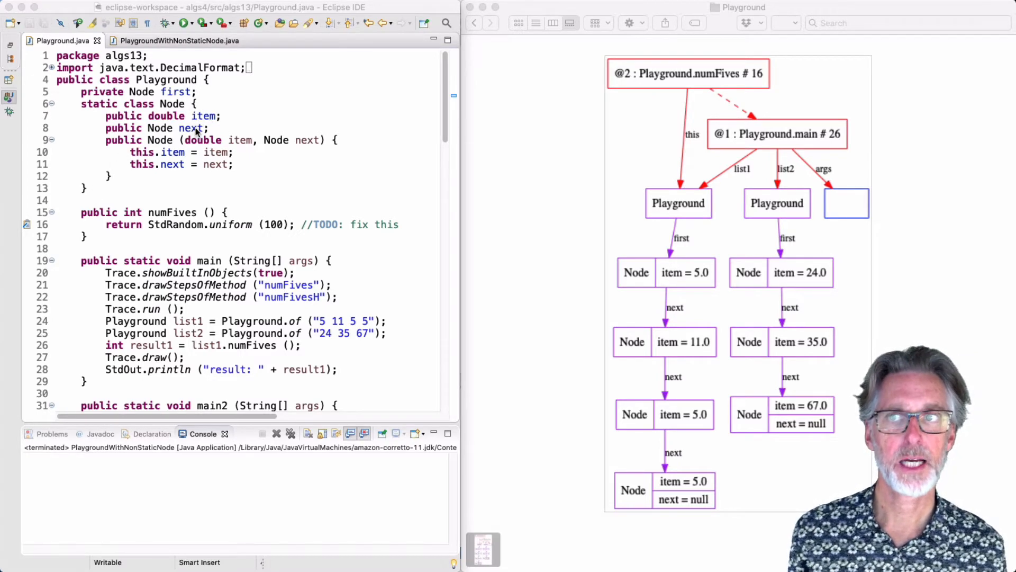
mouse_move(123, 180)
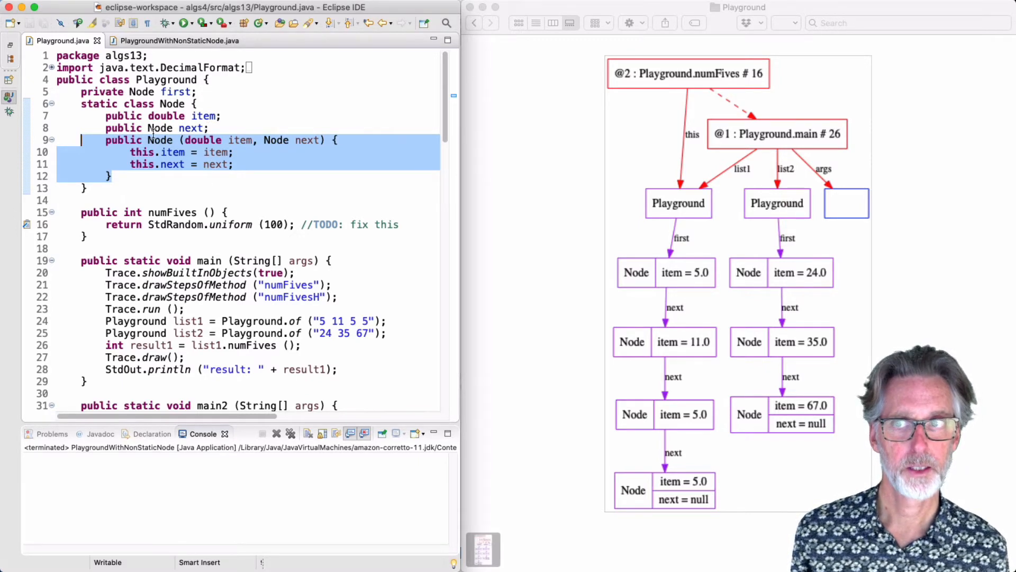
Step: Switch the Finder preview to the Playground numFives Graphviz diagram without this$0 links
left_click(129, 104)
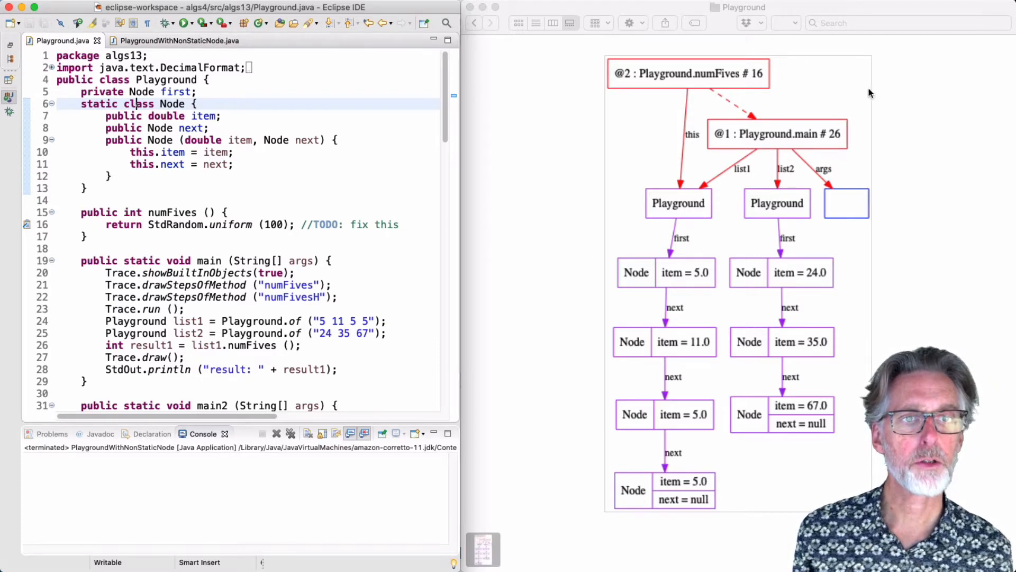
mouse_move(712, 278)
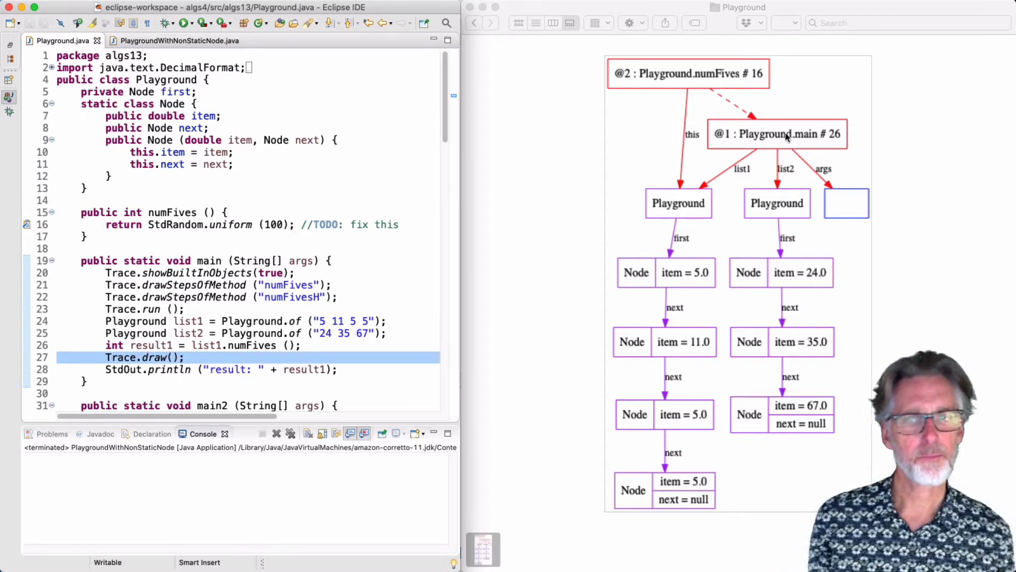
mouse_move(755, 159)
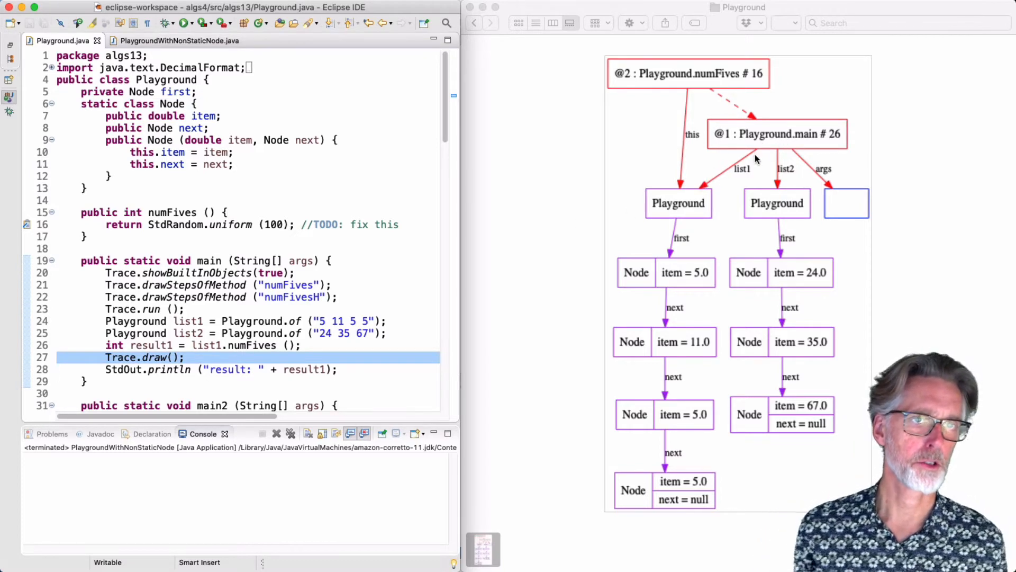
mouse_move(778, 195)
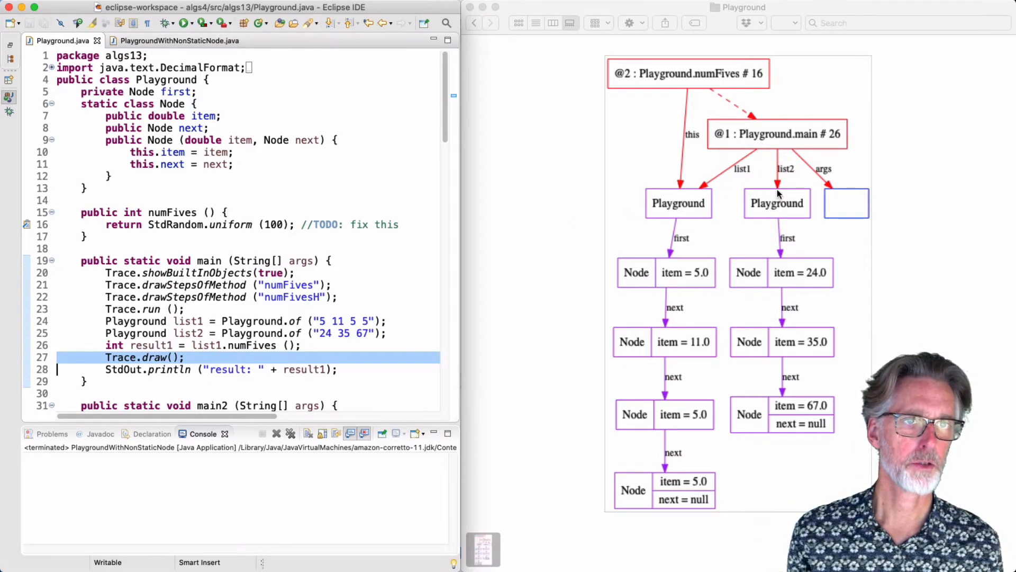
mouse_move(699, 198)
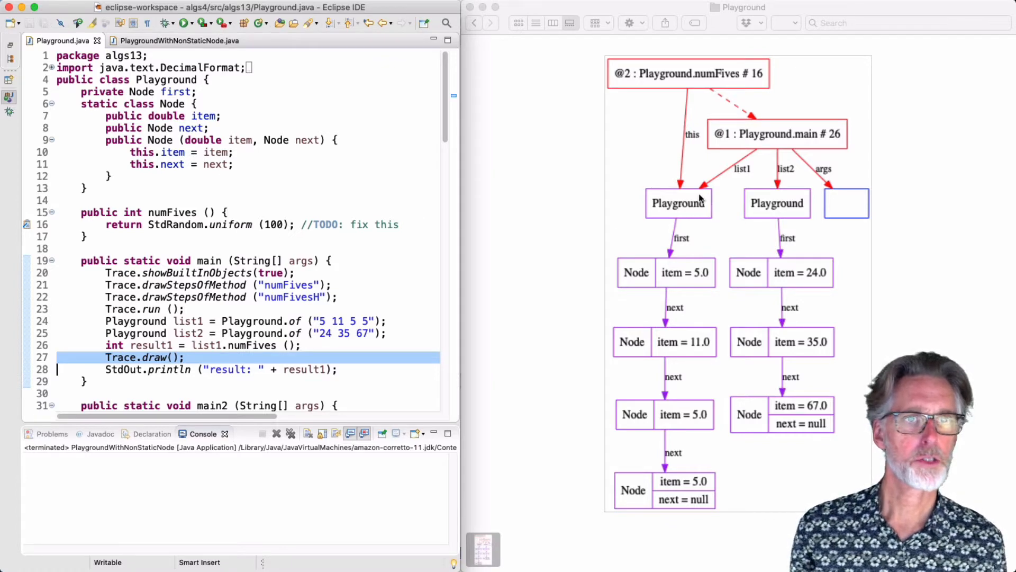
mouse_move(683, 223)
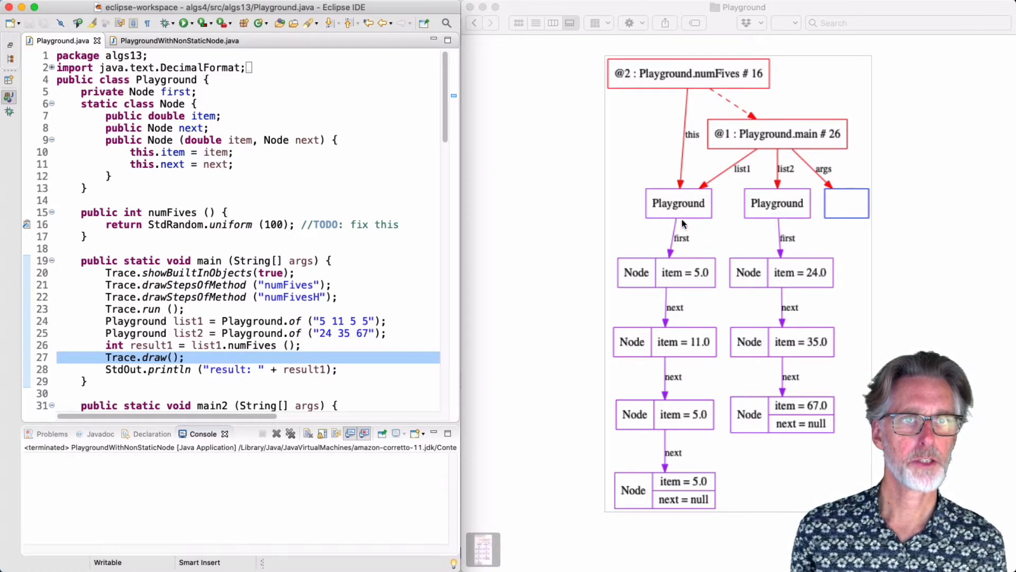
mouse_move(677, 196)
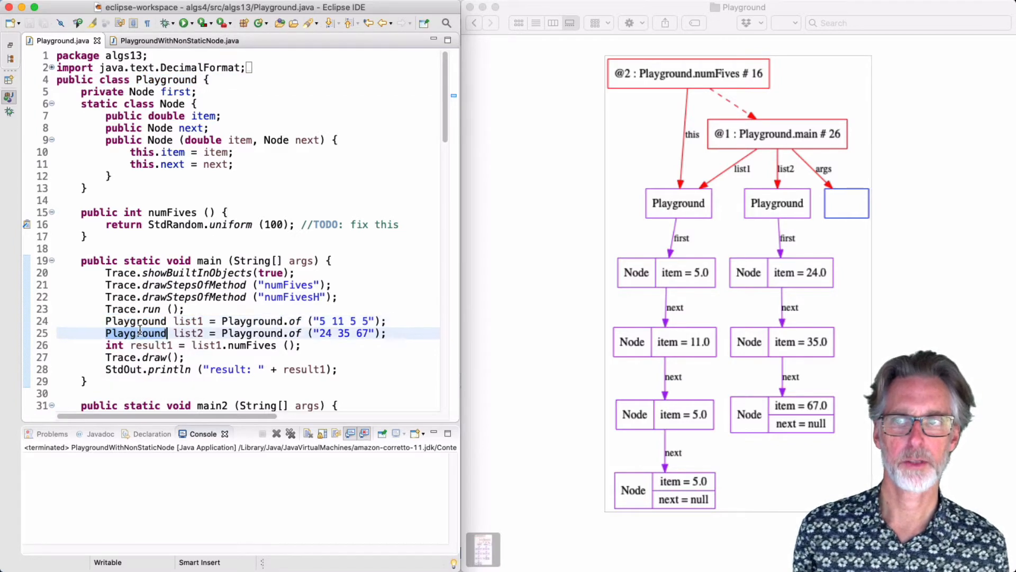
mouse_move(702, 181)
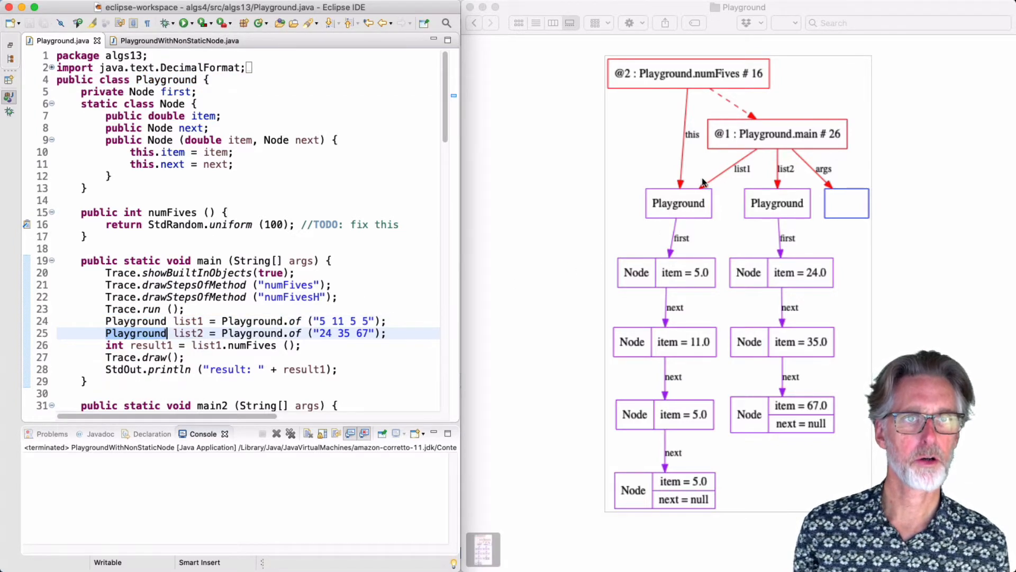
mouse_move(672, 220)
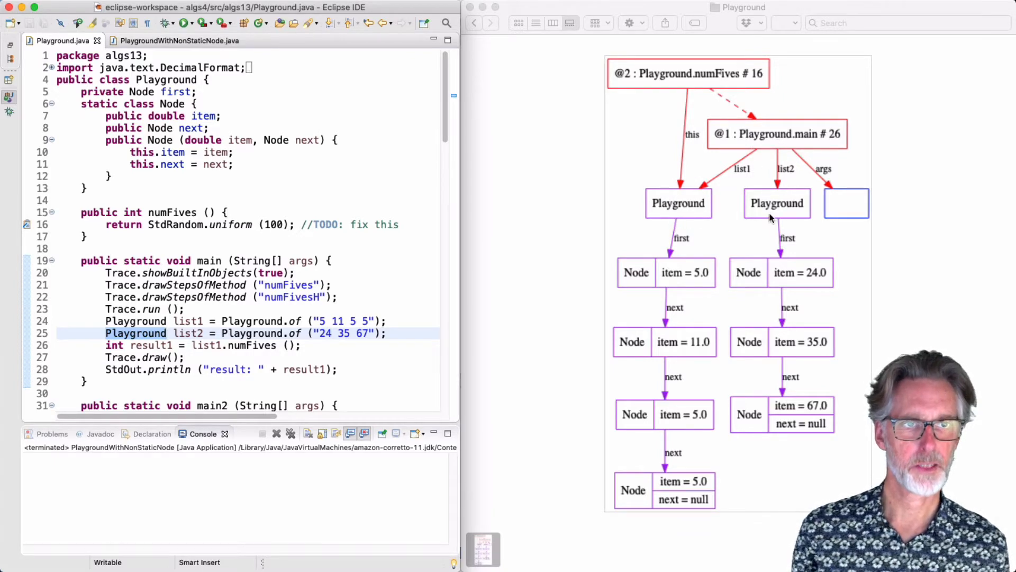
mouse_move(790, 192)
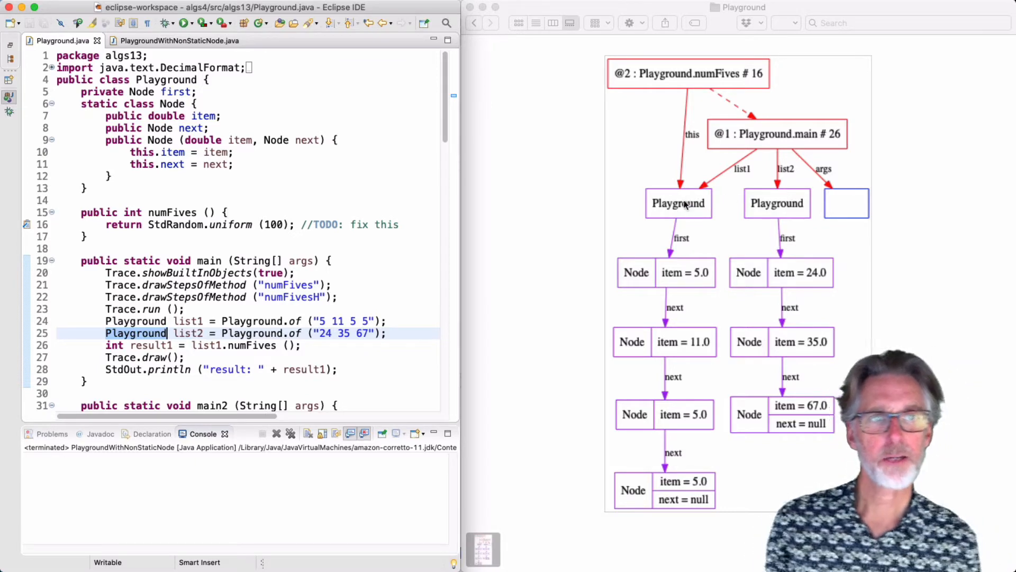
mouse_move(673, 252)
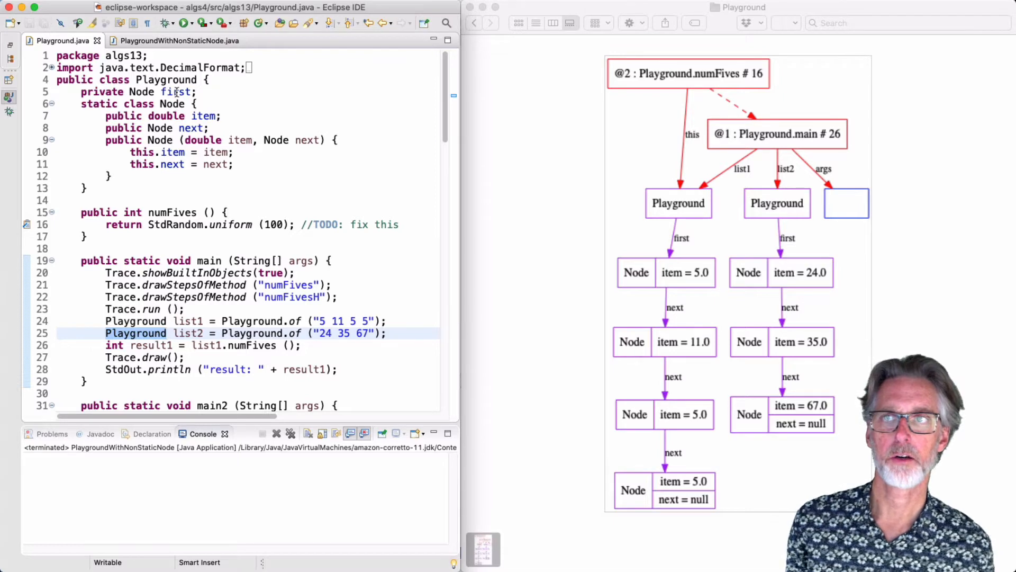
left_click(175, 91)
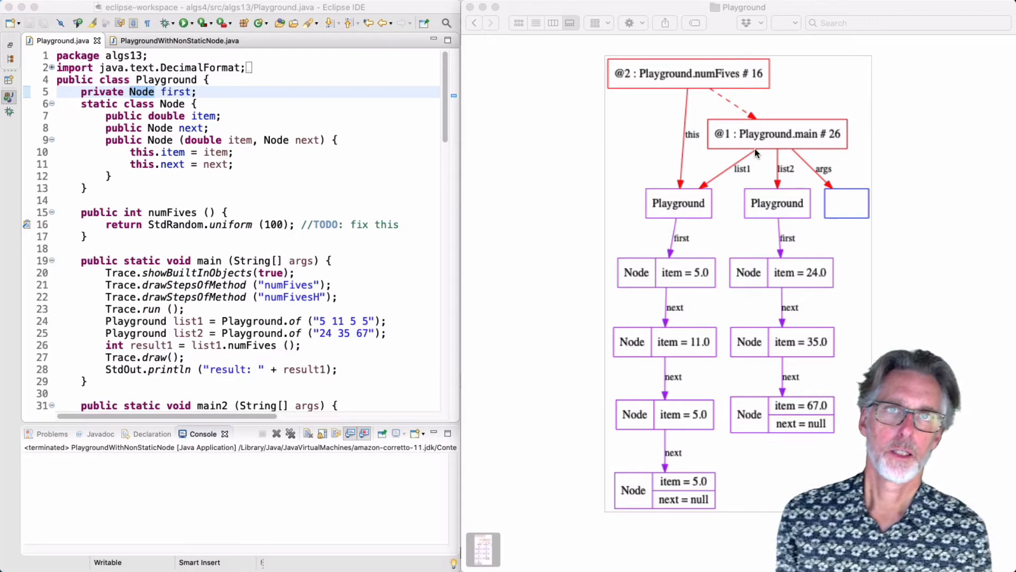
mouse_move(696, 206)
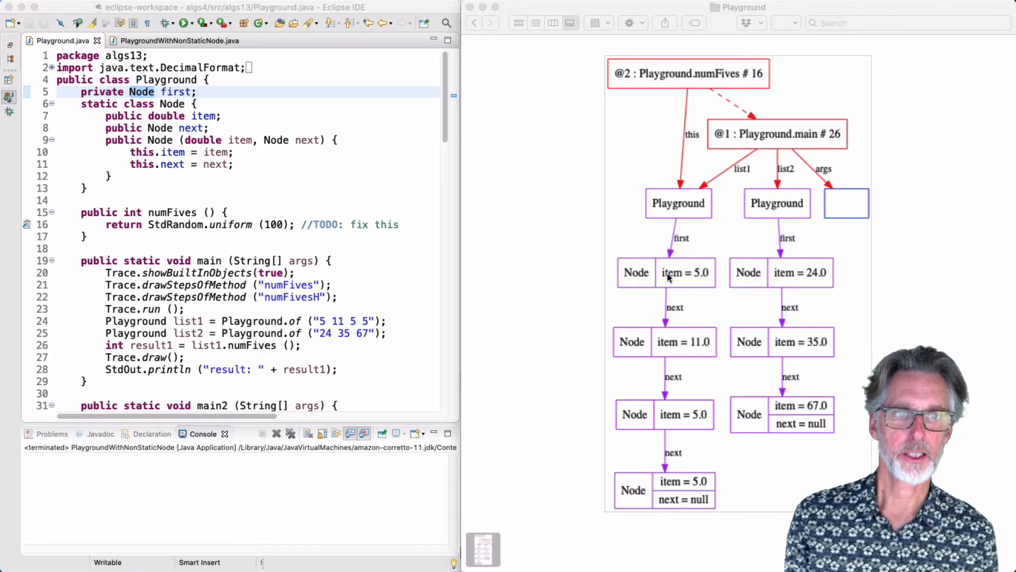
mouse_move(660, 408)
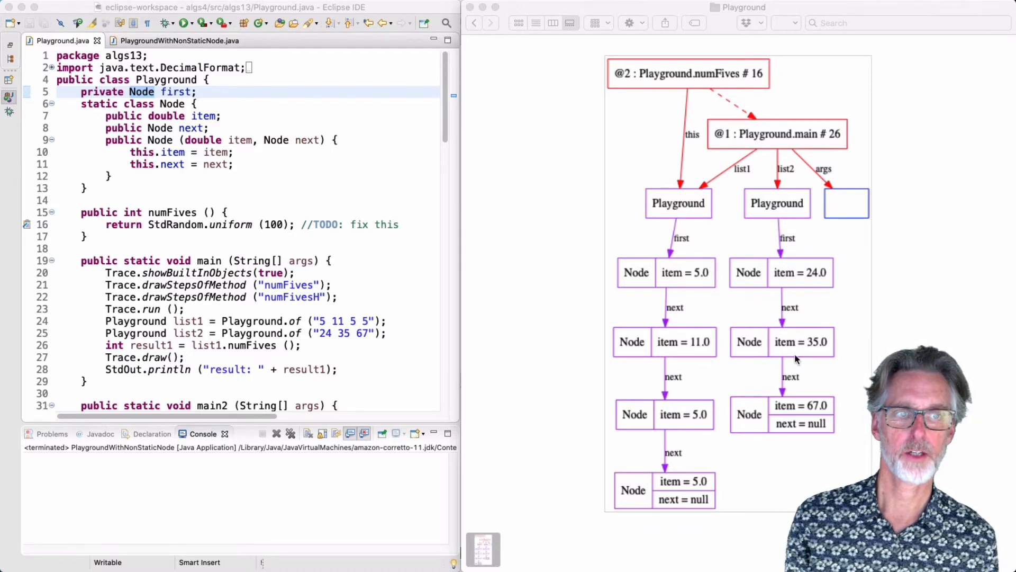
mouse_move(561, 340)
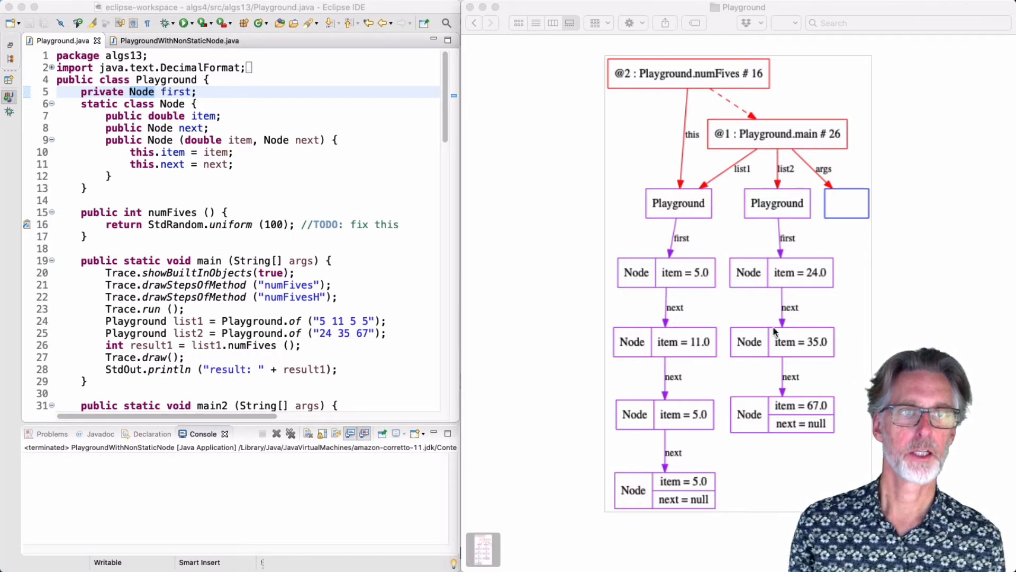
mouse_move(782, 207)
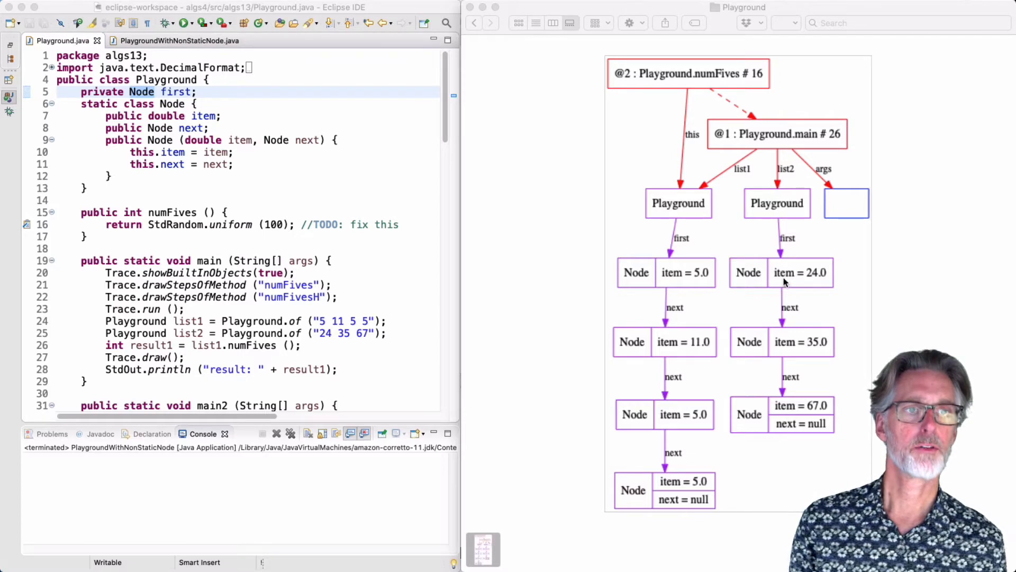
mouse_move(775, 253)
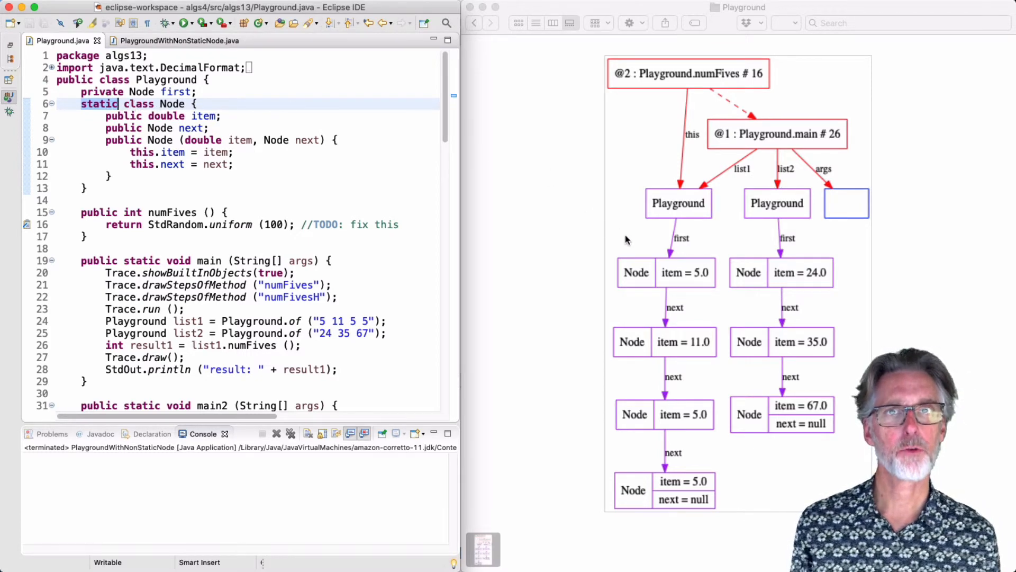
mouse_move(653, 303)
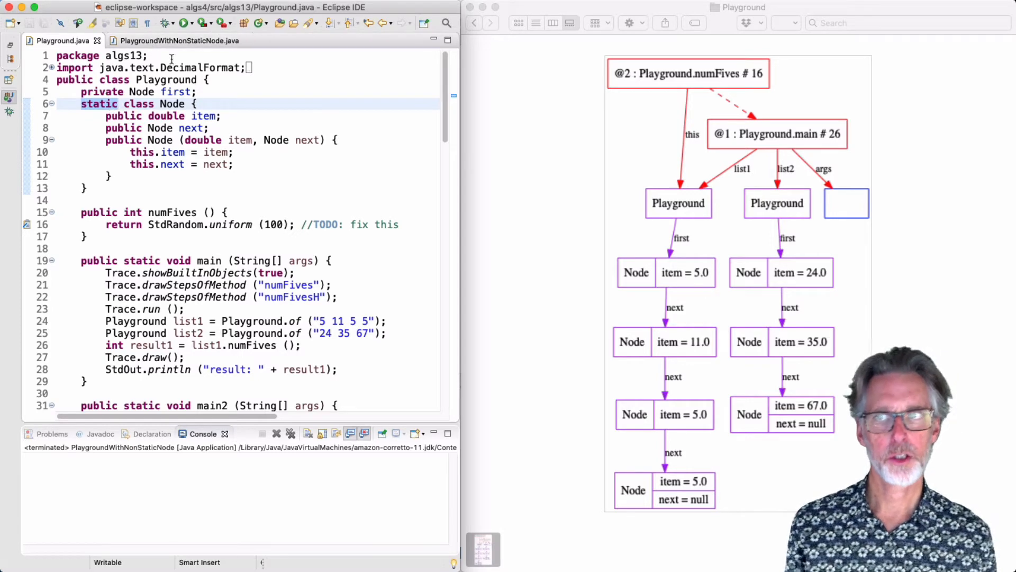
left_click(174, 40)
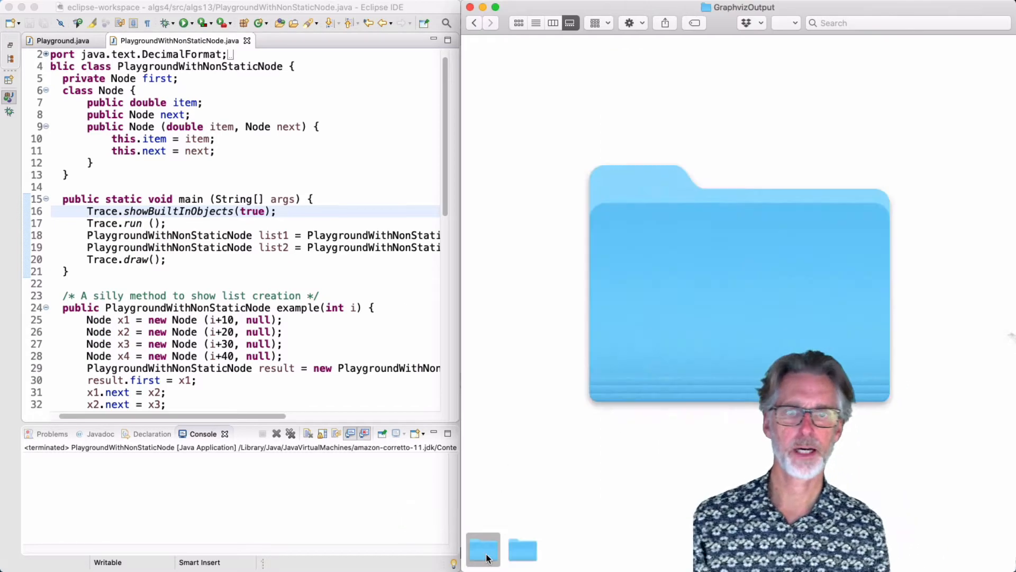
mouse_move(522, 550)
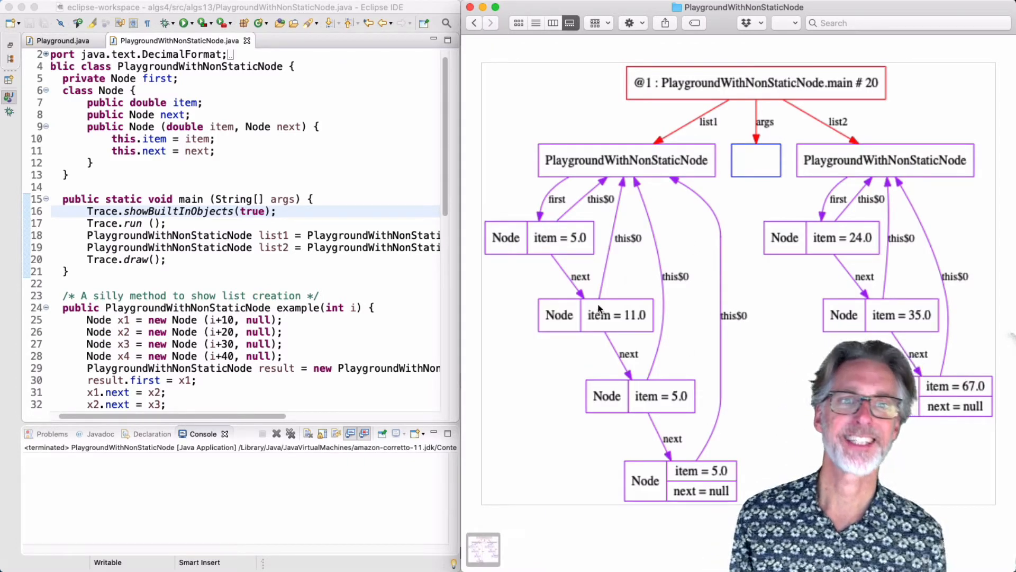
mouse_move(752, 98)
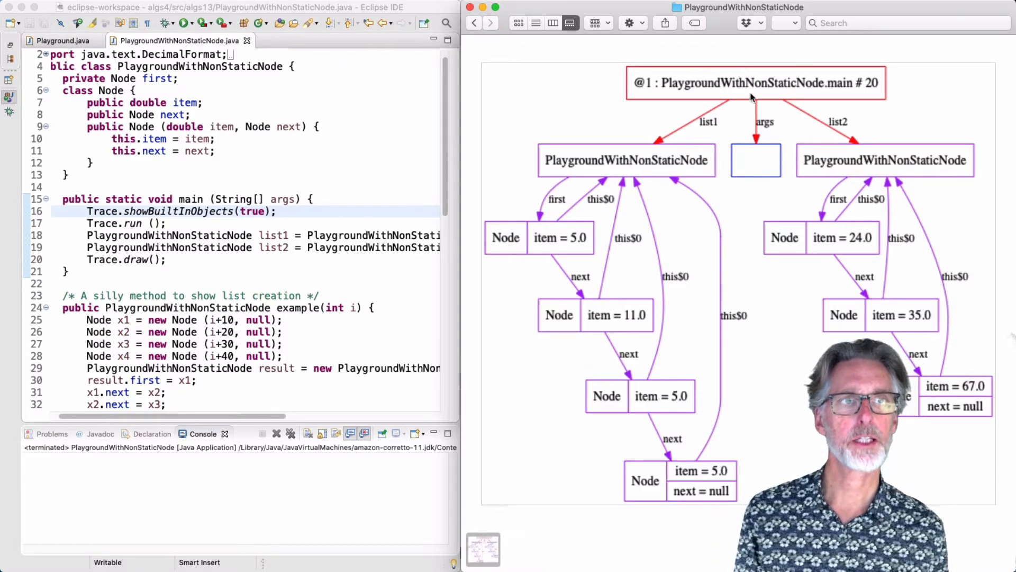
mouse_move(638, 153)
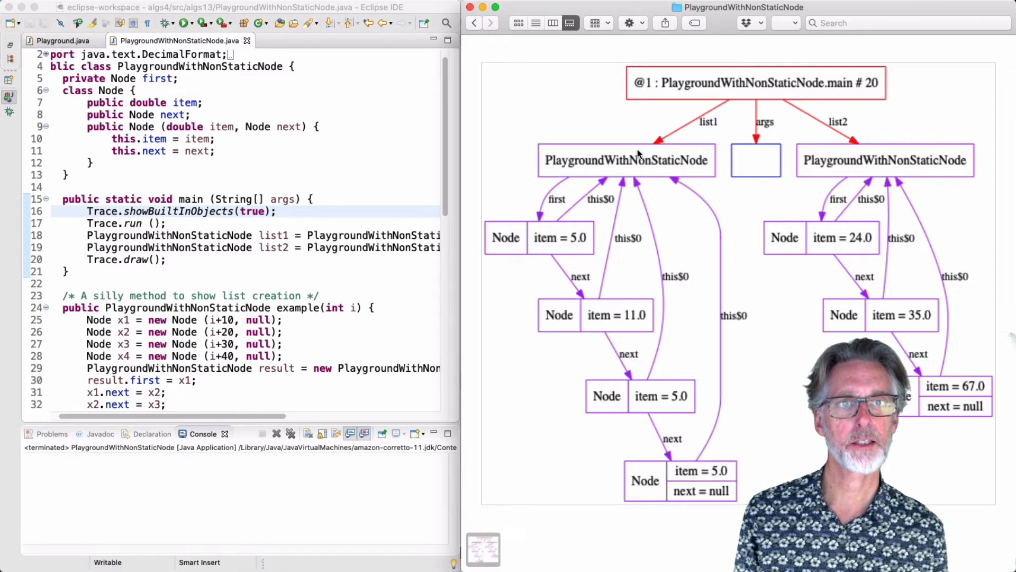
mouse_move(875, 189)
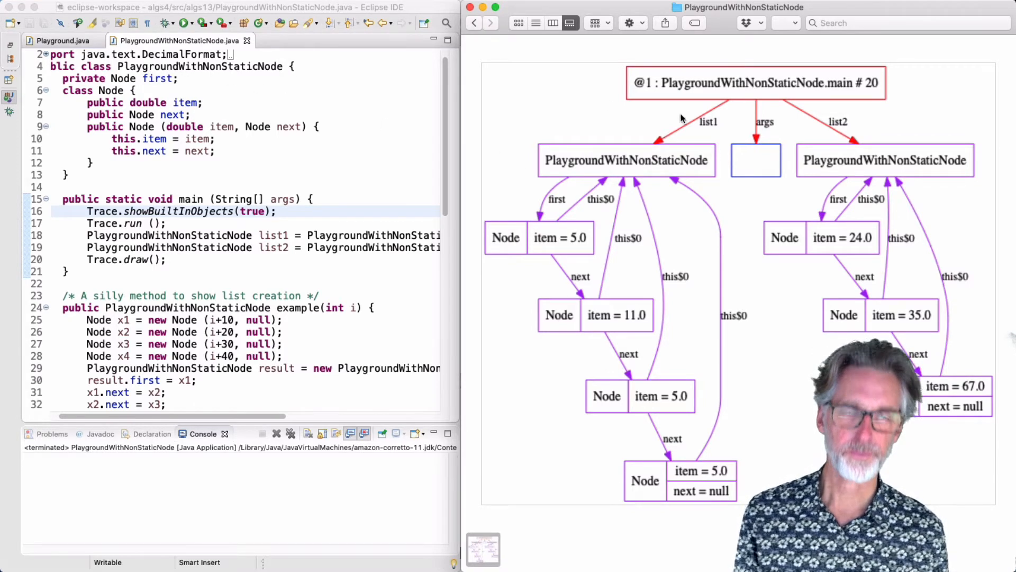
mouse_move(629, 167)
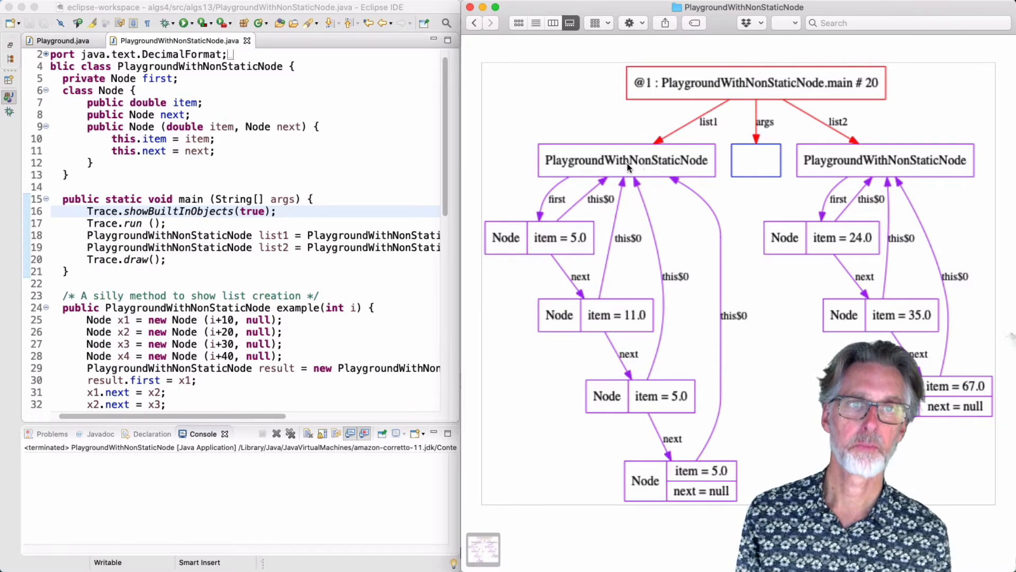
mouse_move(547, 237)
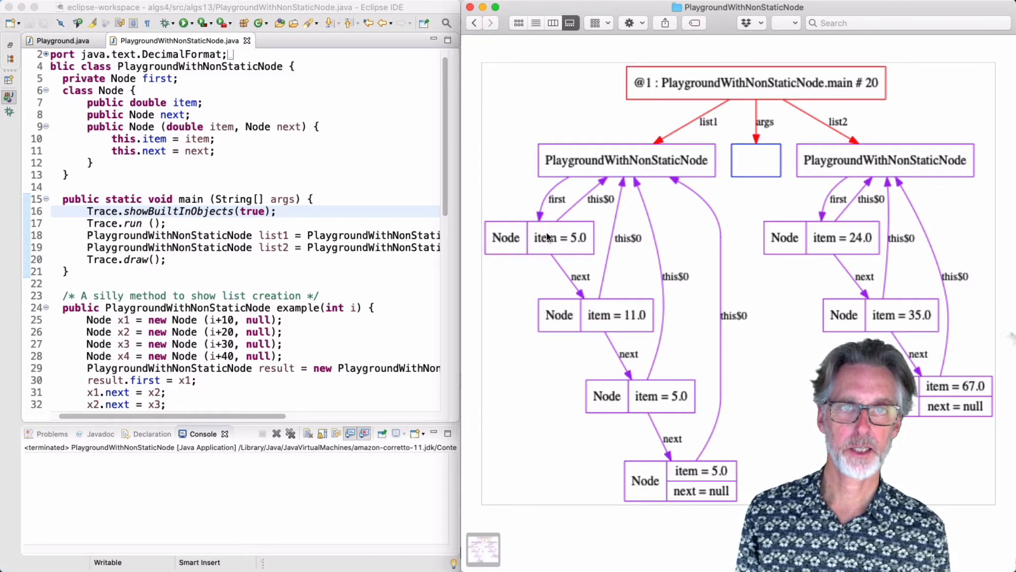
mouse_move(599, 166)
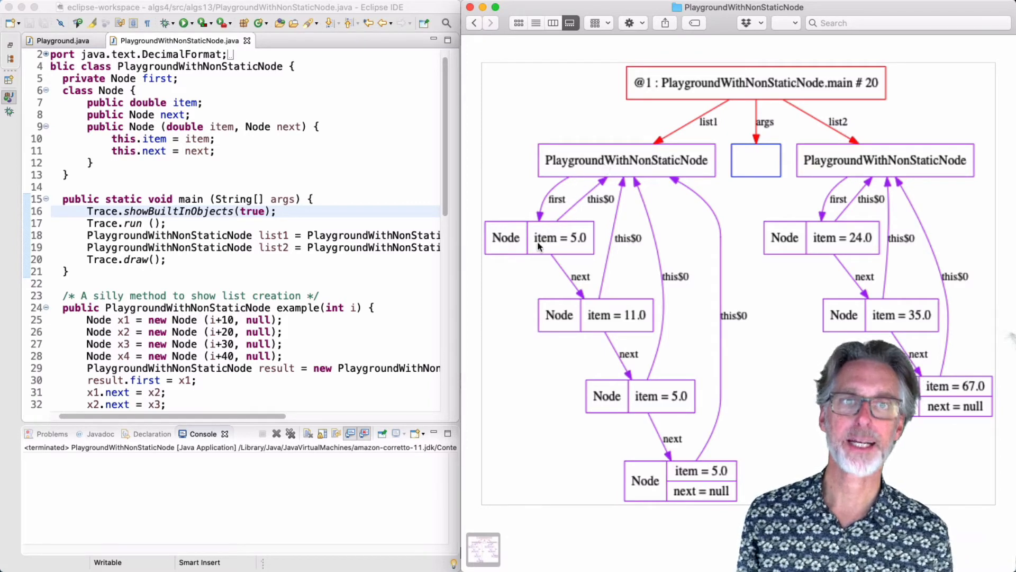
mouse_move(524, 242)
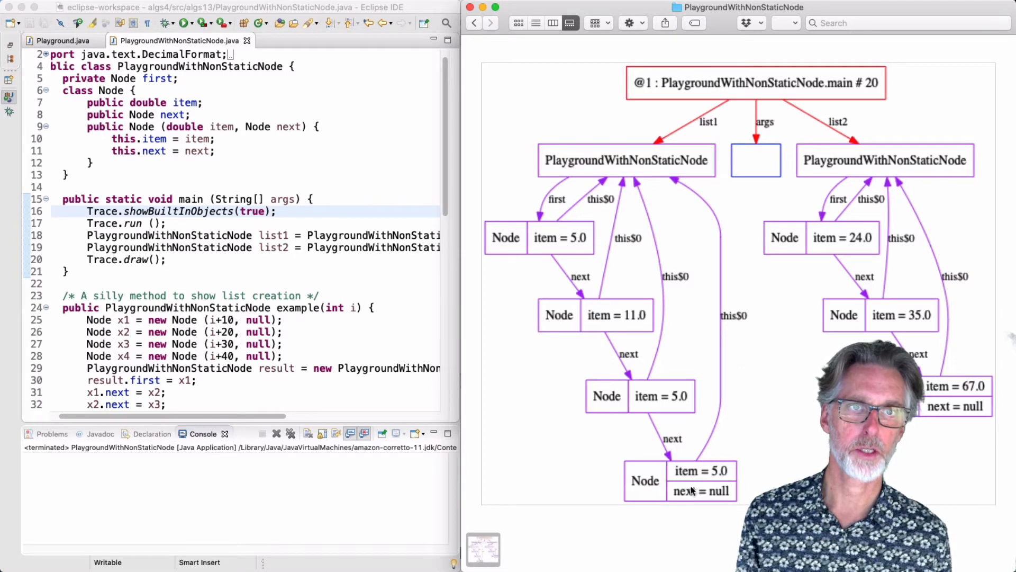
mouse_move(883, 264)
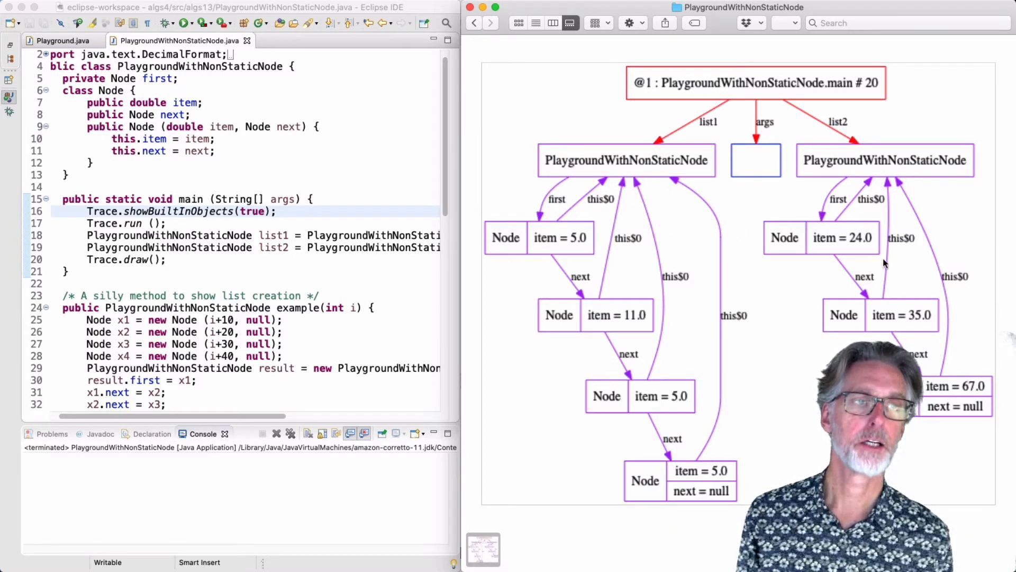
mouse_move(730, 126)
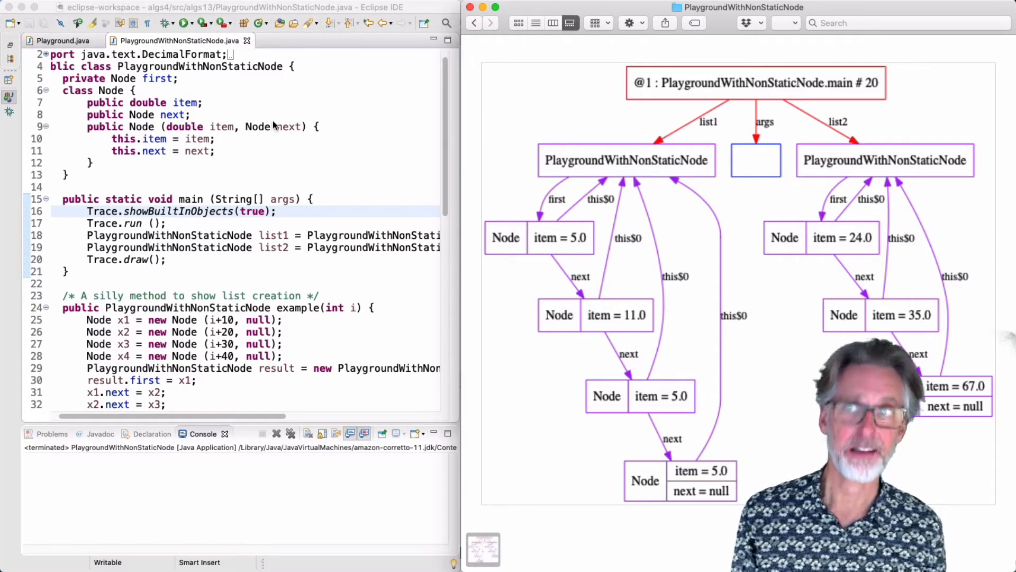
mouse_move(650, 209)
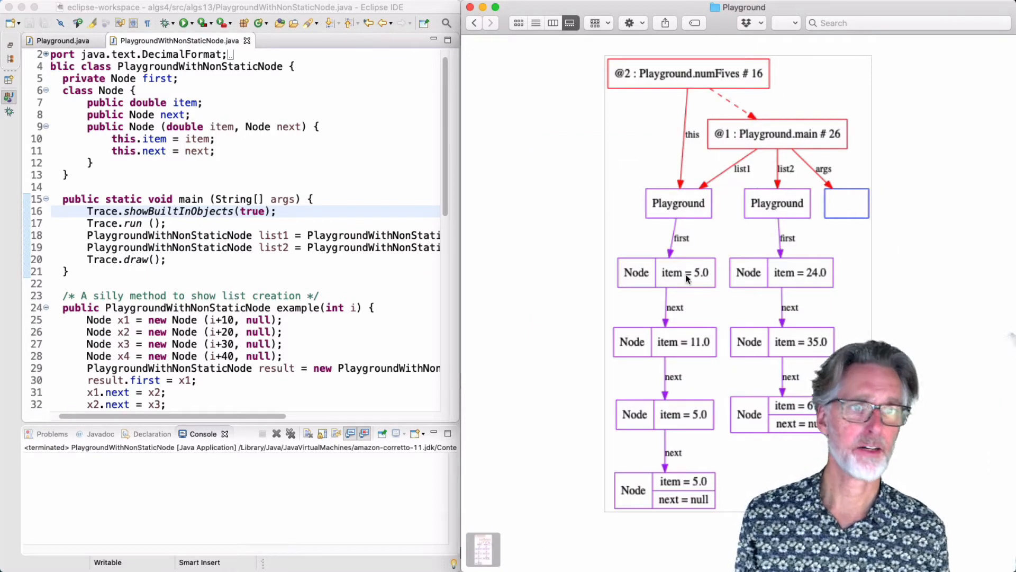
mouse_move(697, 326)
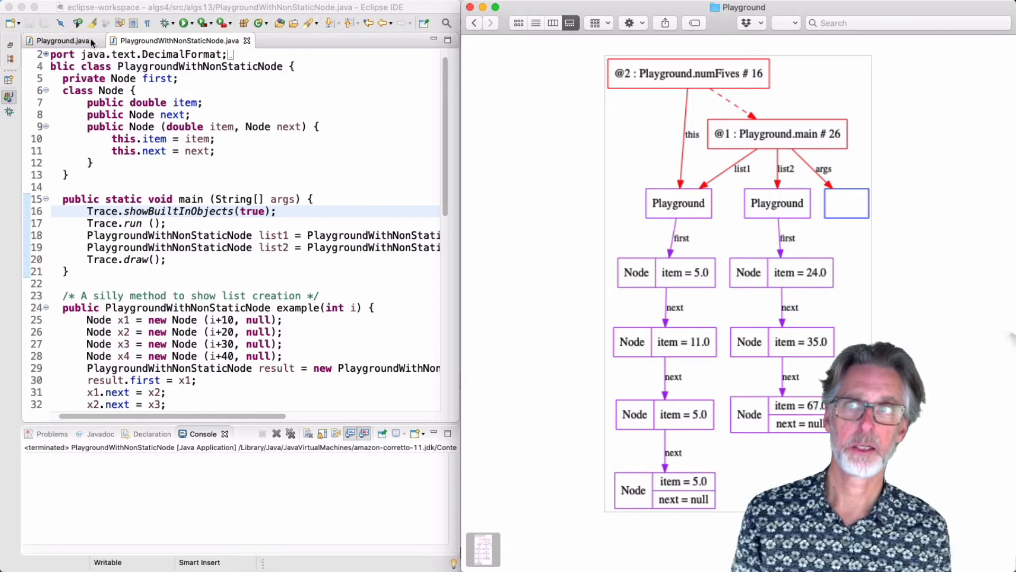
Step: Show Playground.java, point out the list creation in main1, and return to main
left_click(61, 40)
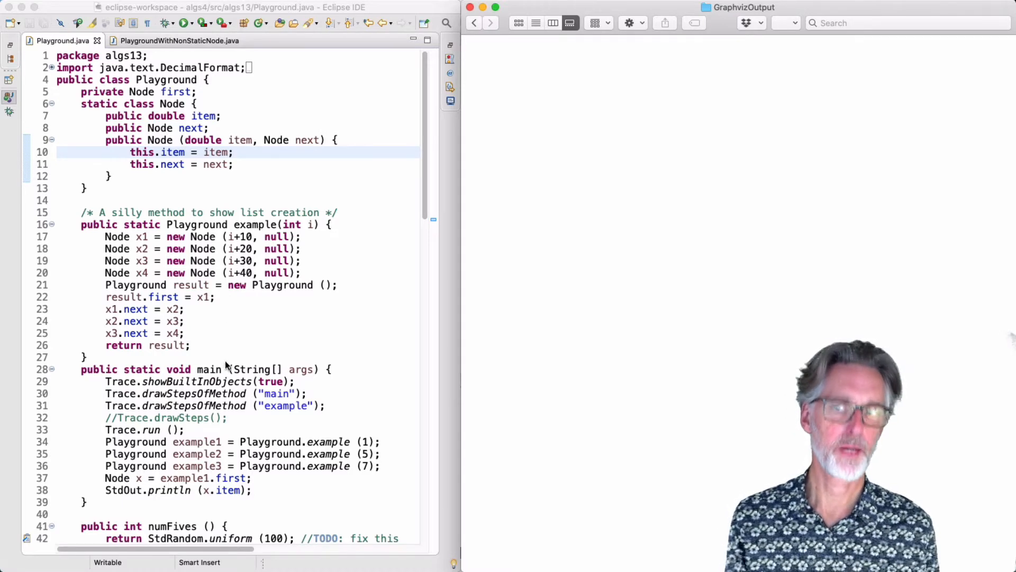
scroll("down", 3)
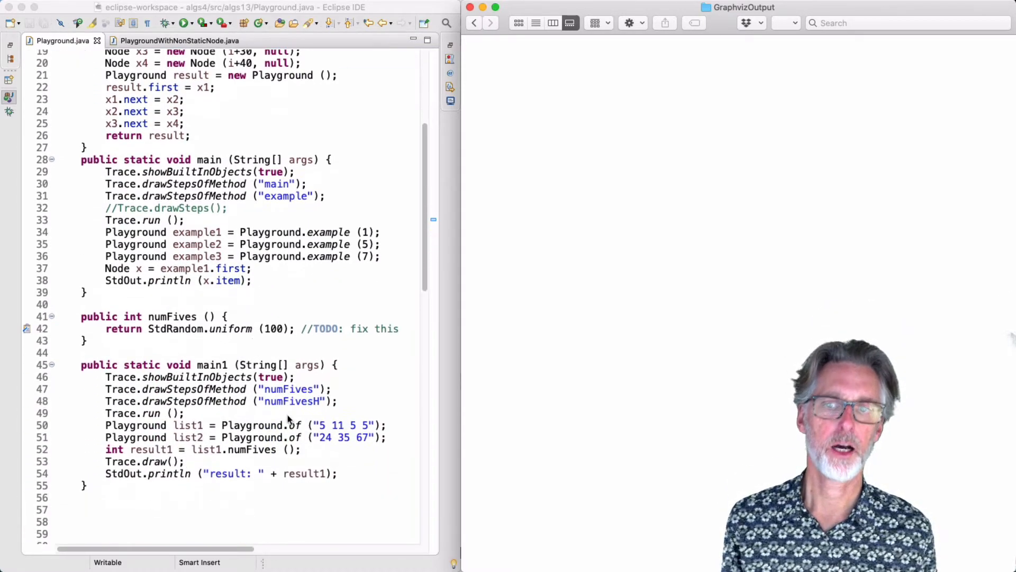
left_click(292, 425)
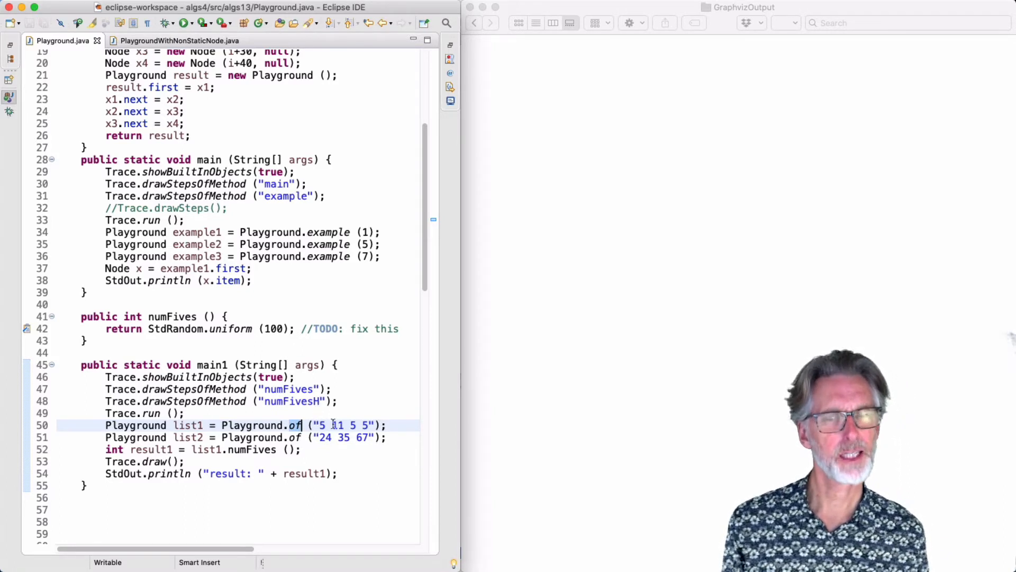
scroll("up", 3)
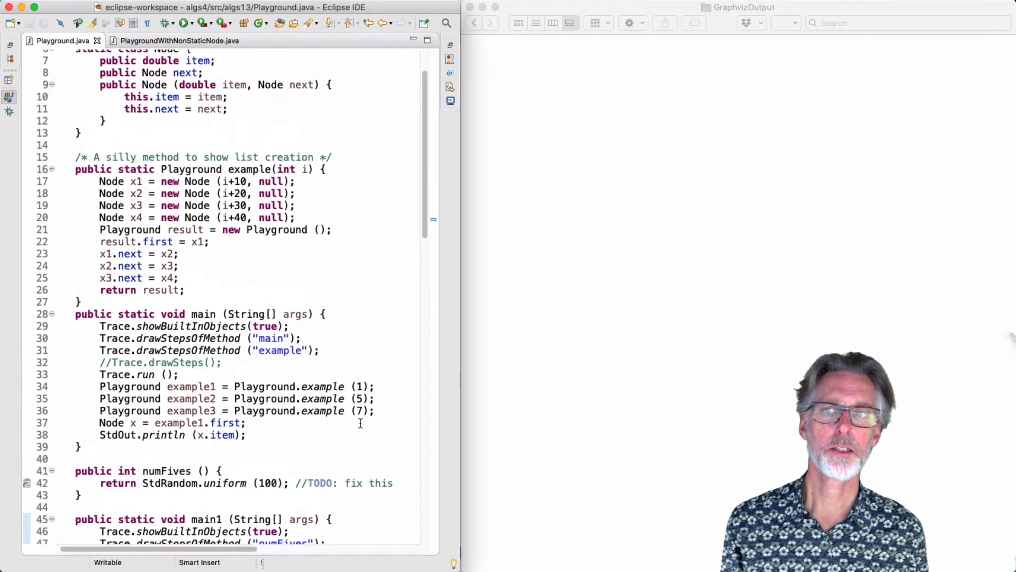
Step: Scroll Playground.java up to main before running it to generate the trace diagrams
scroll("up", 3)
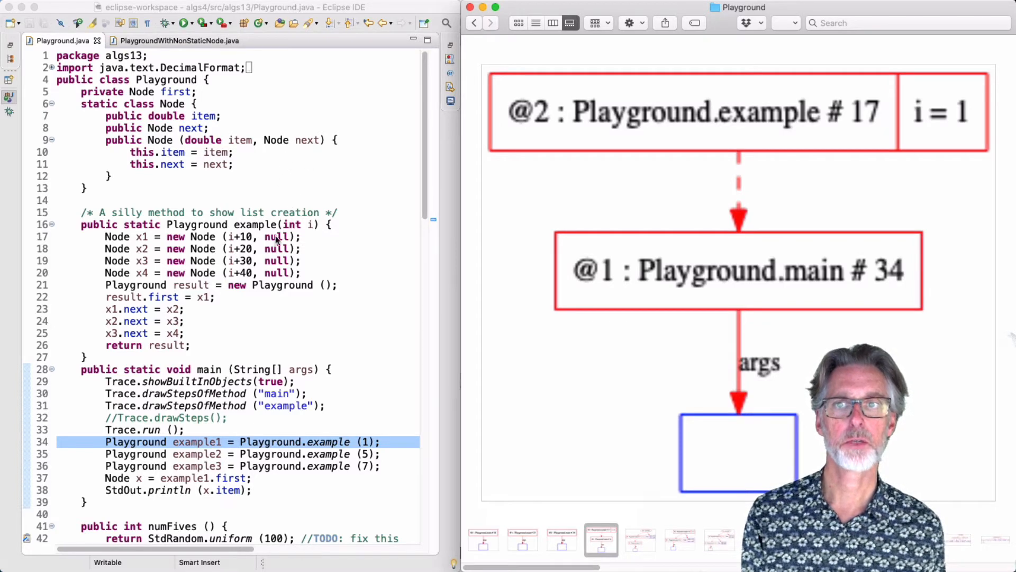
mouse_move(236, 203)
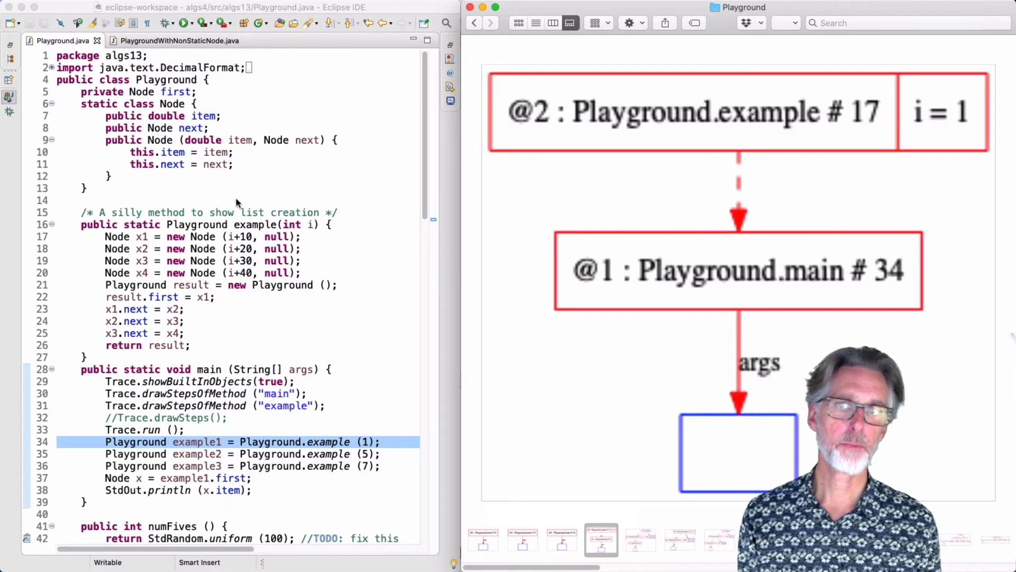
Step: Focus the Finder diagram viewer to step to example's x1 referring to the Node with item 11.0
left_click(640, 539)
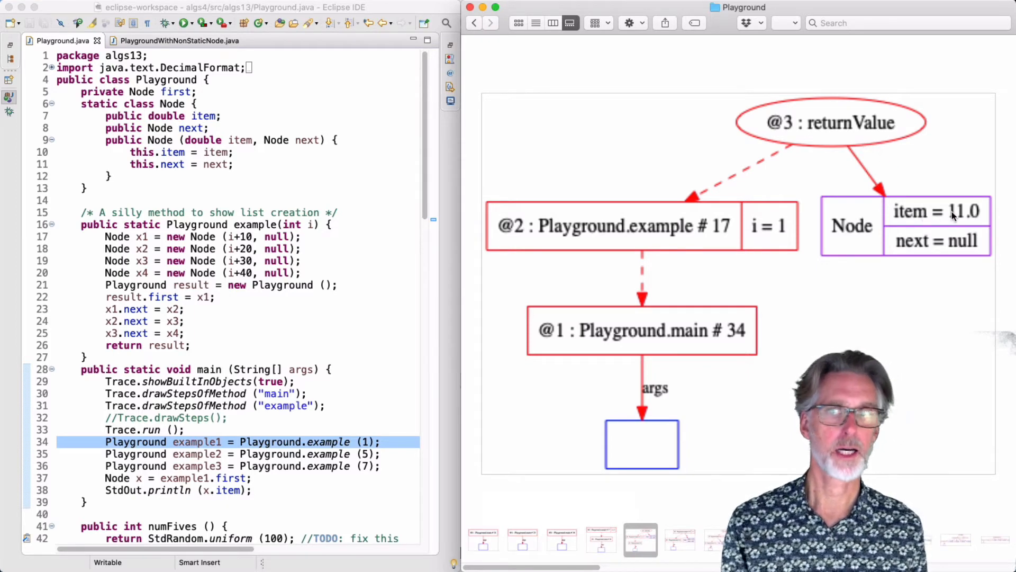
mouse_move(966, 253)
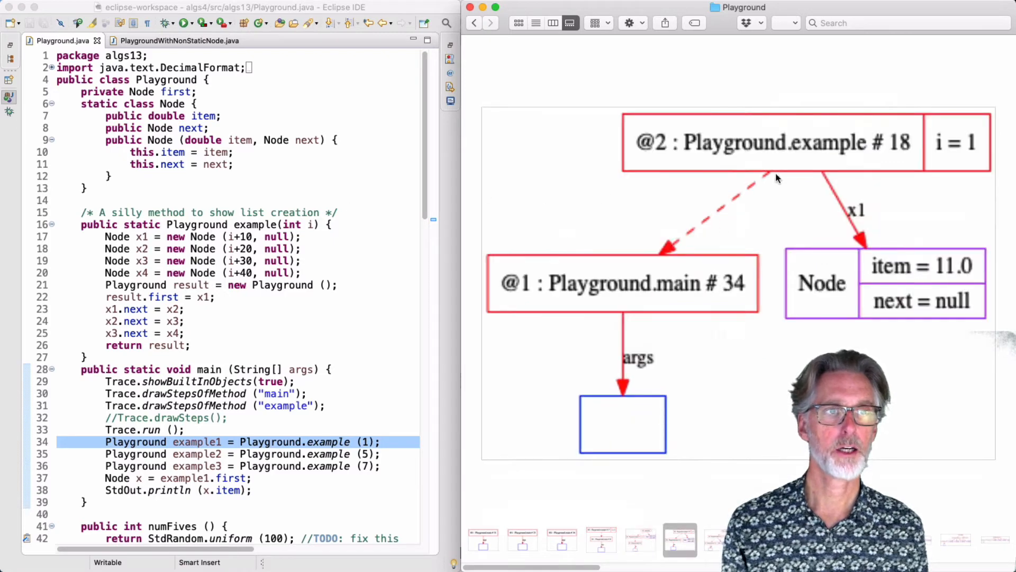
mouse_move(874, 284)
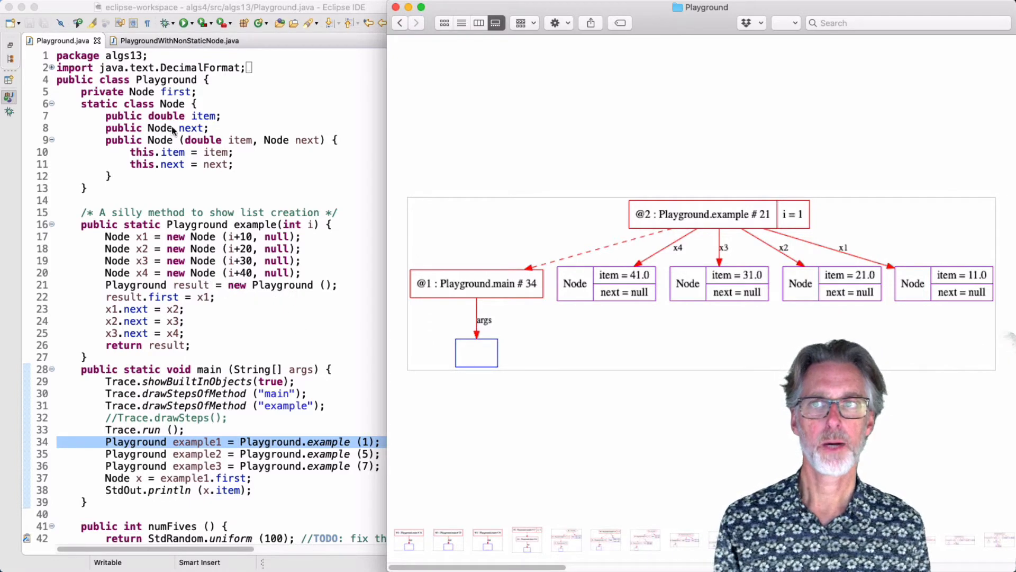
mouse_move(137, 89)
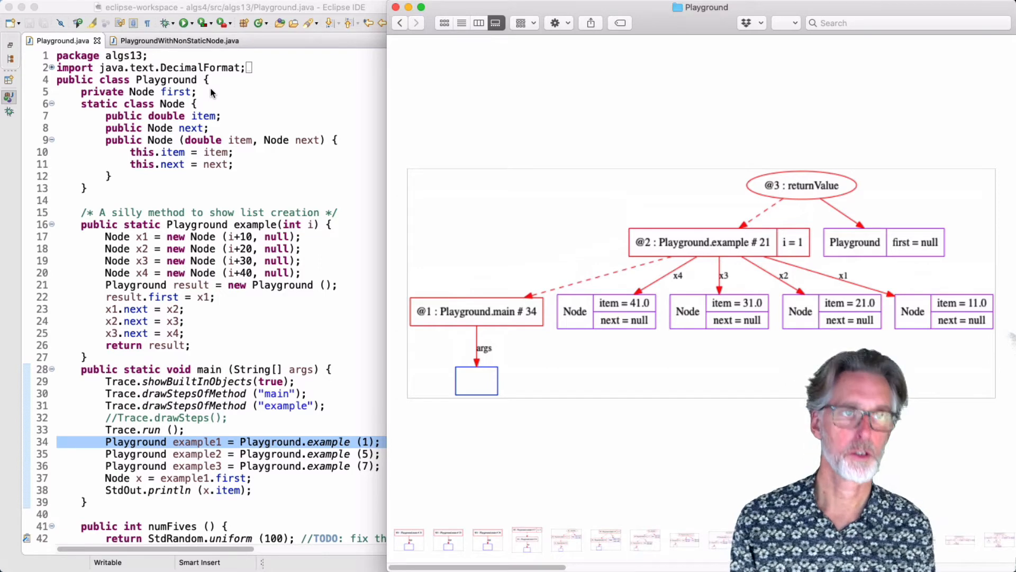
mouse_move(502, 150)
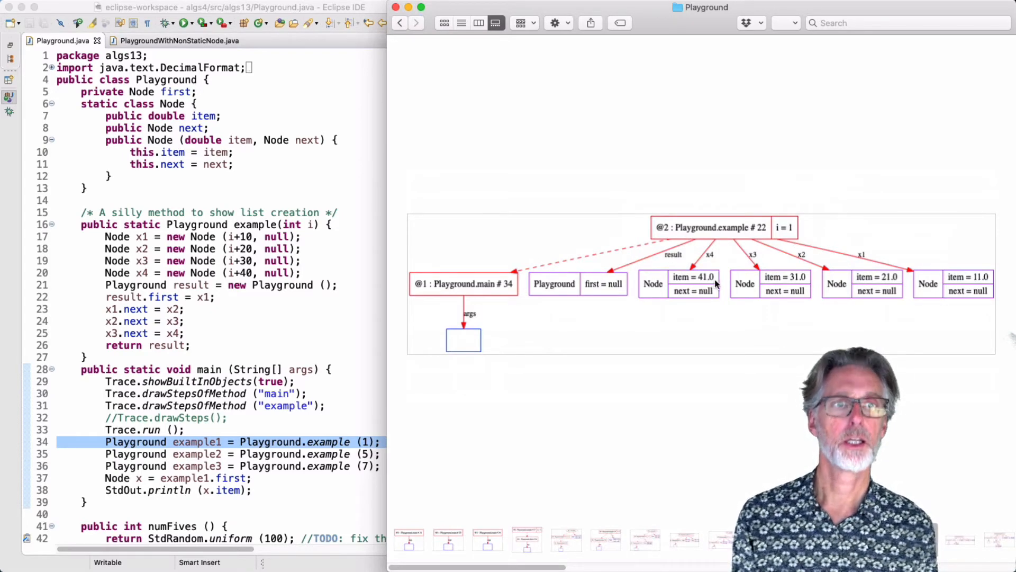
mouse_move(910, 265)
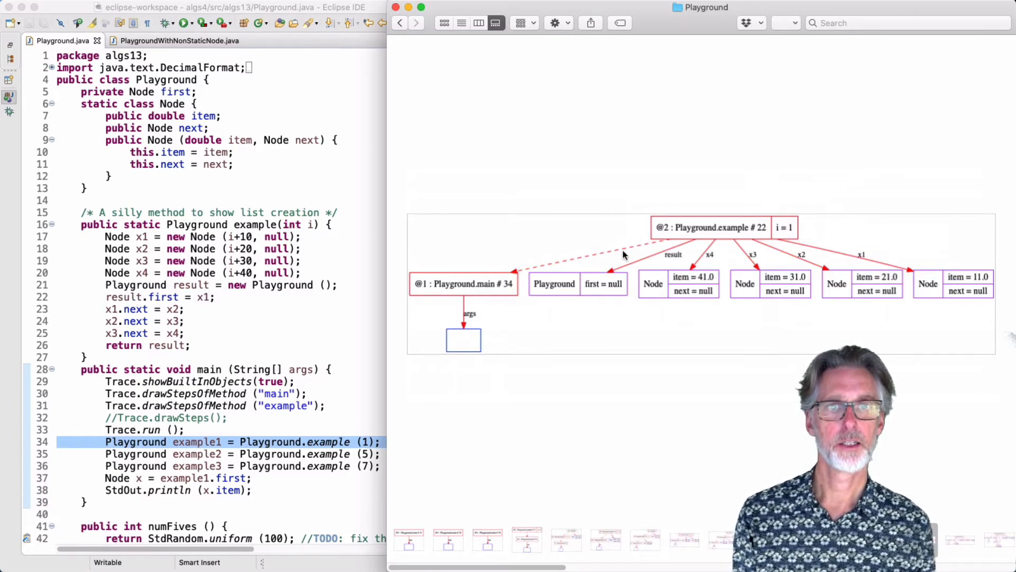
mouse_move(606, 271)
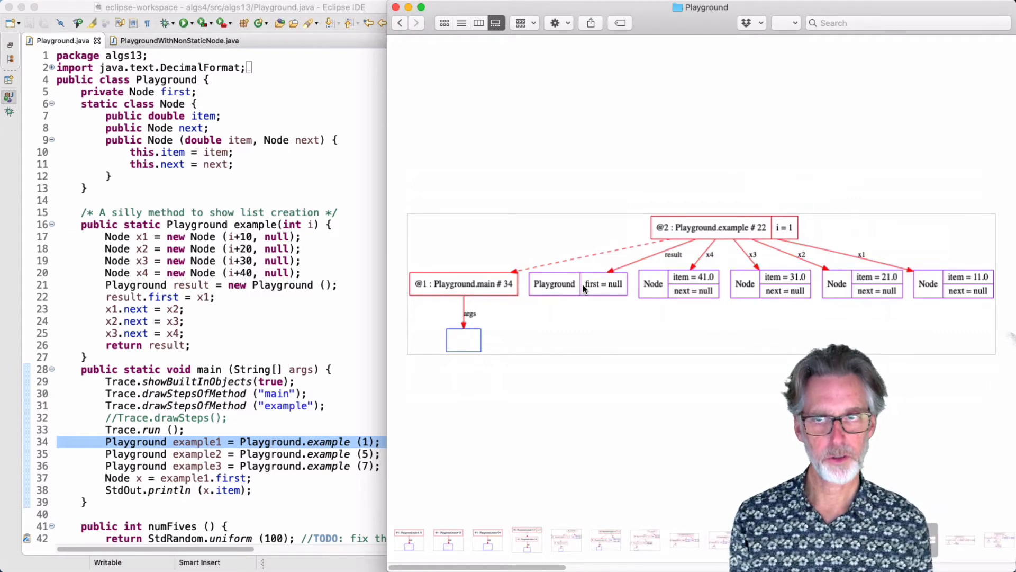
mouse_move(938, 277)
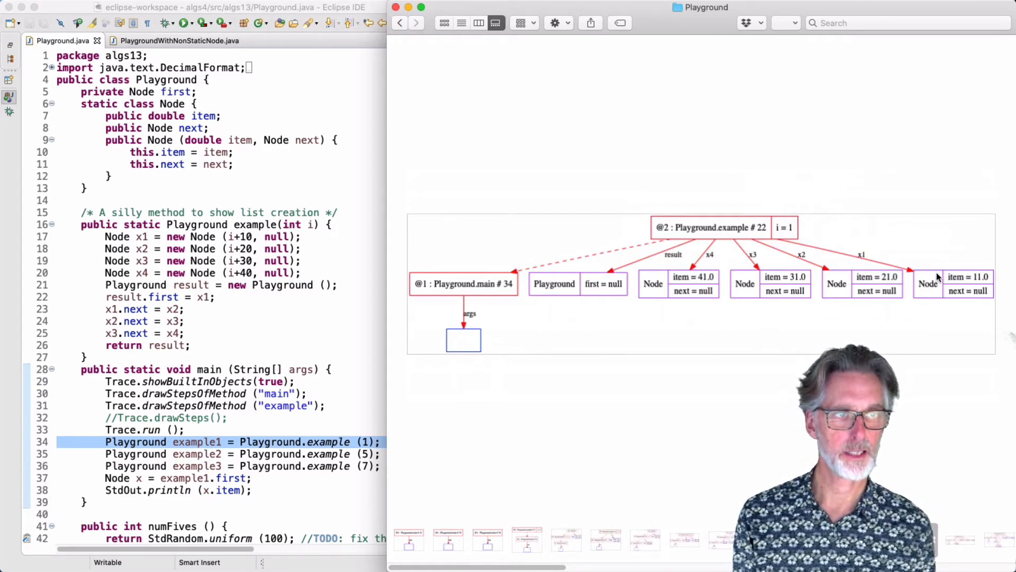
mouse_move(898, 263)
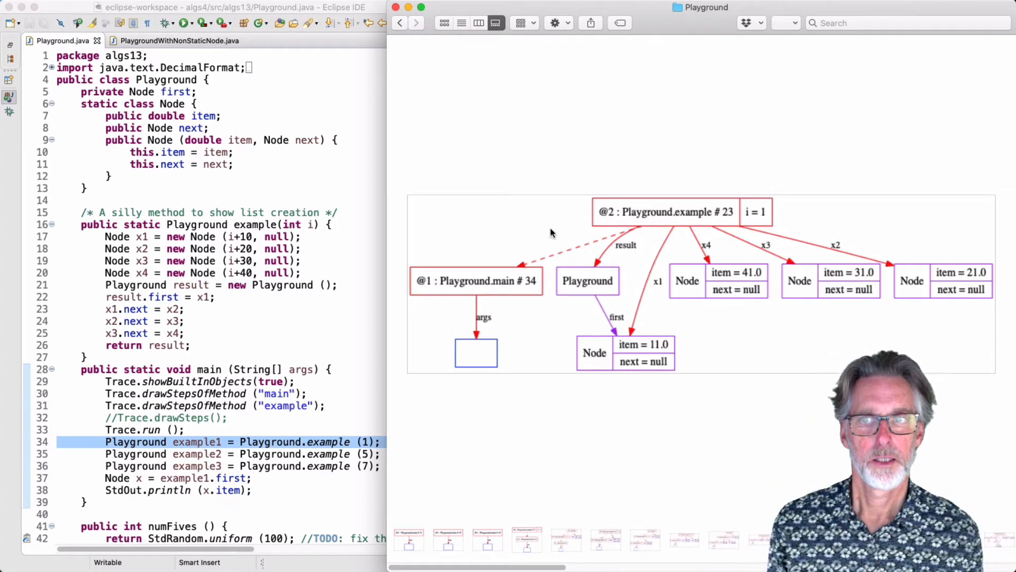
mouse_move(645, 223)
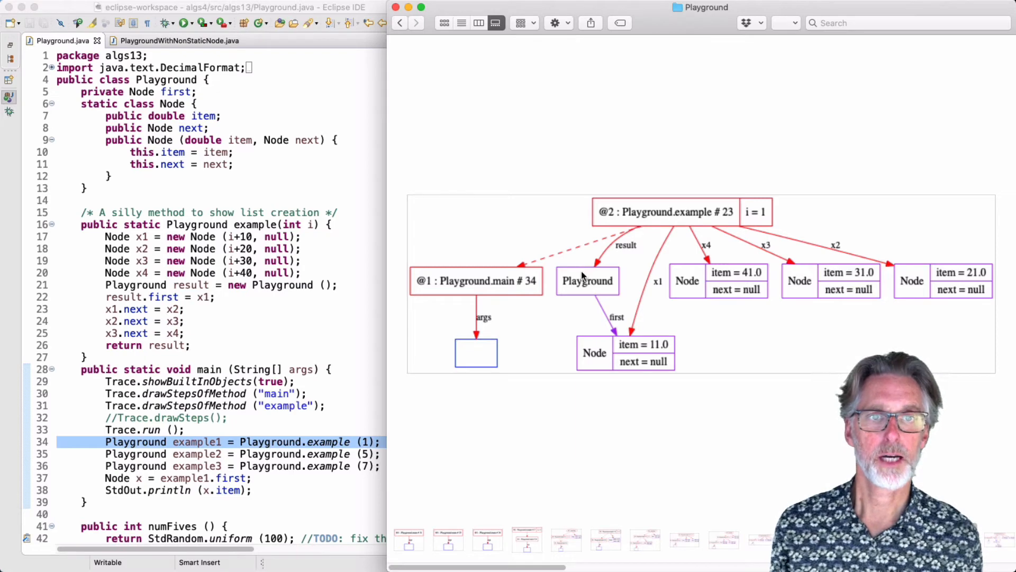
mouse_move(680, 244)
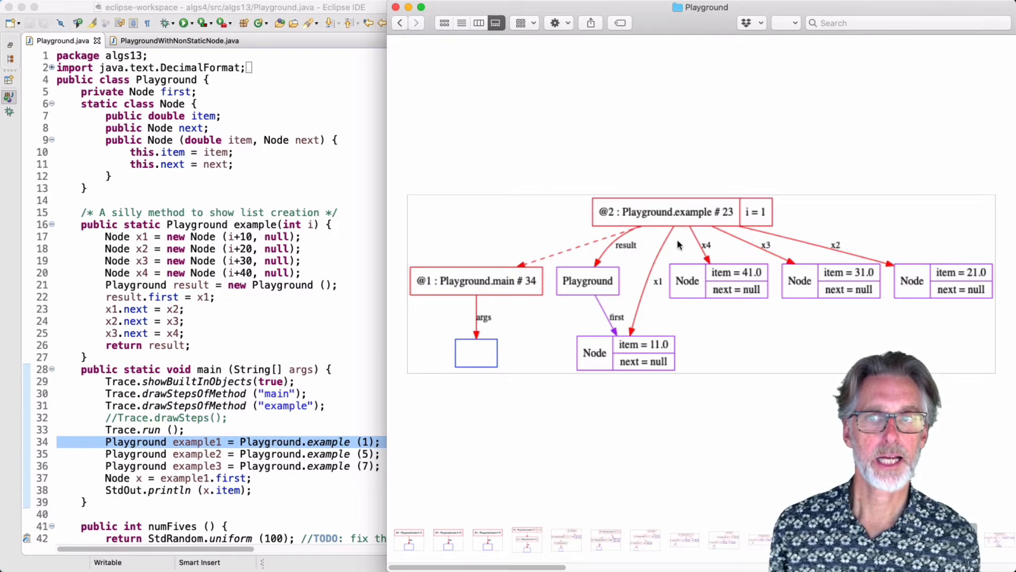
mouse_move(629, 332)
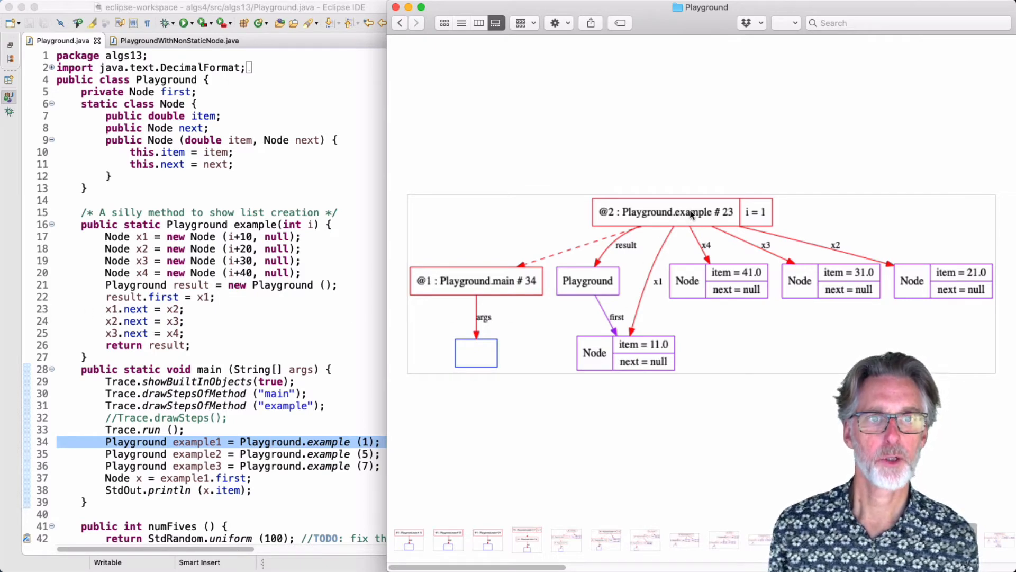
mouse_move(621, 351)
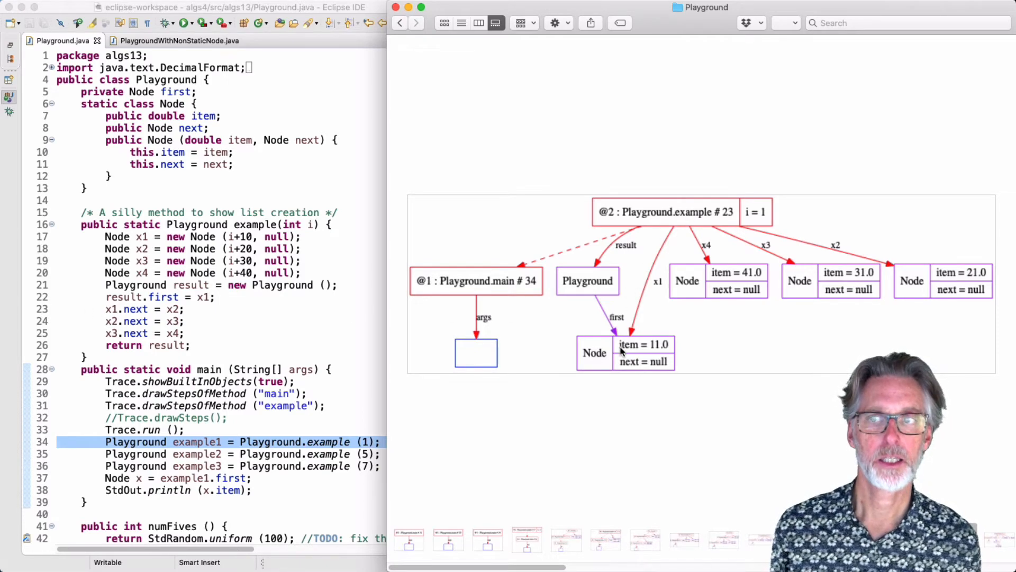
mouse_move(188, 302)
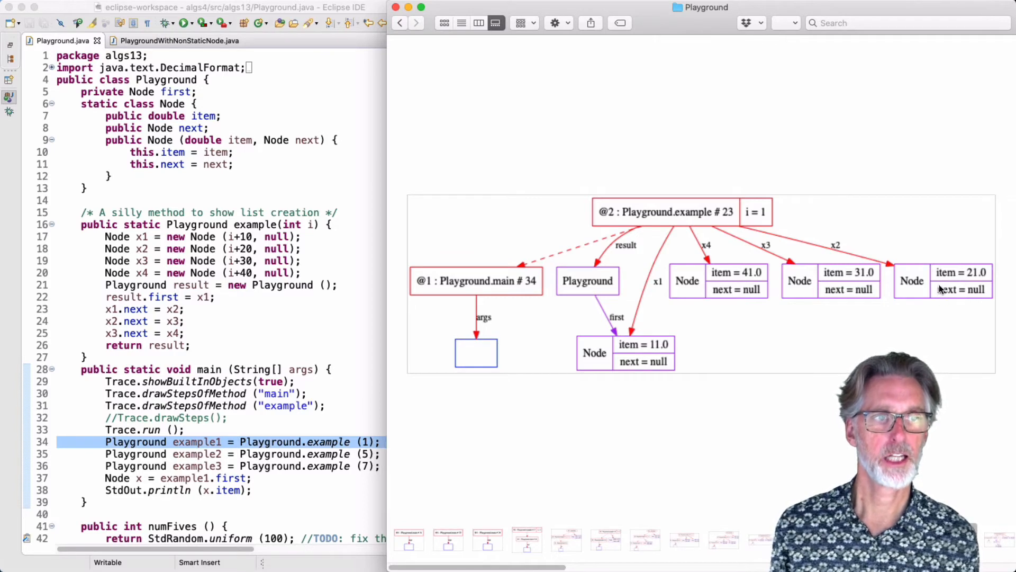
mouse_move(628, 379)
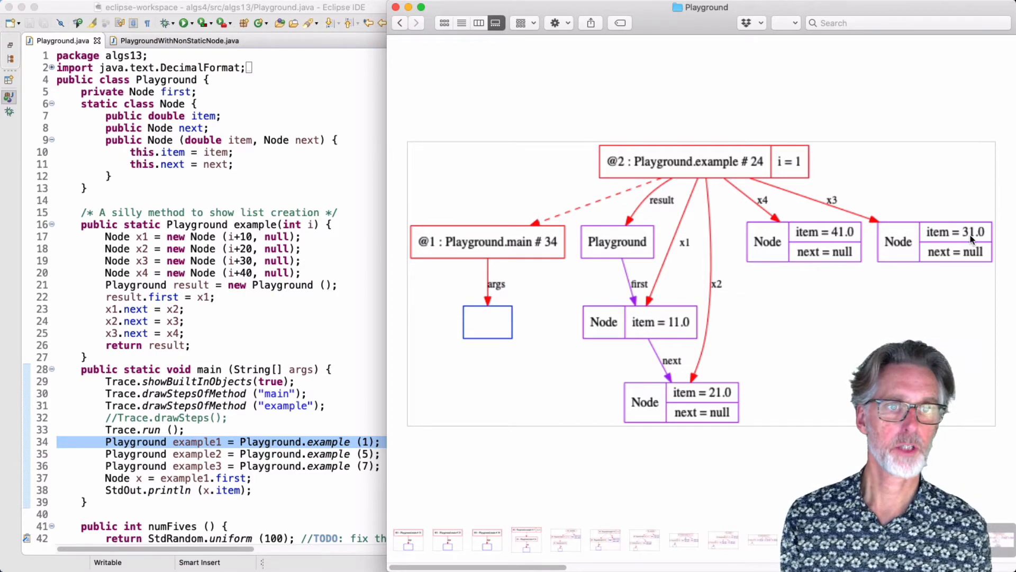
mouse_move(726, 434)
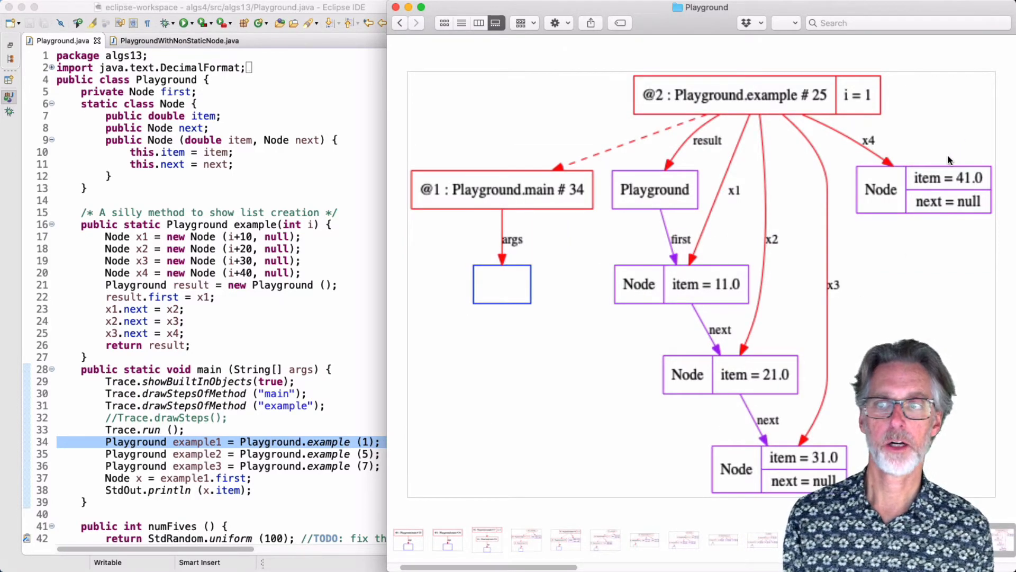
mouse_move(921, 230)
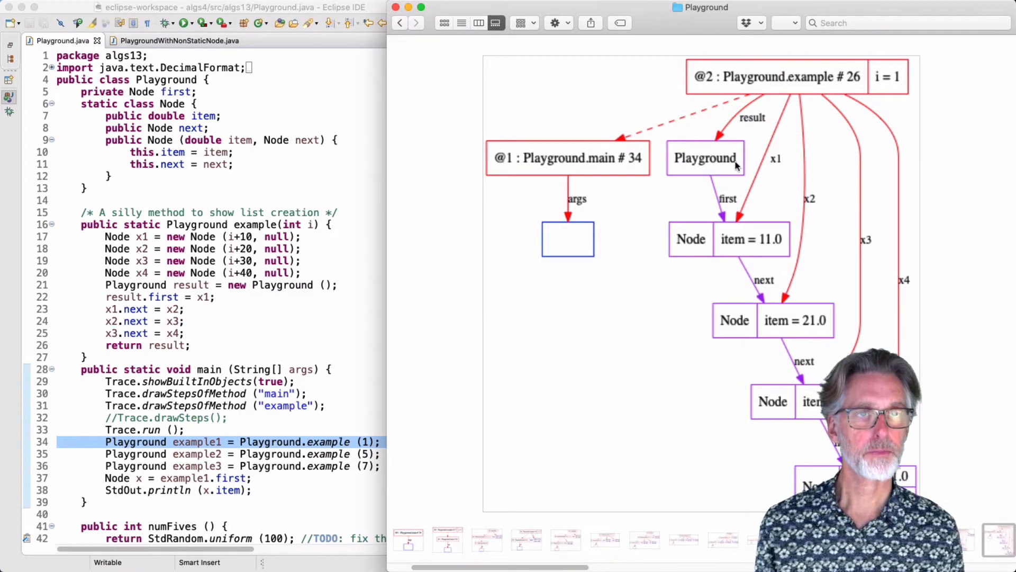
mouse_move(712, 241)
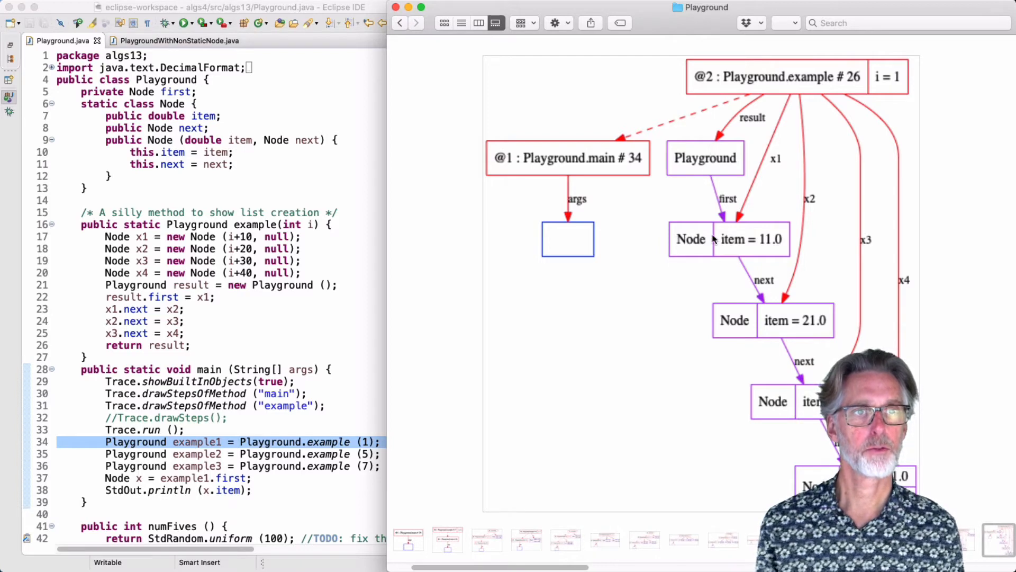
mouse_move(718, 261)
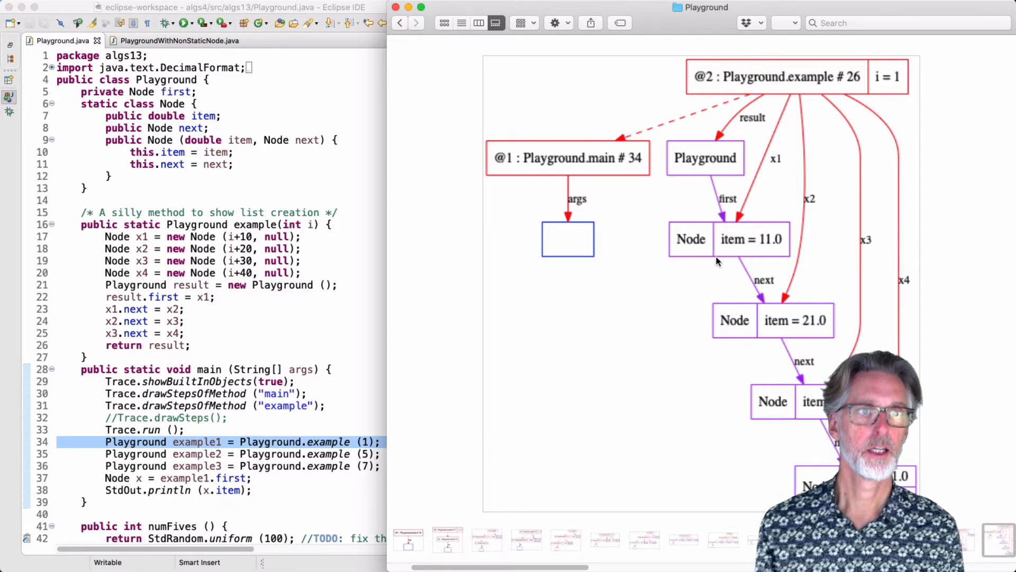
mouse_move(767, 340)
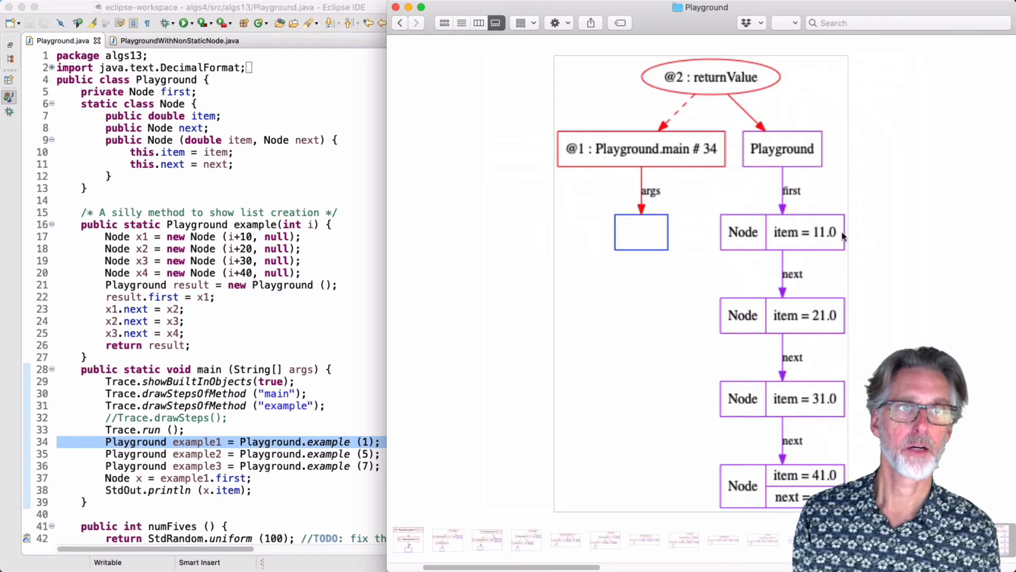
mouse_move(783, 180)
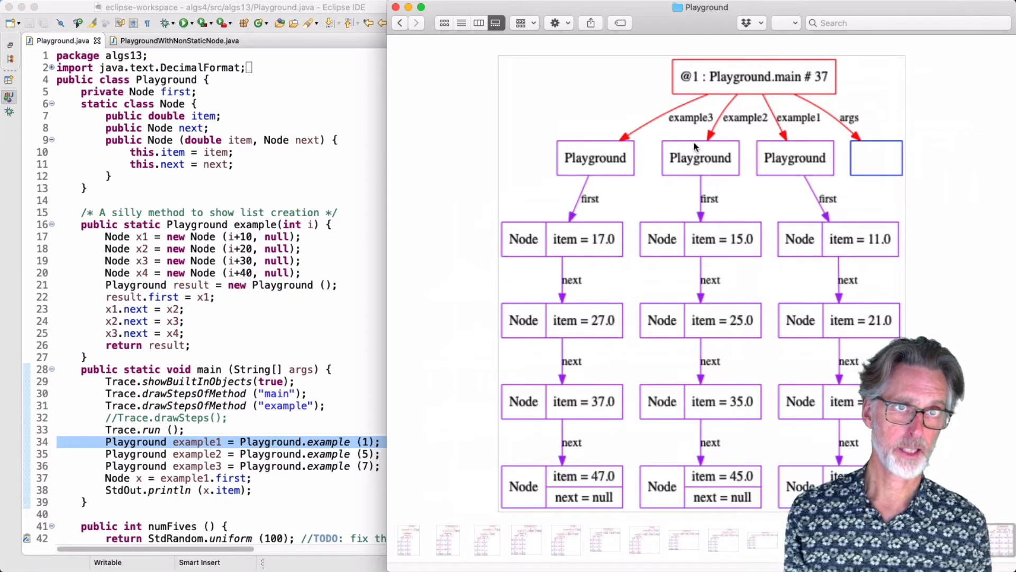
mouse_move(605, 147)
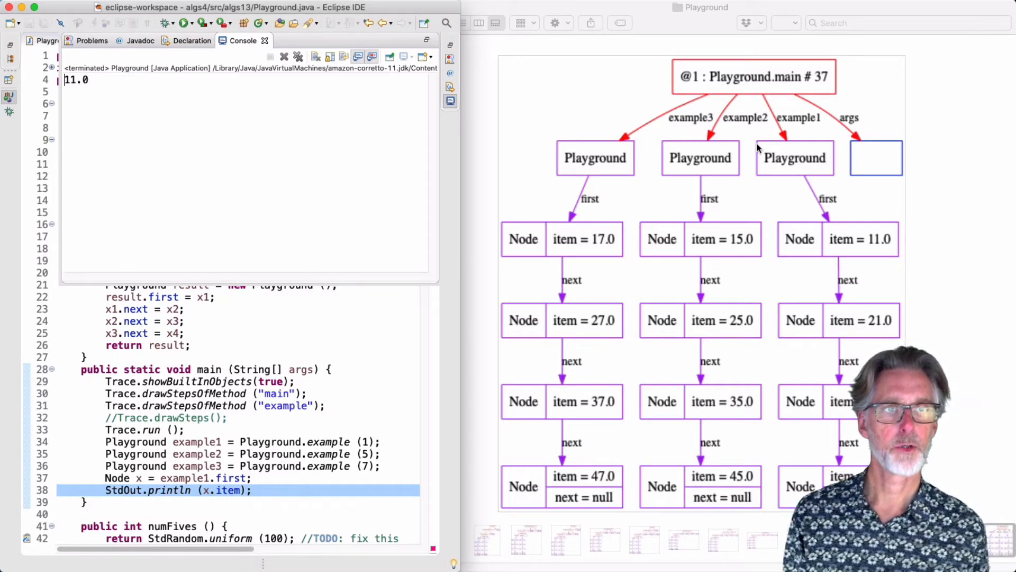
mouse_move(757, 91)
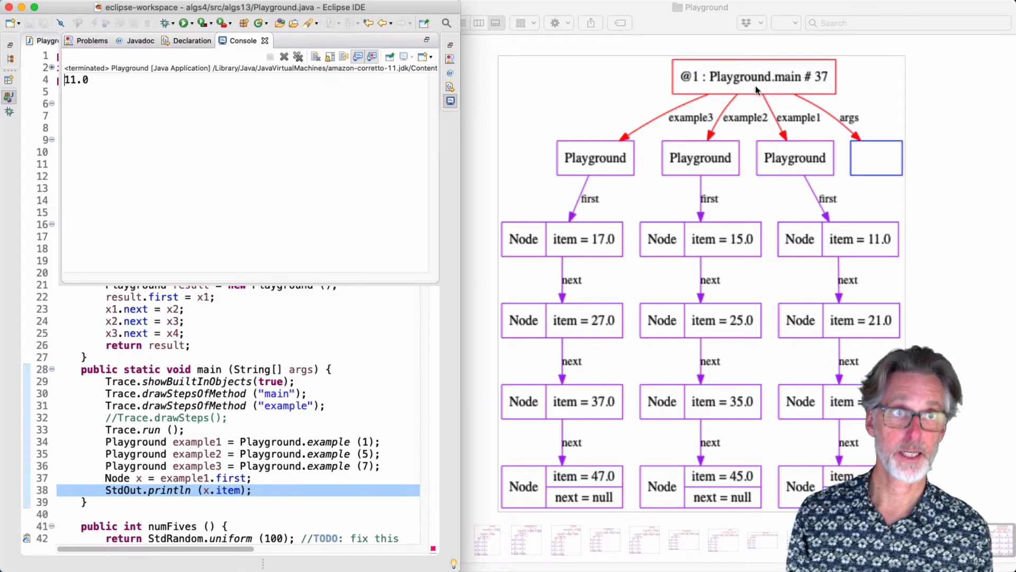
mouse_move(838, 231)
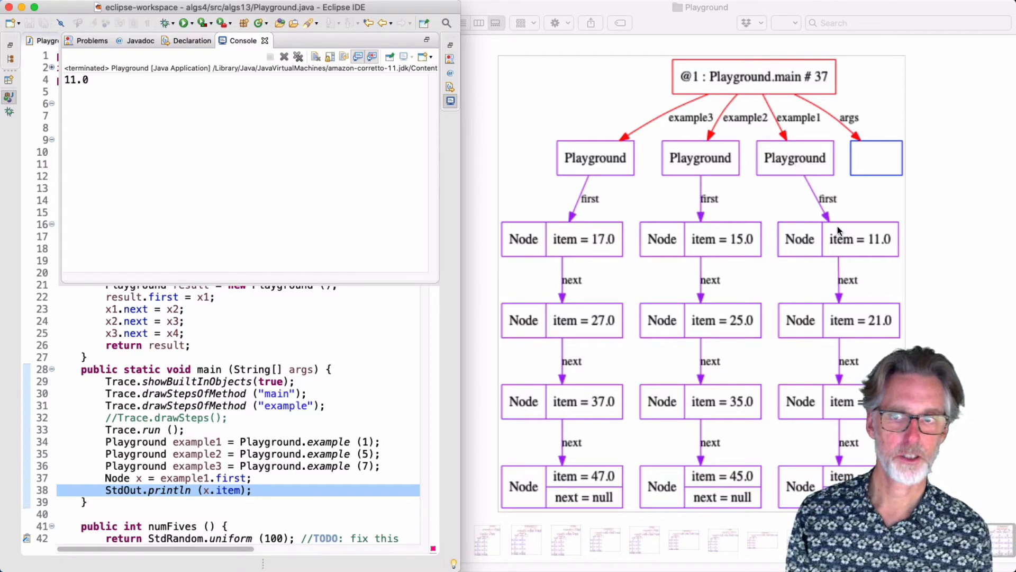
mouse_move(808, 252)
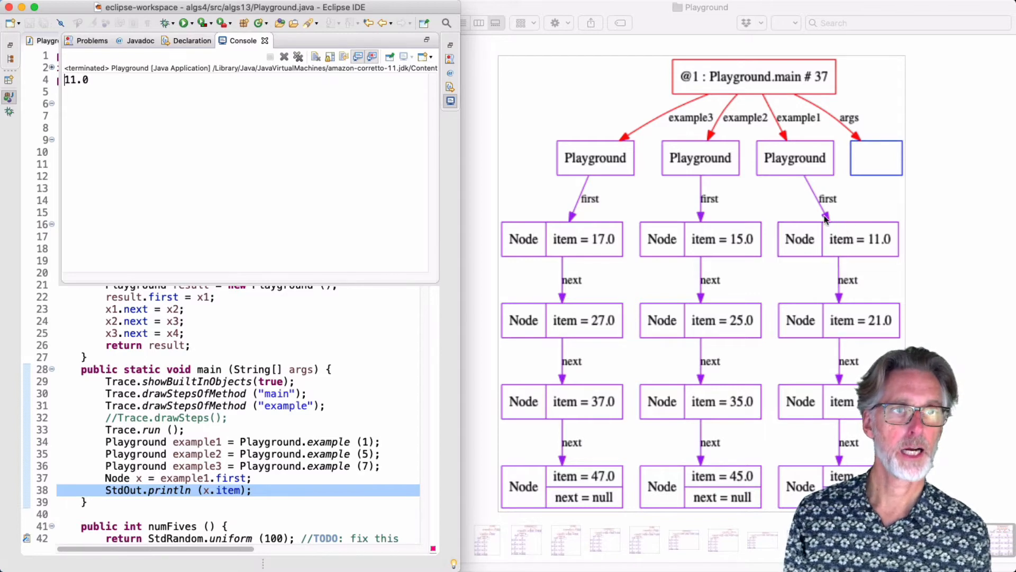
mouse_move(311, 62)
type("2")
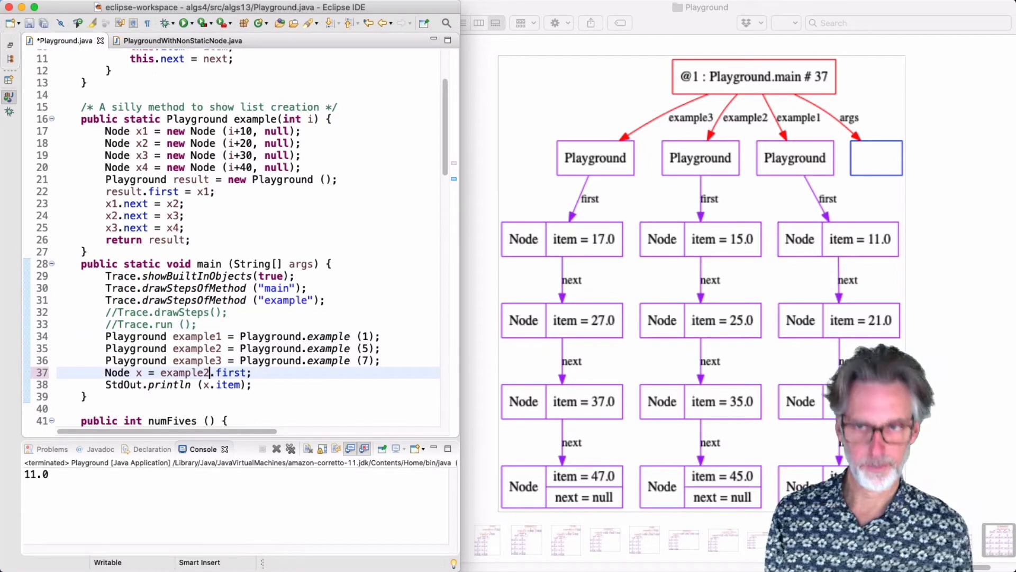
Step: Change line 37 to x = example2.first.next so the program prints 25.0
left_click(210, 372)
type(".")
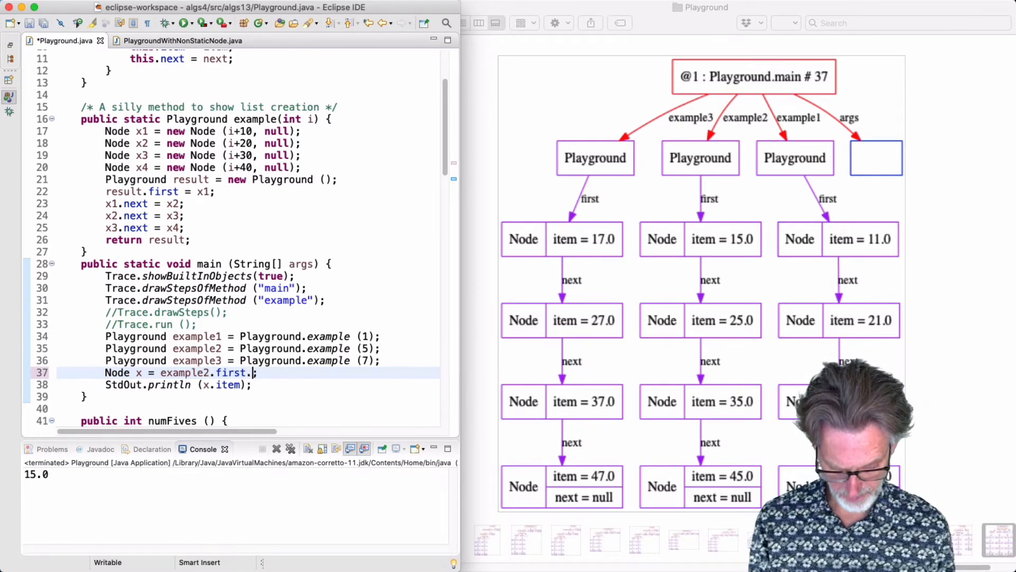
type("next")
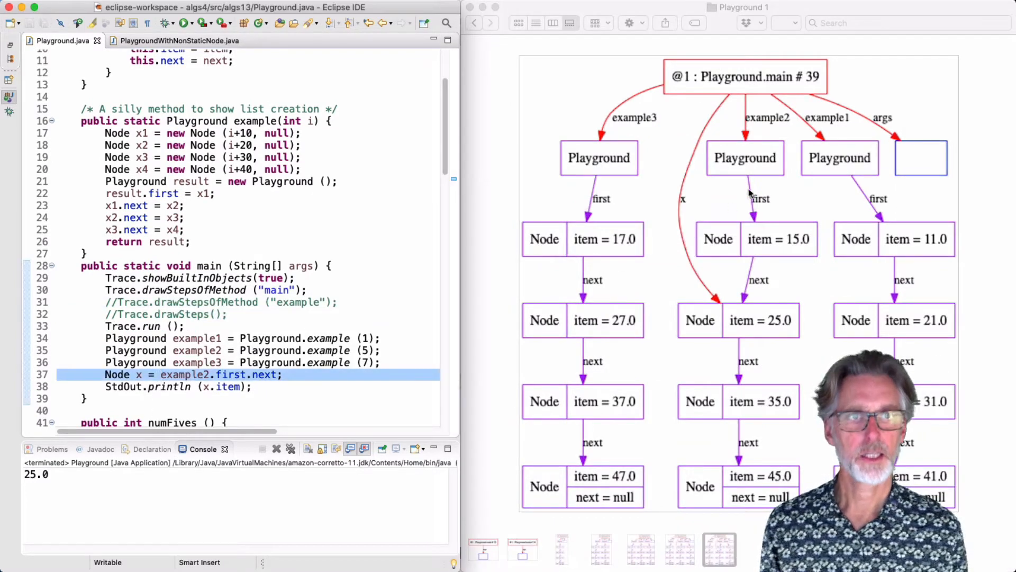
mouse_move(720, 288)
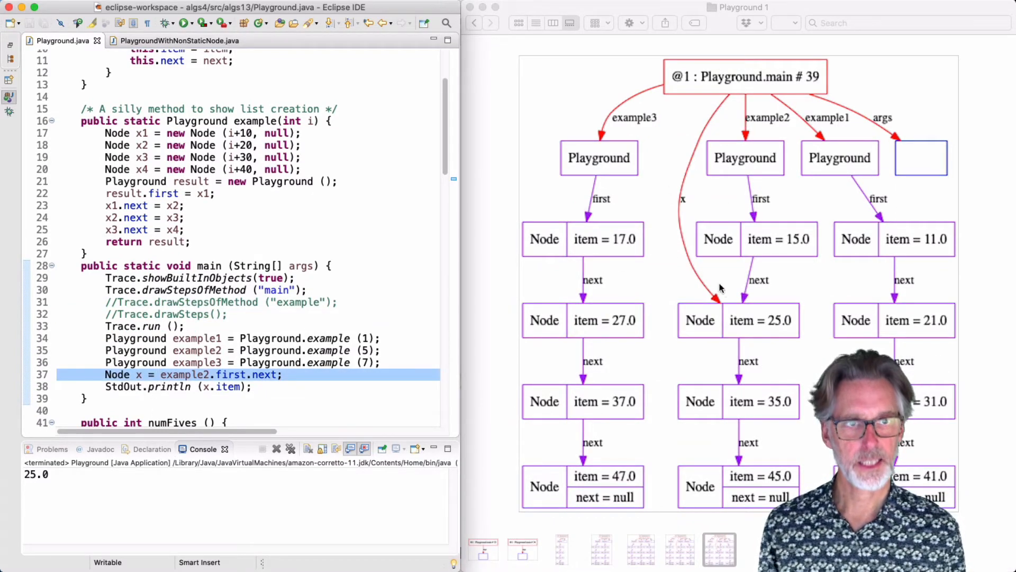
mouse_move(713, 340)
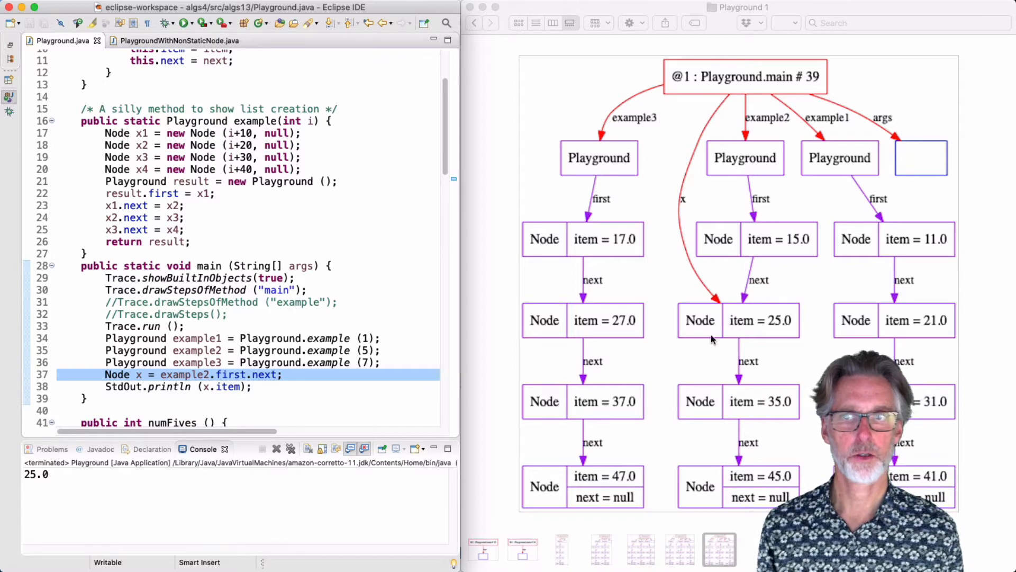
Step: Extend line 37 to x = example2.first.next.next.next and view the diagram where x reaches 45.0
left_click(278, 374)
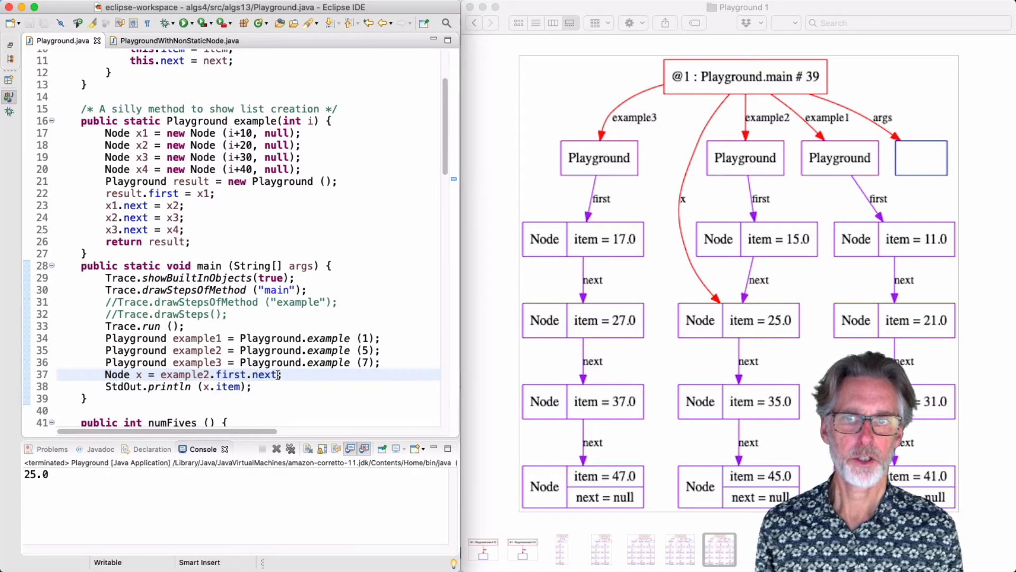
type(".")
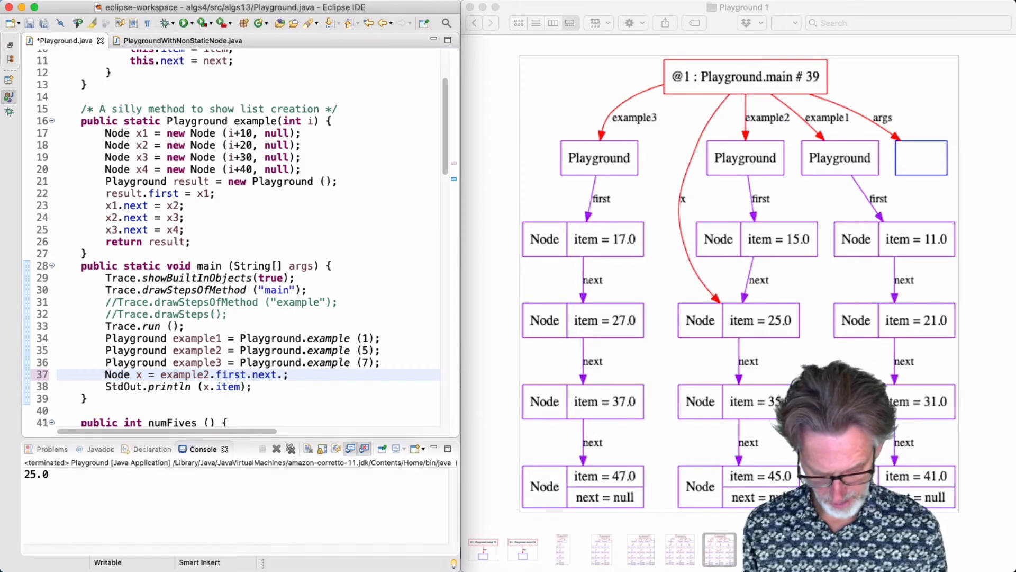
type("next.next")
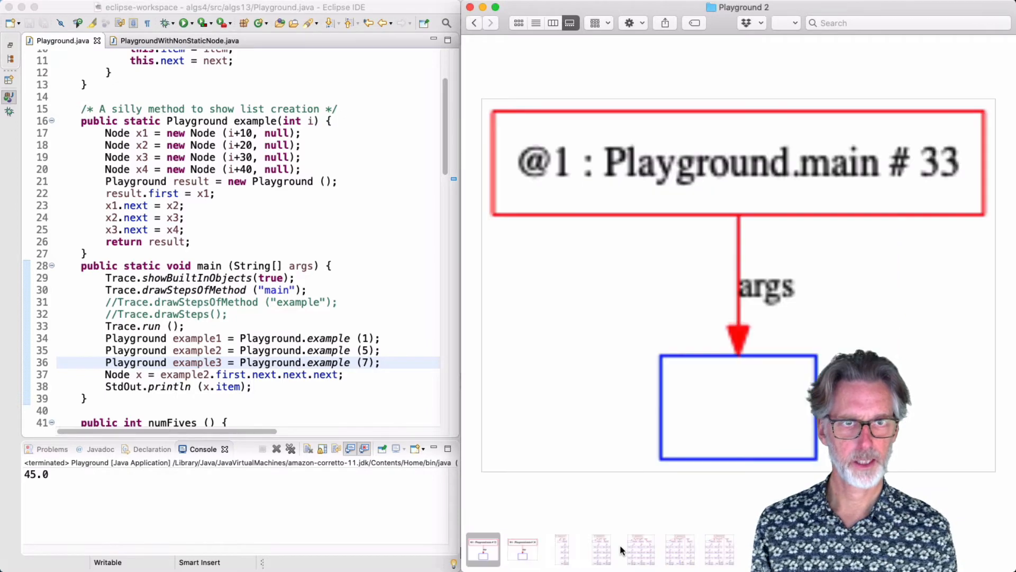
left_click(720, 549)
type(".")
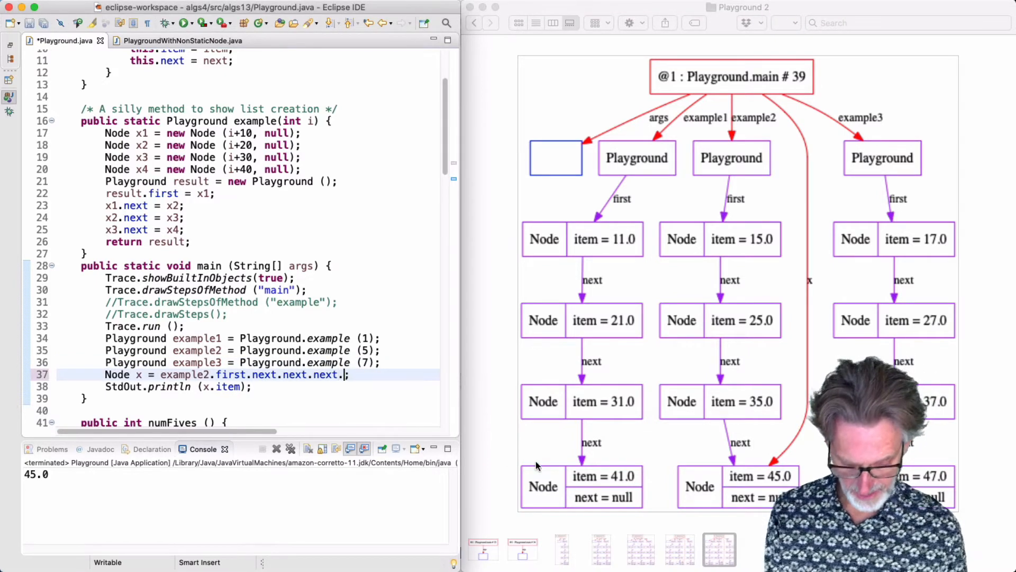
Step: Add another .next so x passes the last node, run, and view the final diagram showing x = null
type("next;")
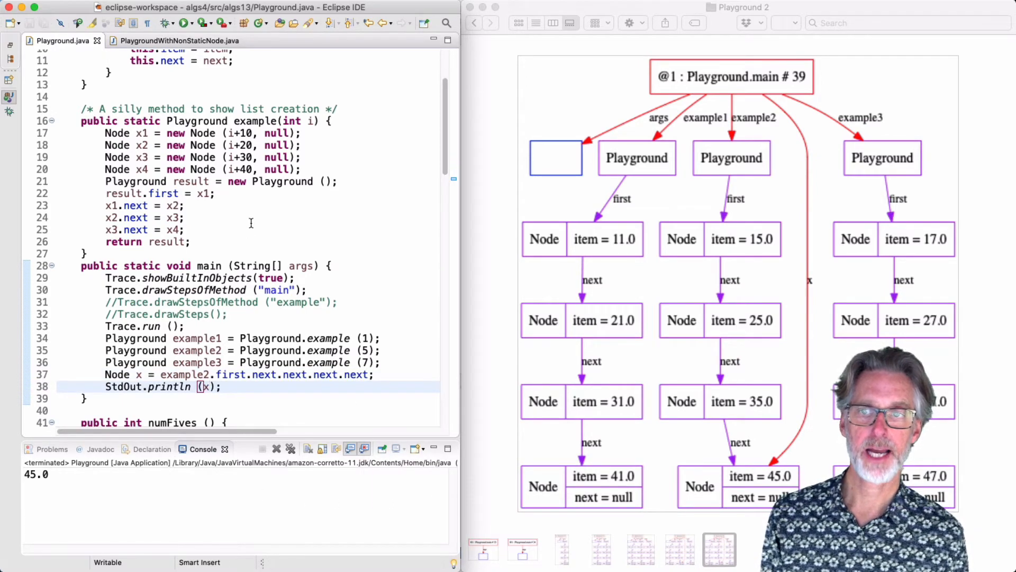
mouse_move(187, 23)
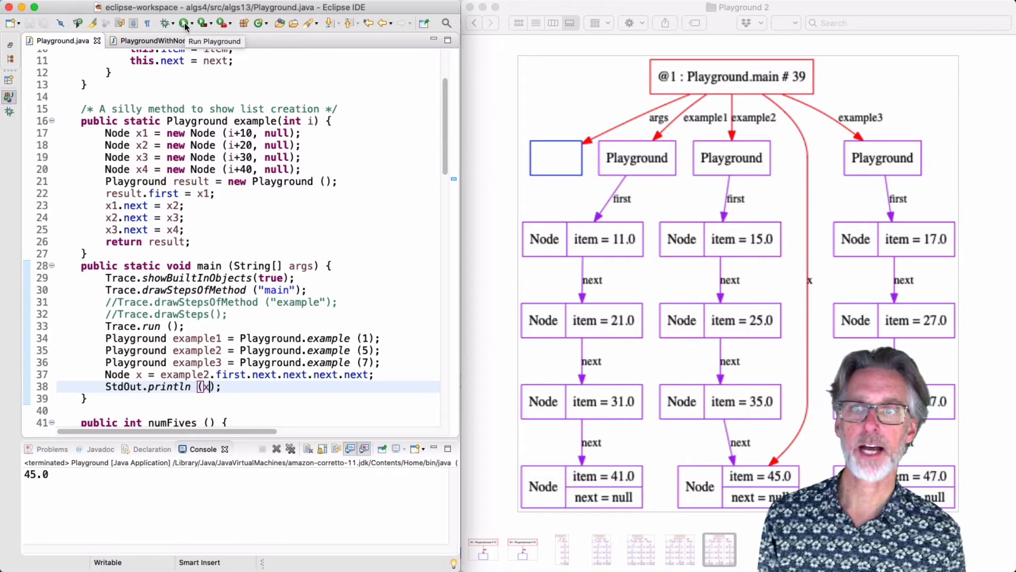
left_click(184, 22)
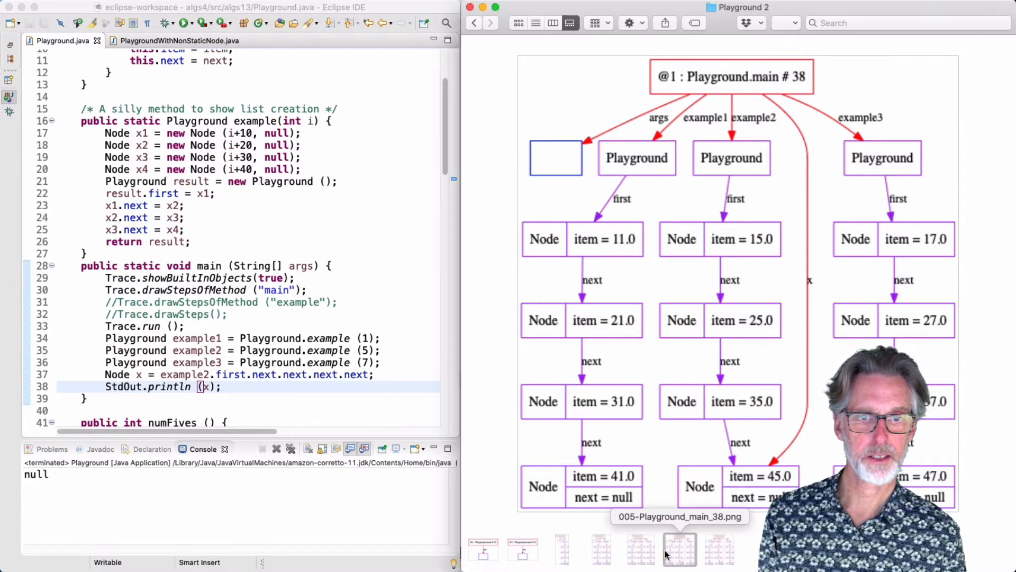
left_click(522, 550)
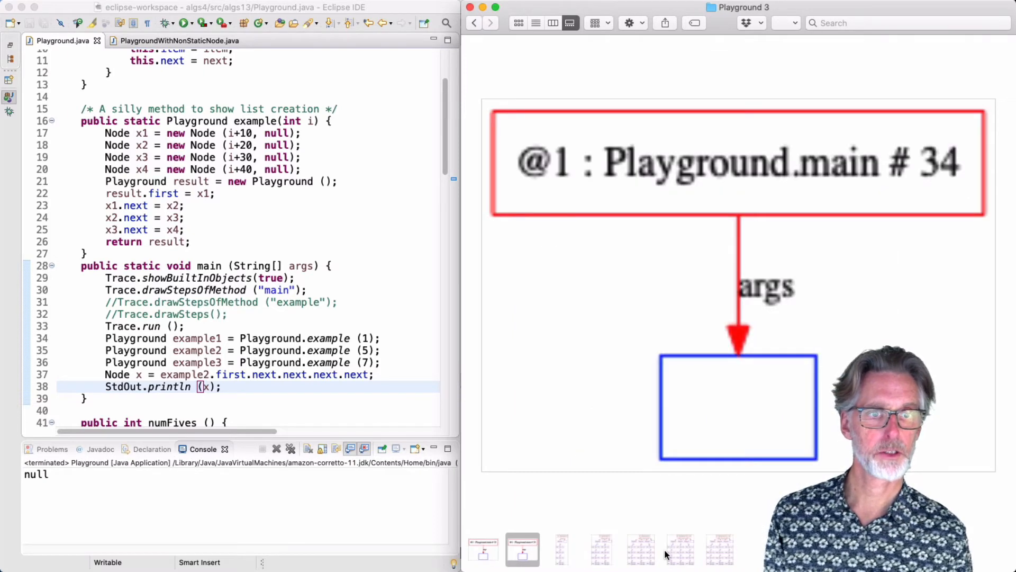
left_click(719, 550)
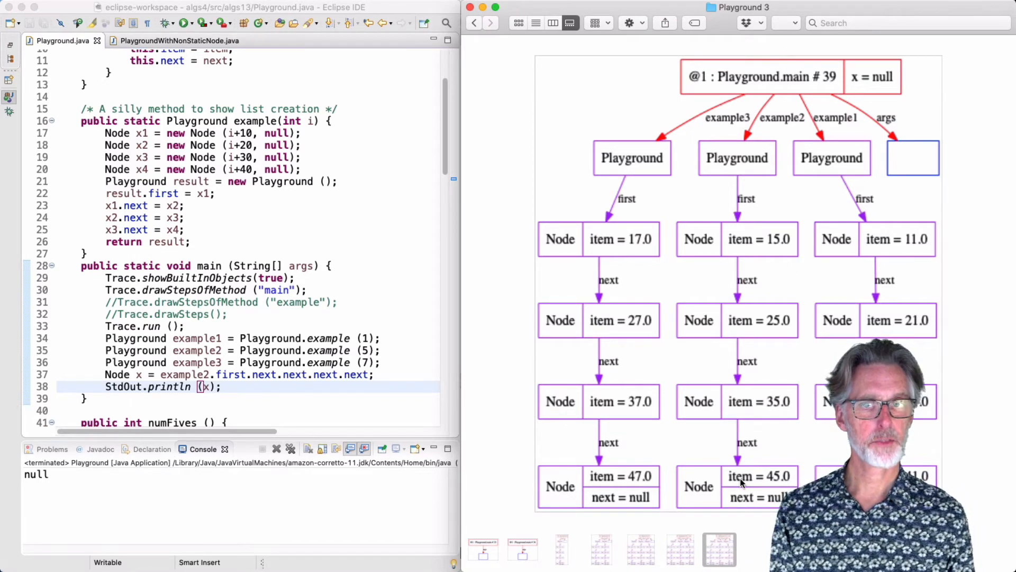
mouse_move(830, 186)
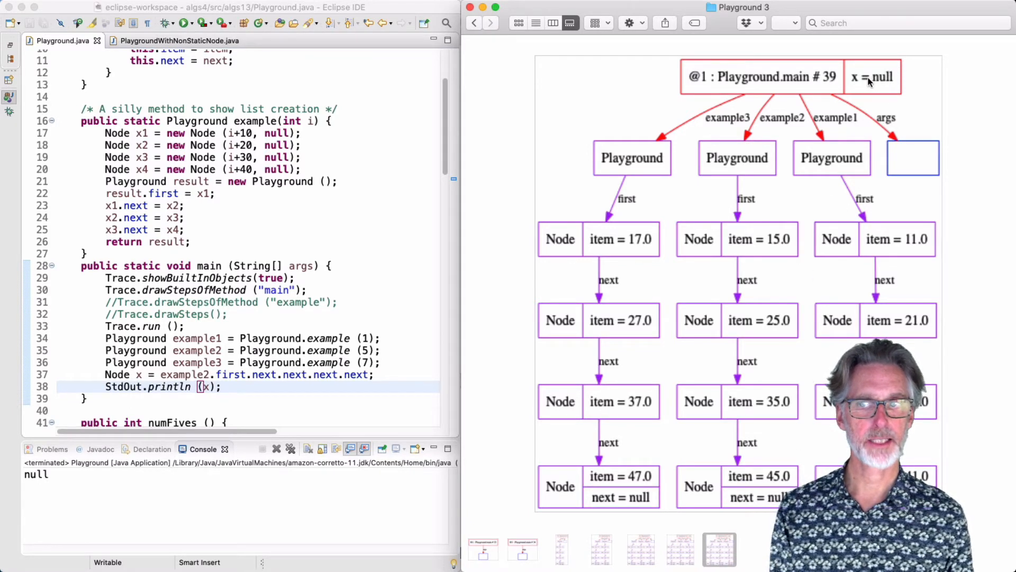
Step: Print x.item again and run to get a NullPointerException at Playground.java:38
type(".item")
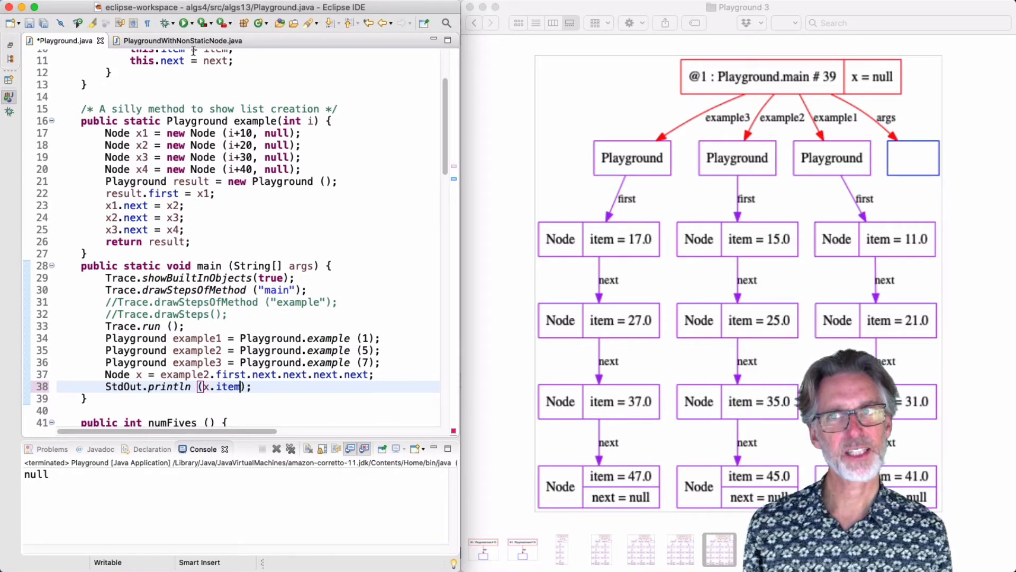
left_click(166, 22)
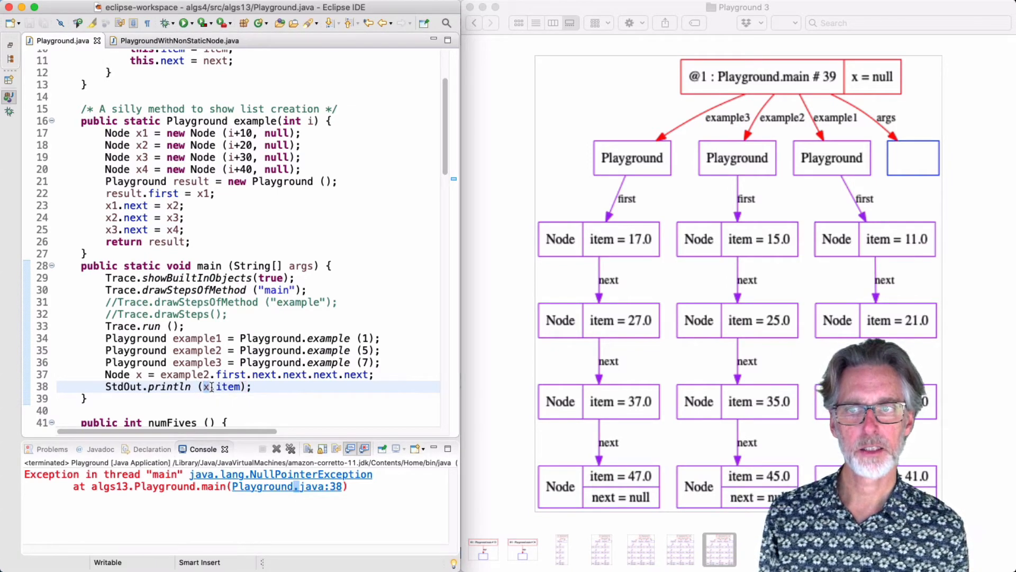
mouse_move(206, 387)
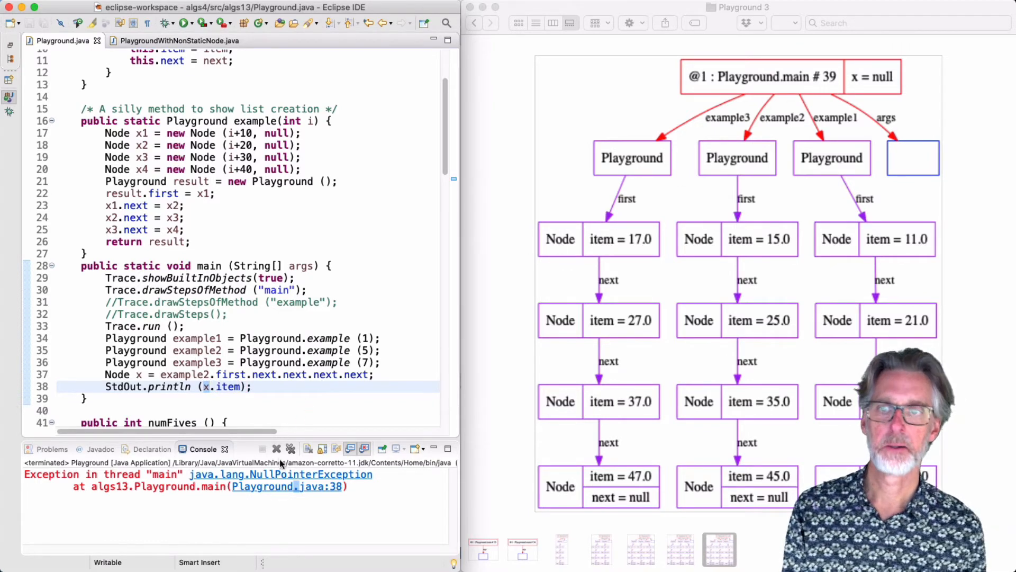
mouse_move(277, 449)
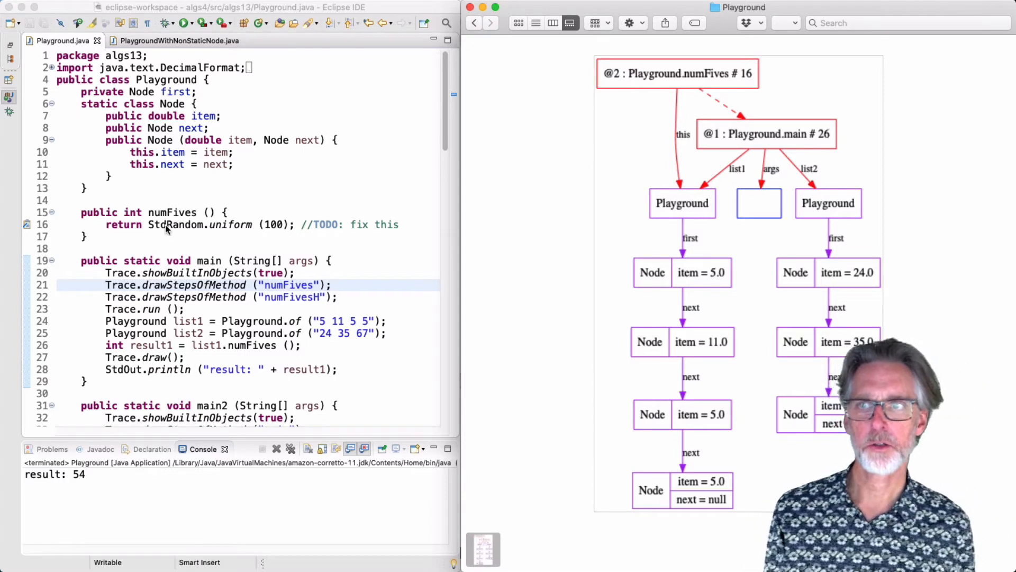
Step: Replace numFives' placeholder return with declarations 'Node x;' and 'int result;'
key("Delete")
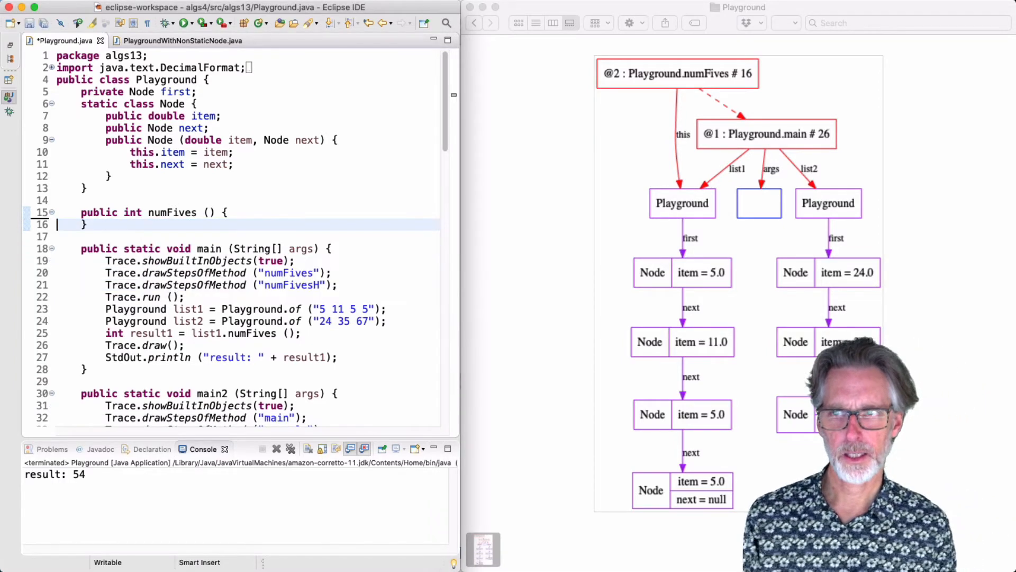
key("Return")
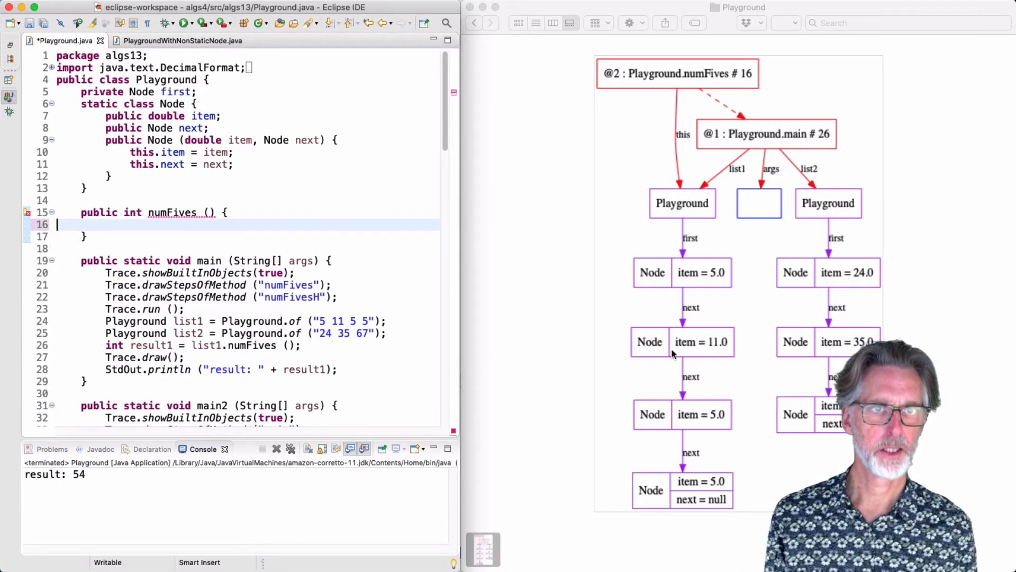
mouse_move(616, 425)
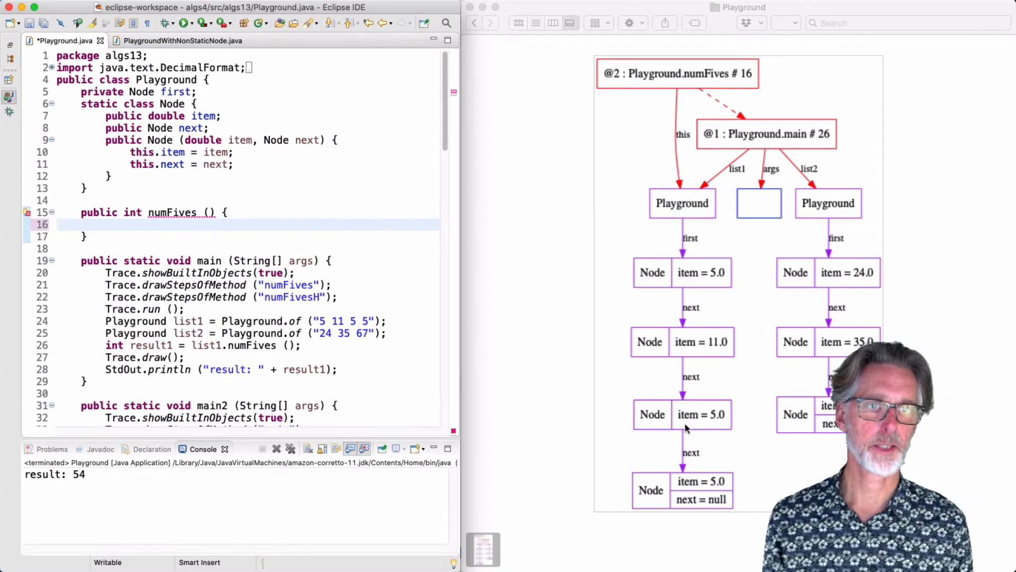
mouse_move(680, 414)
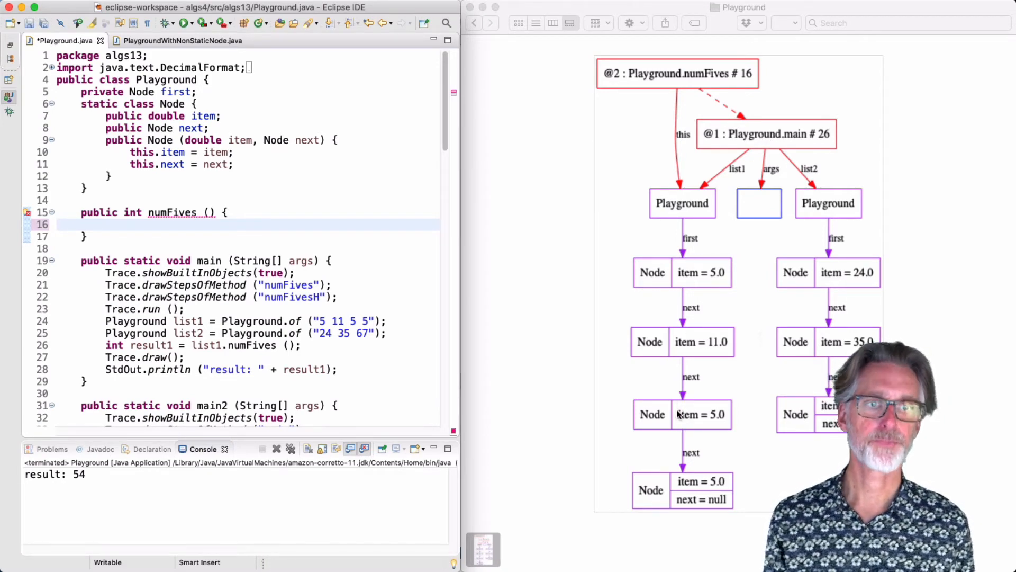
left_click(58, 225)
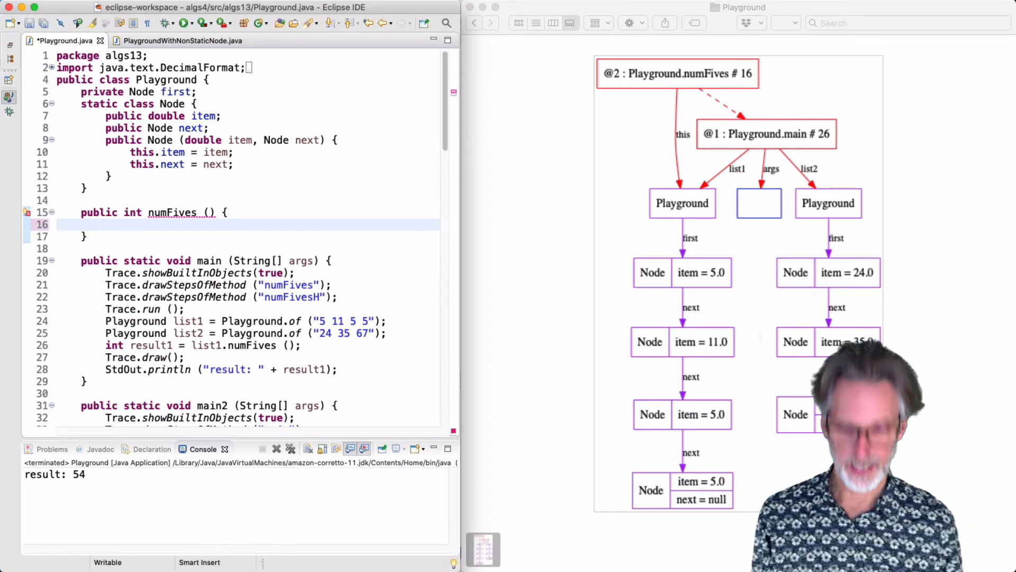
type("Node x")
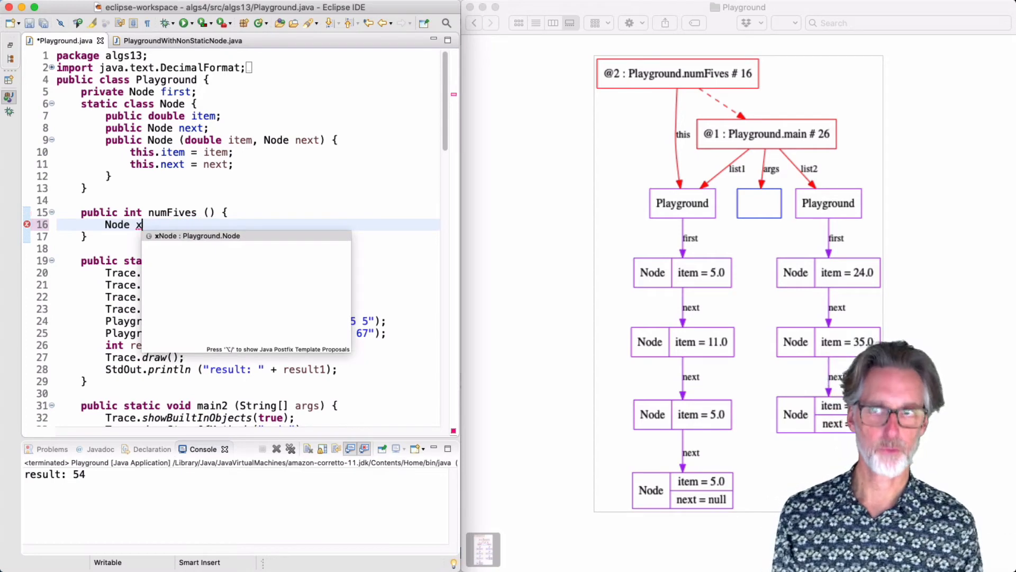
key("Escape")
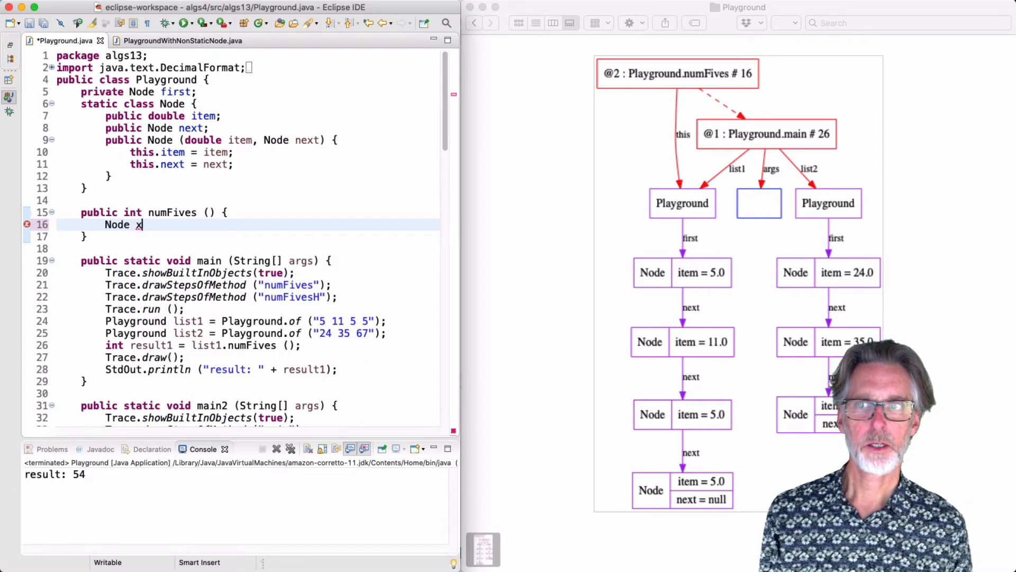
type(";")
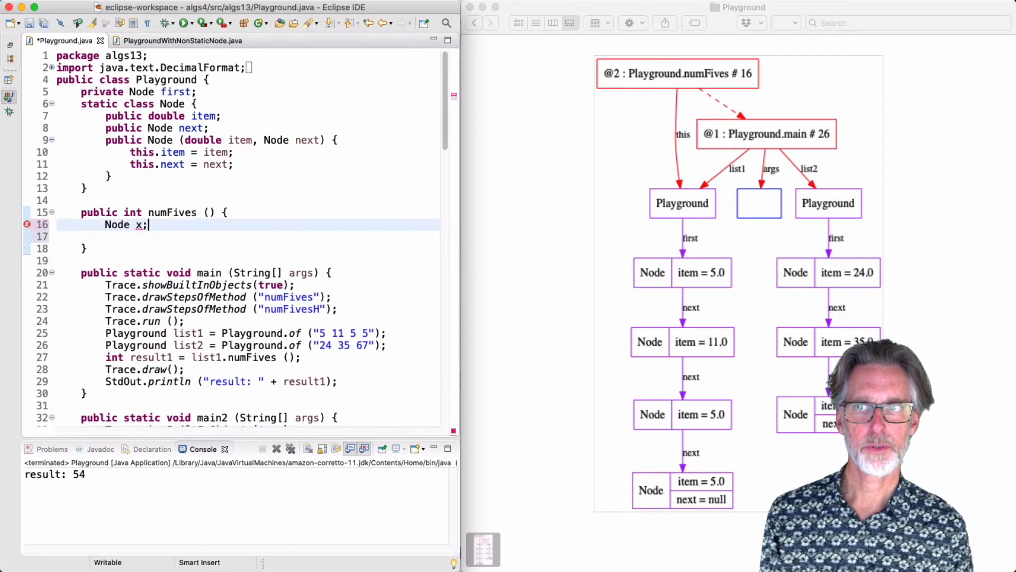
key("Return")
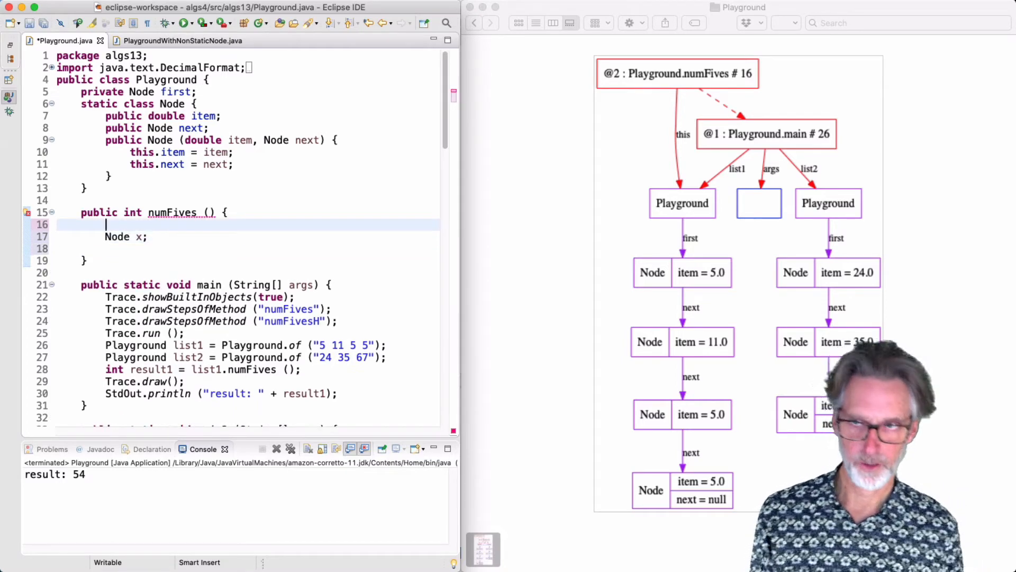
type("int result")
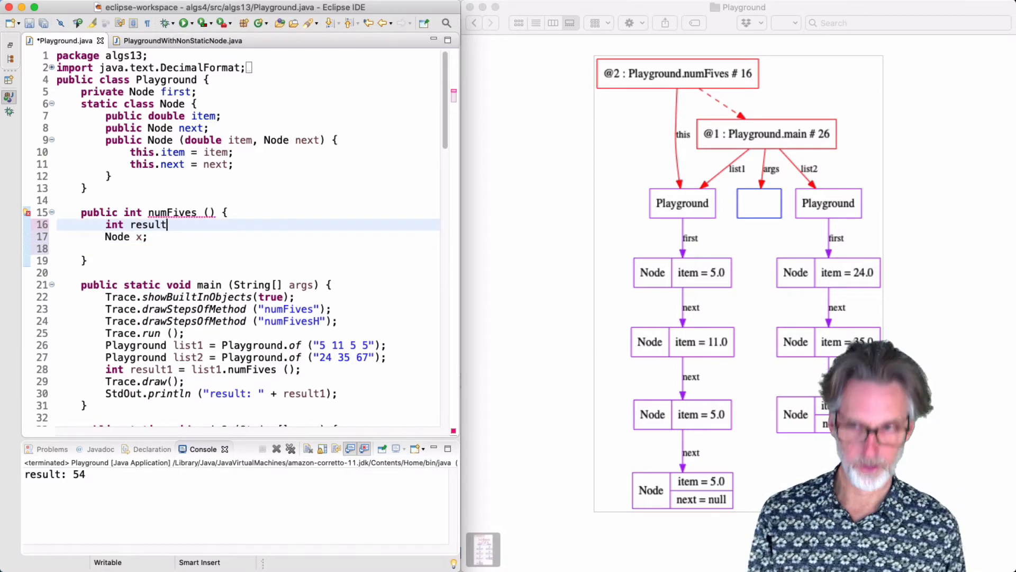
type(";")
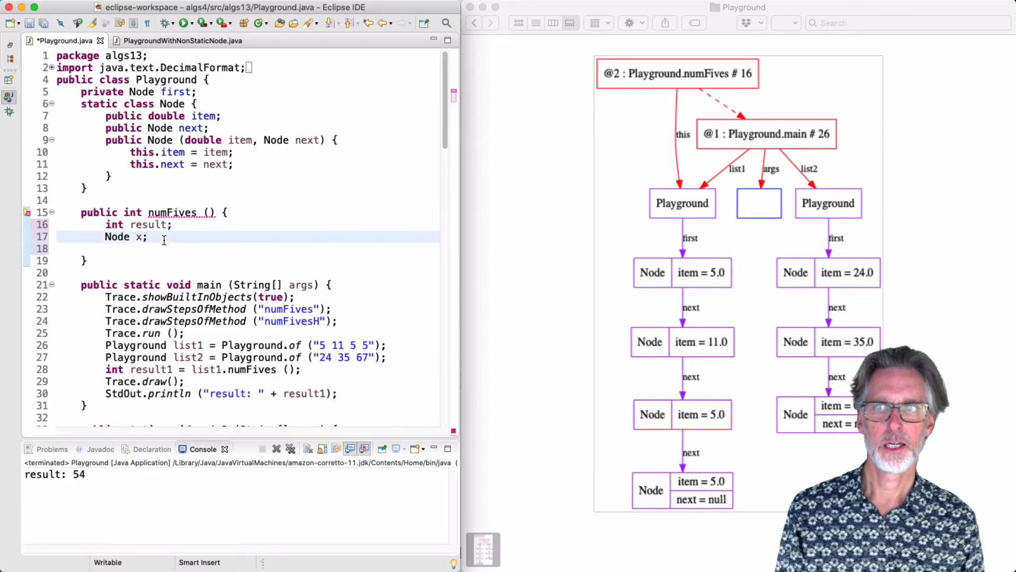
Step: Write a while loop whose body does if(x.item==5.0) result++;
type("while")
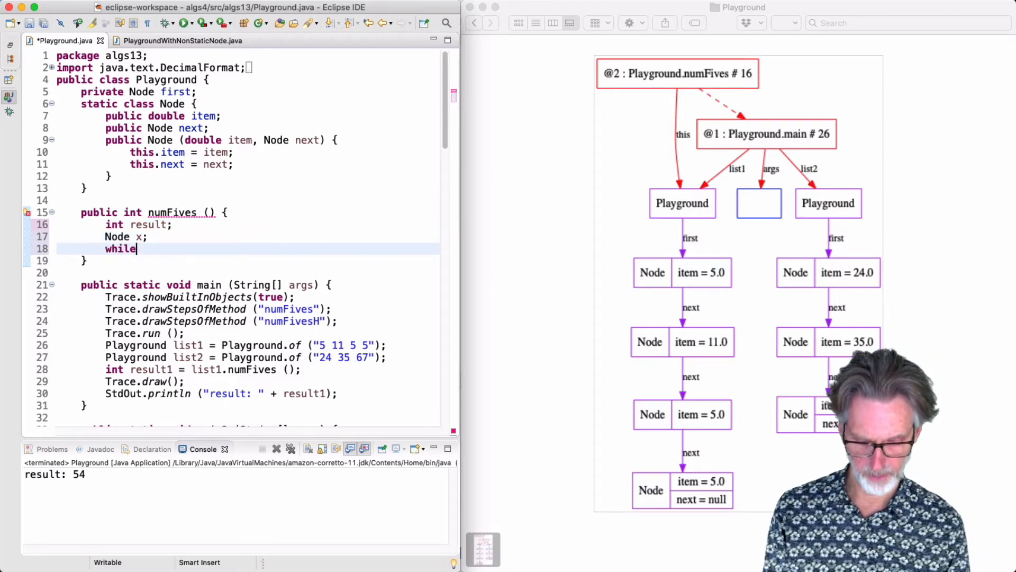
type("() {")
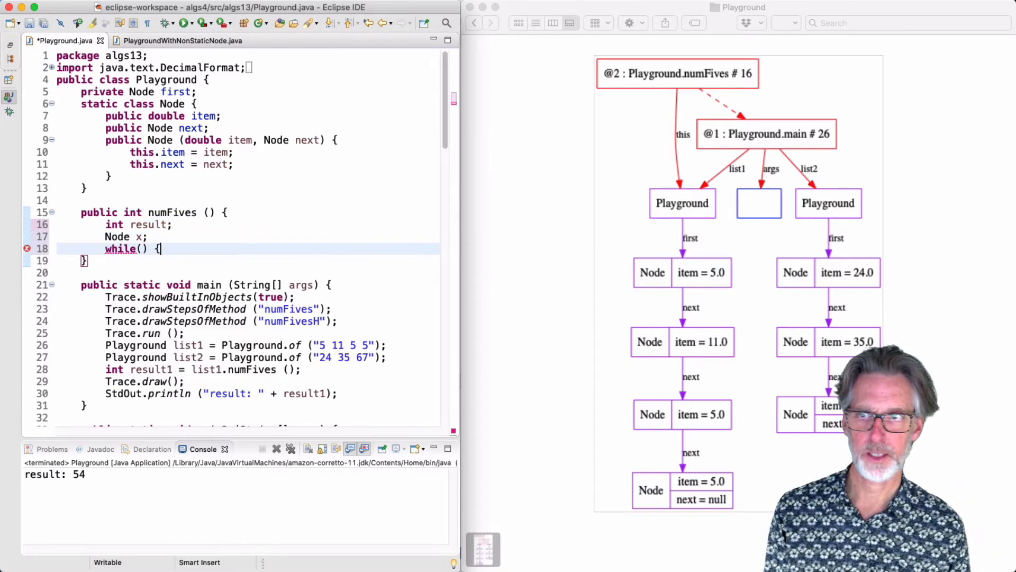
key("Return")
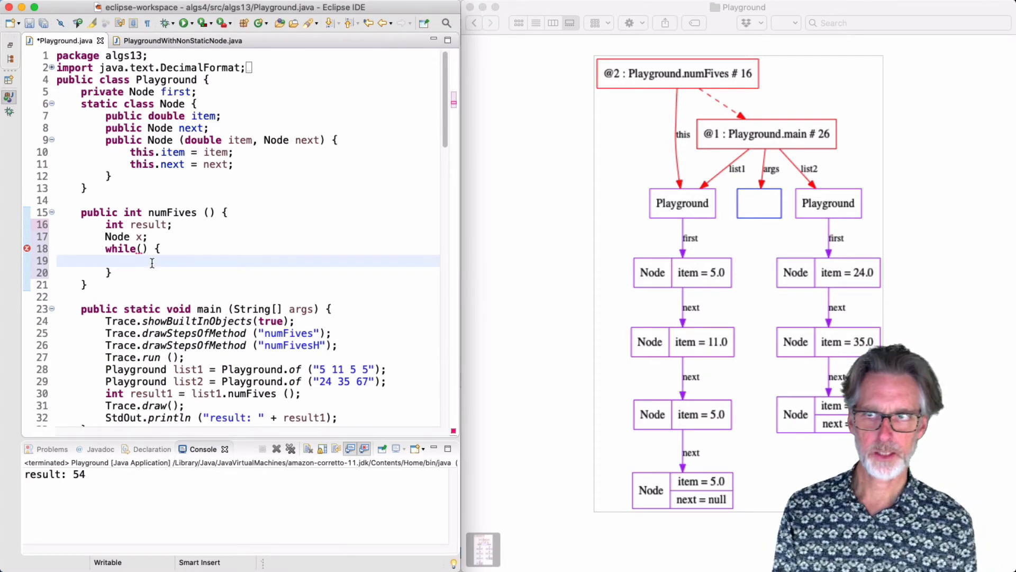
type("if(")
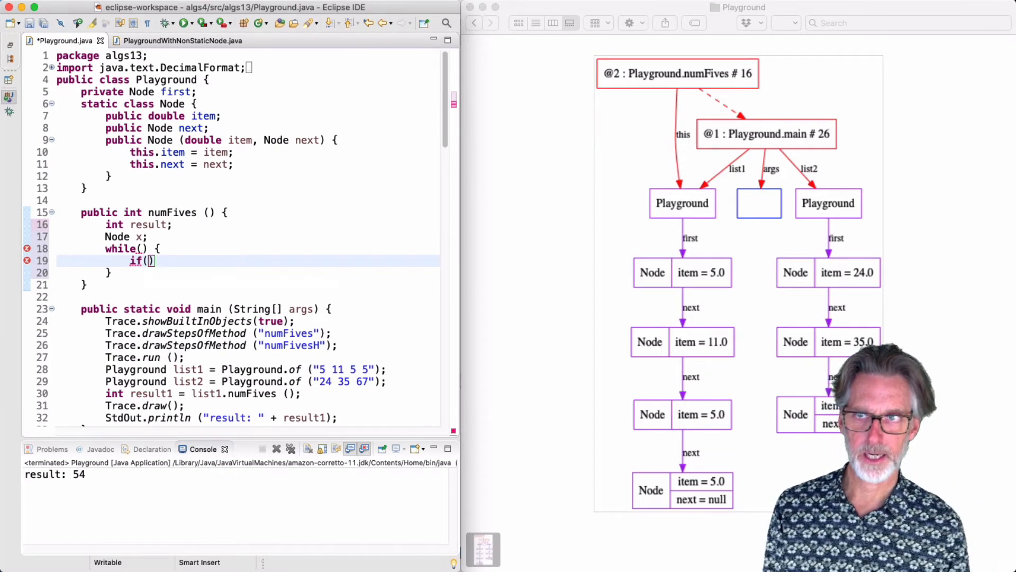
type("x.item")
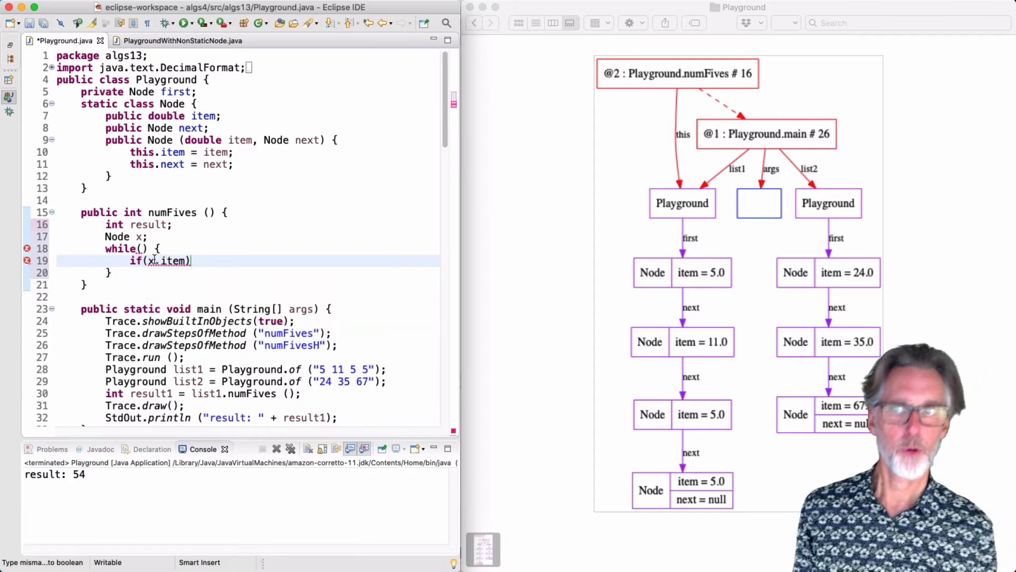
mouse_move(156, 260)
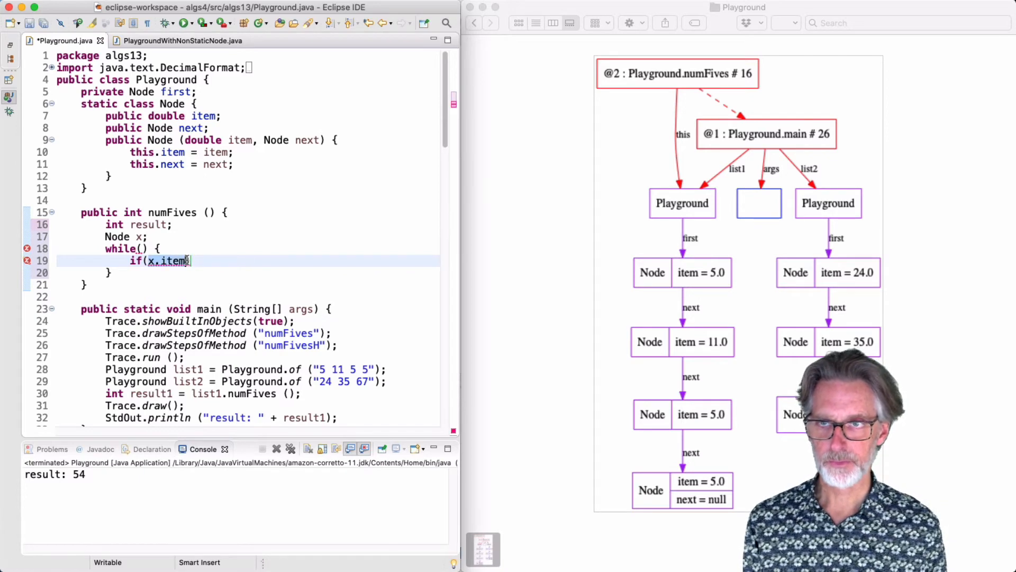
type("a[i]")
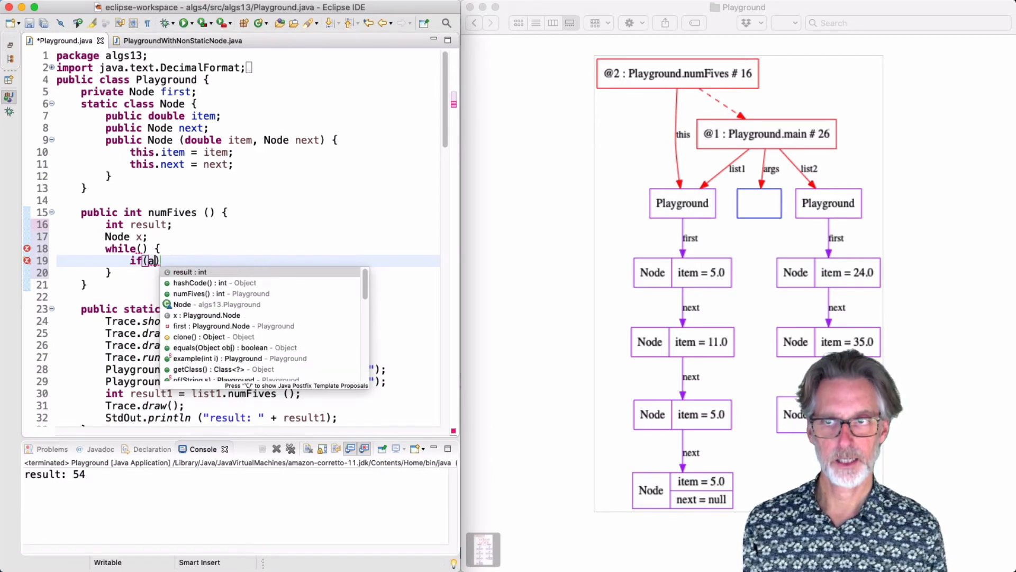
type("x.")
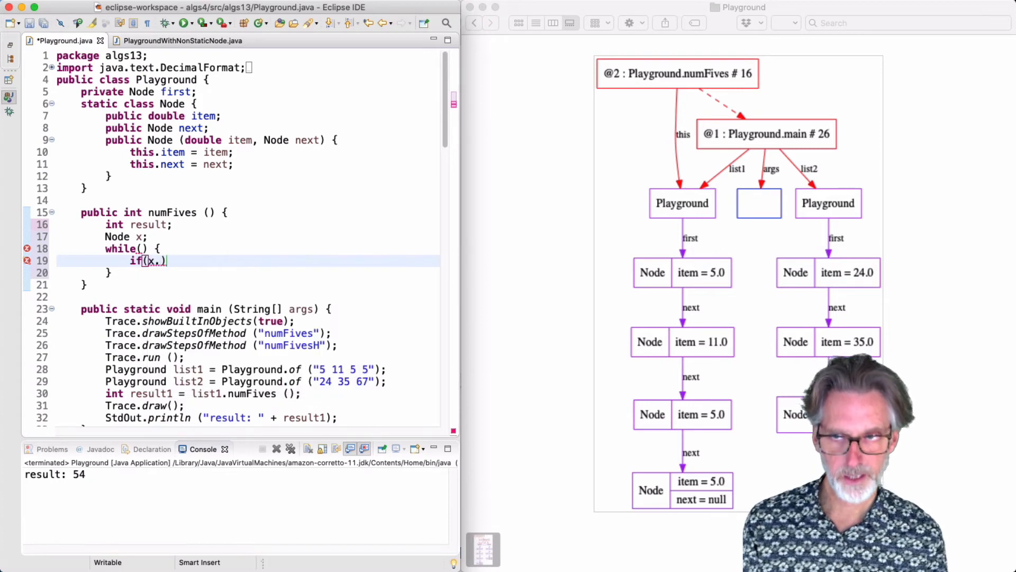
type("item")
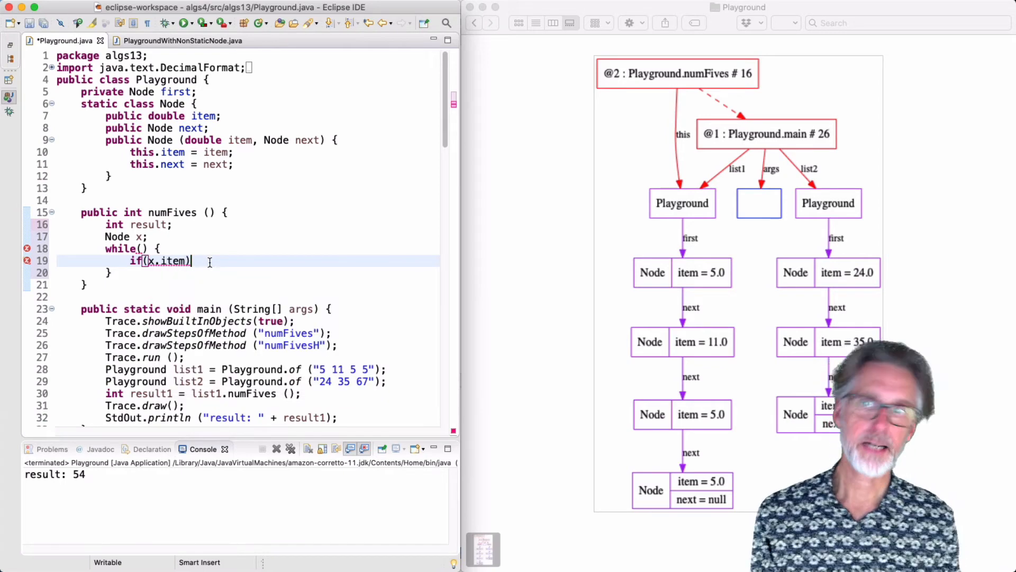
type("==")
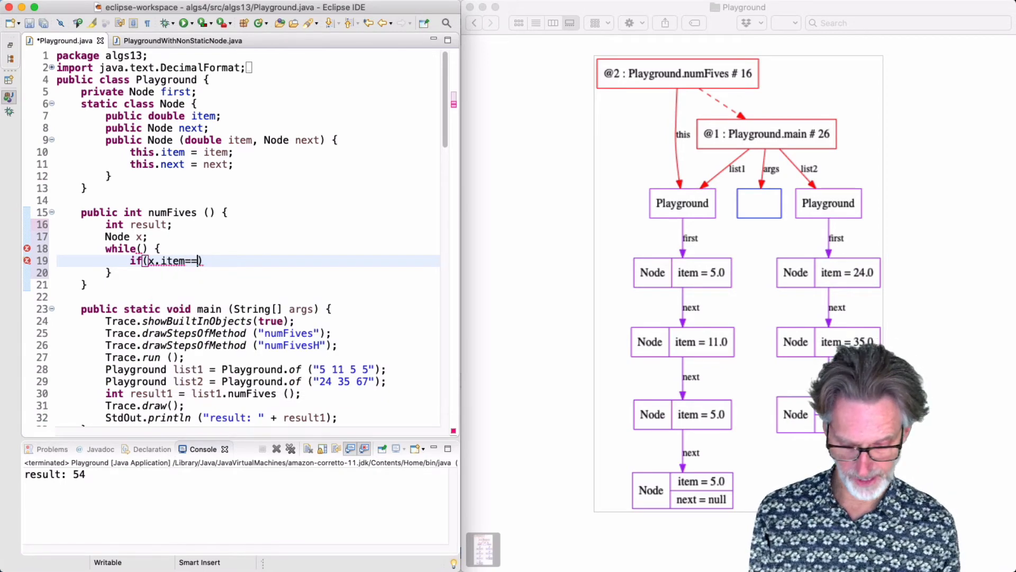
type("5.0")
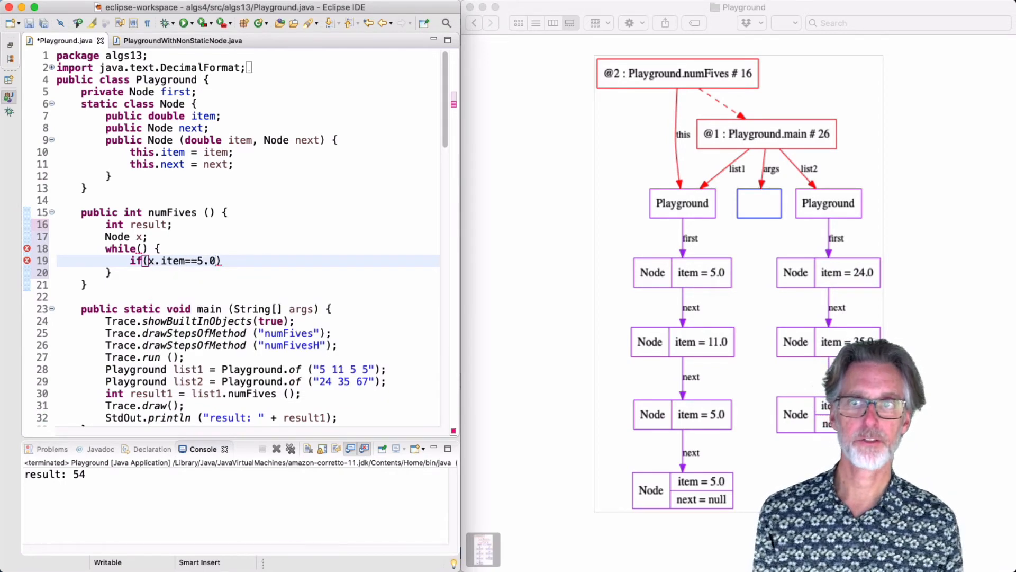
type("result")
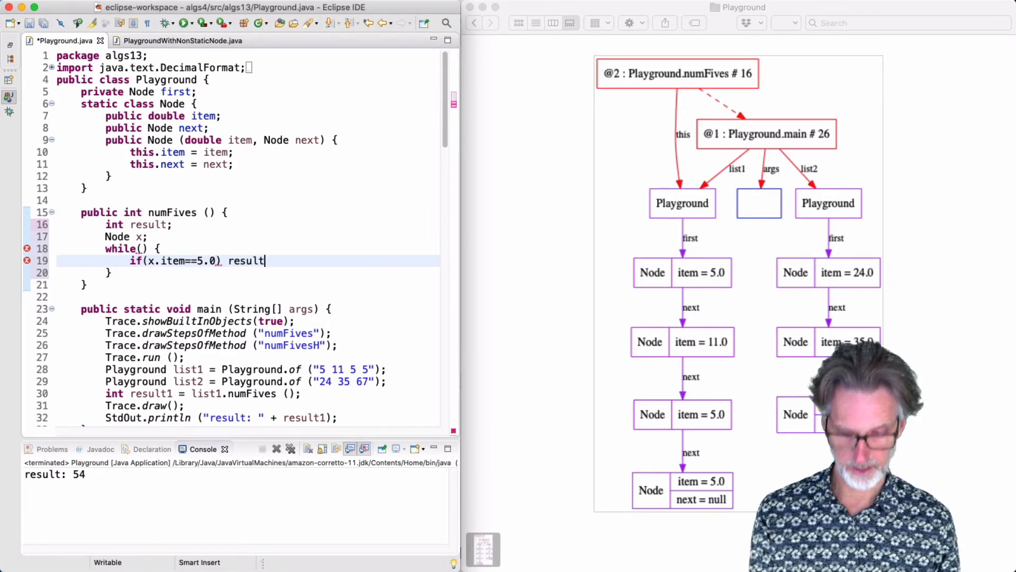
type("++;")
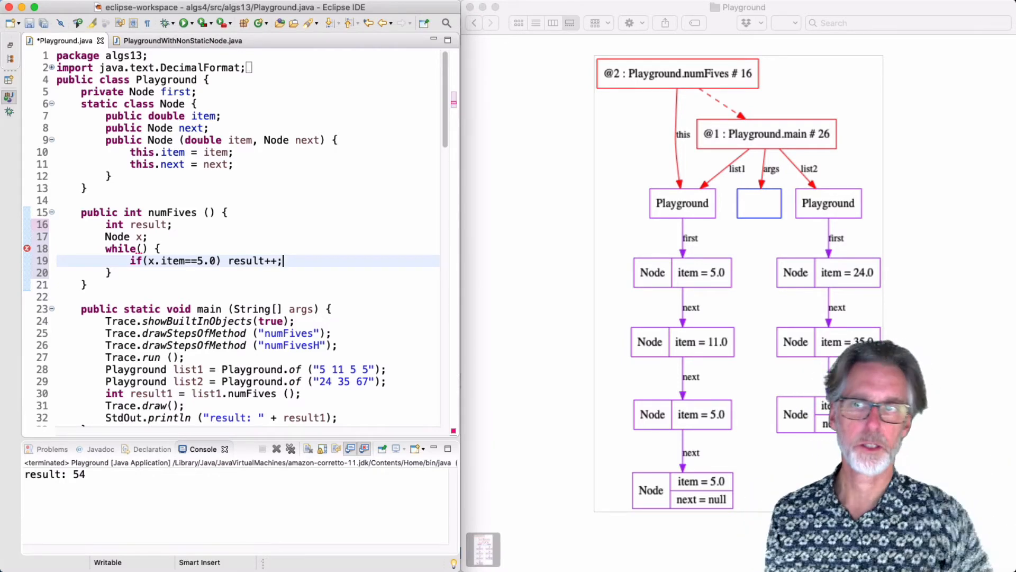
Step: Advance with x = x.next; and fill the loop condition as x != null
type("x")
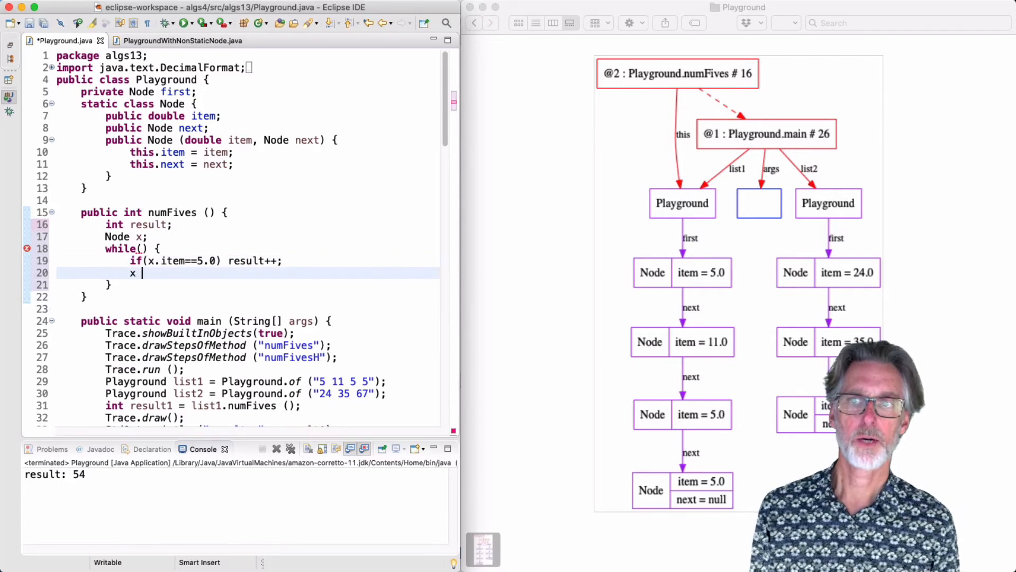
type("= x.nex")
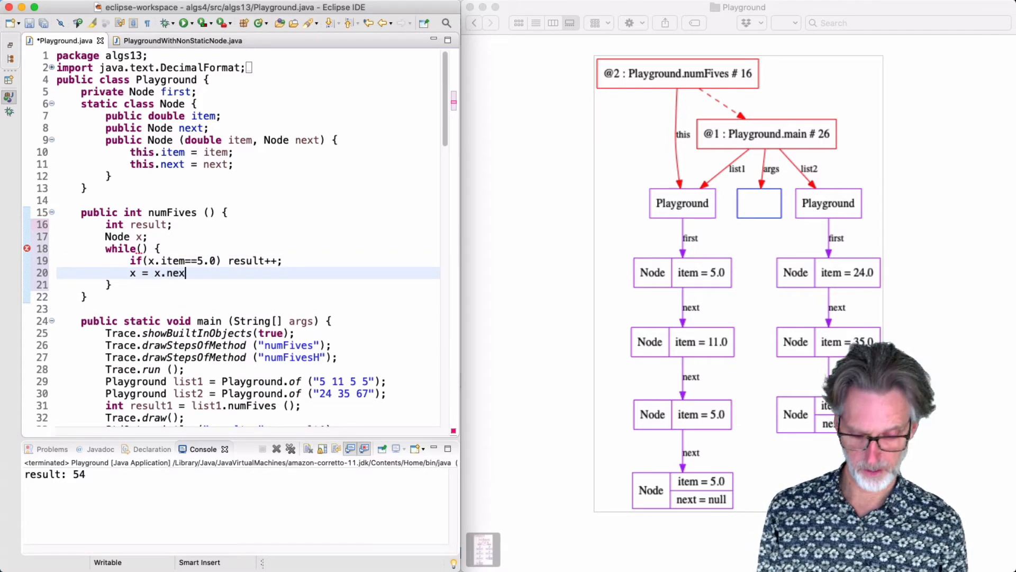
type("t;")
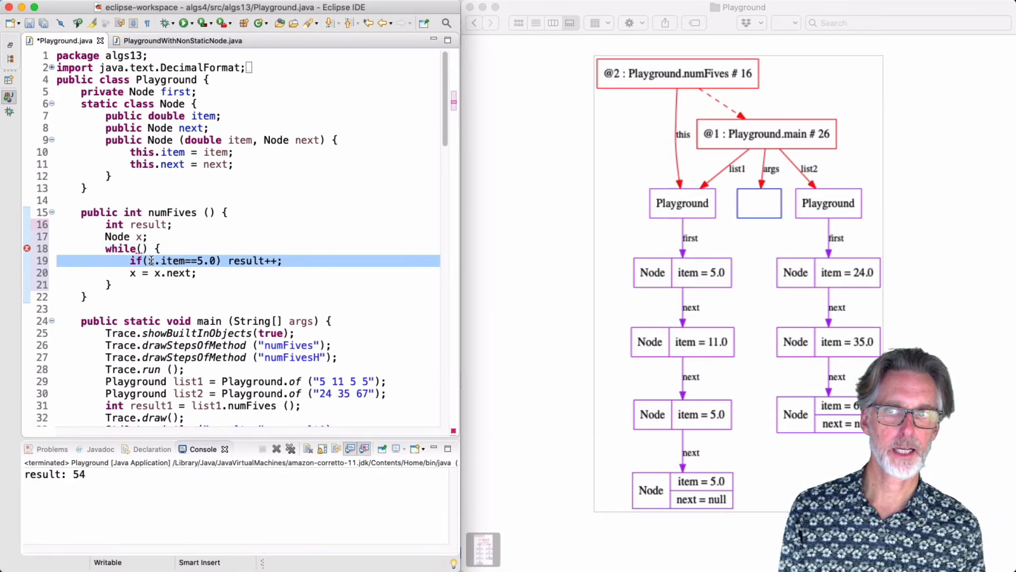
left_click(152, 261)
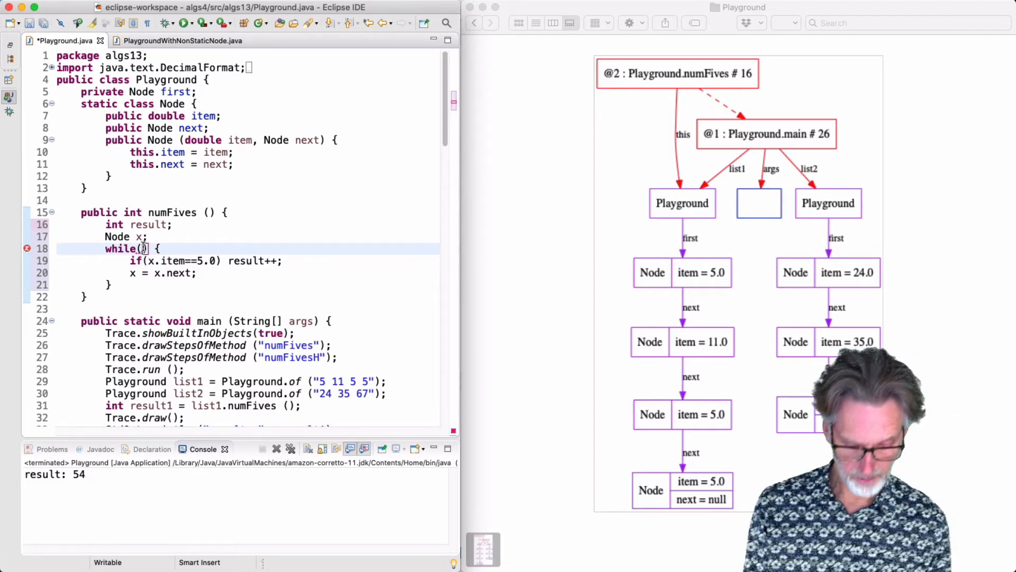
type("x !")
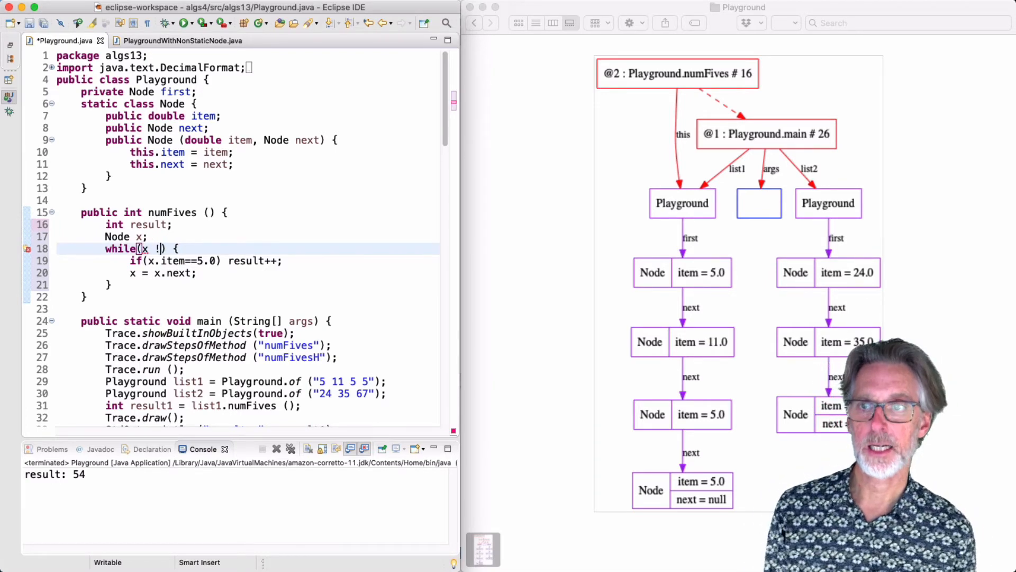
type("=nu;")
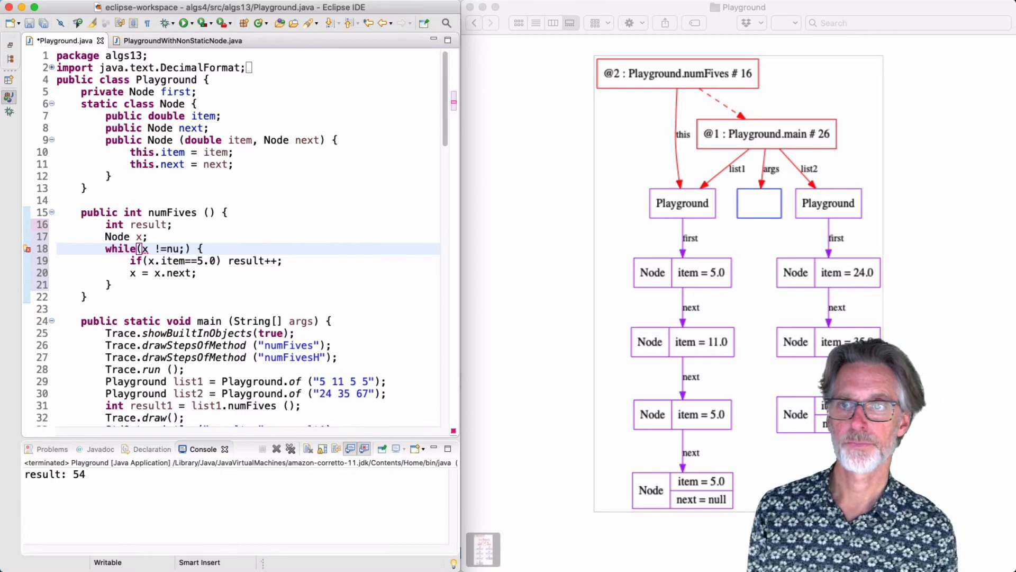
type("null")
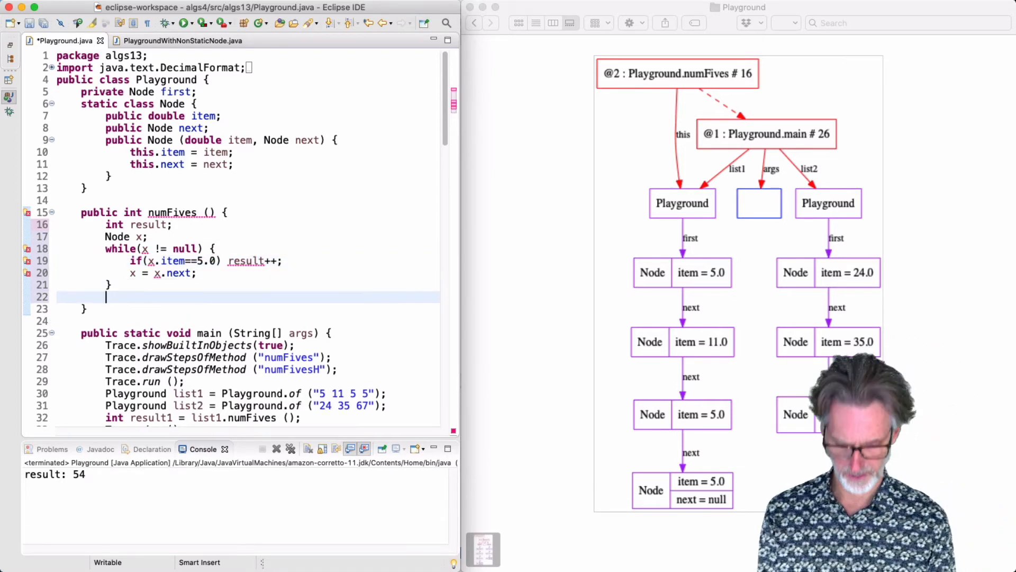
Step: Write numFives to return result, set 'result = 0' and 'Node x = this.first'
type("return result;")
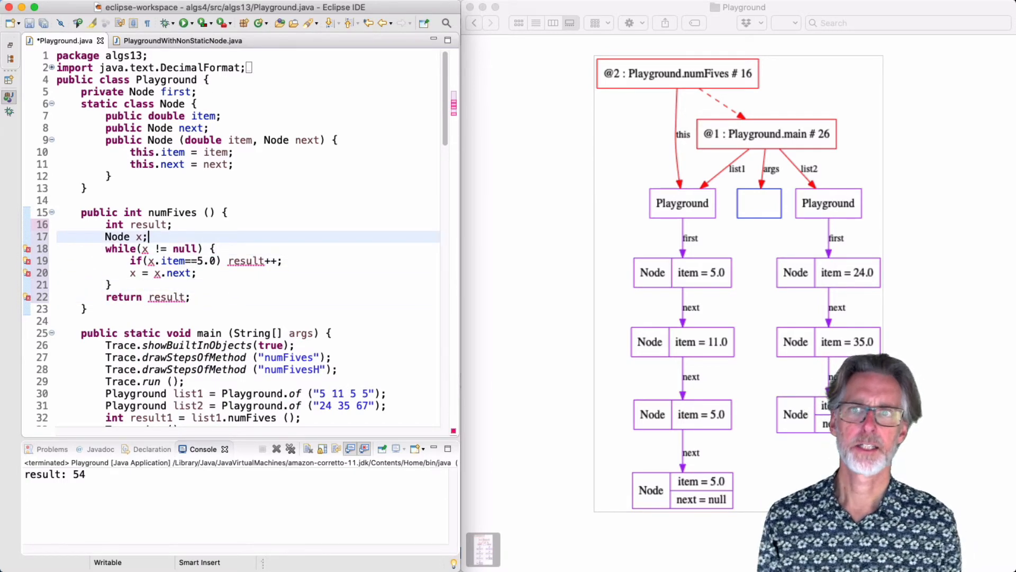
mouse_move(252, 263)
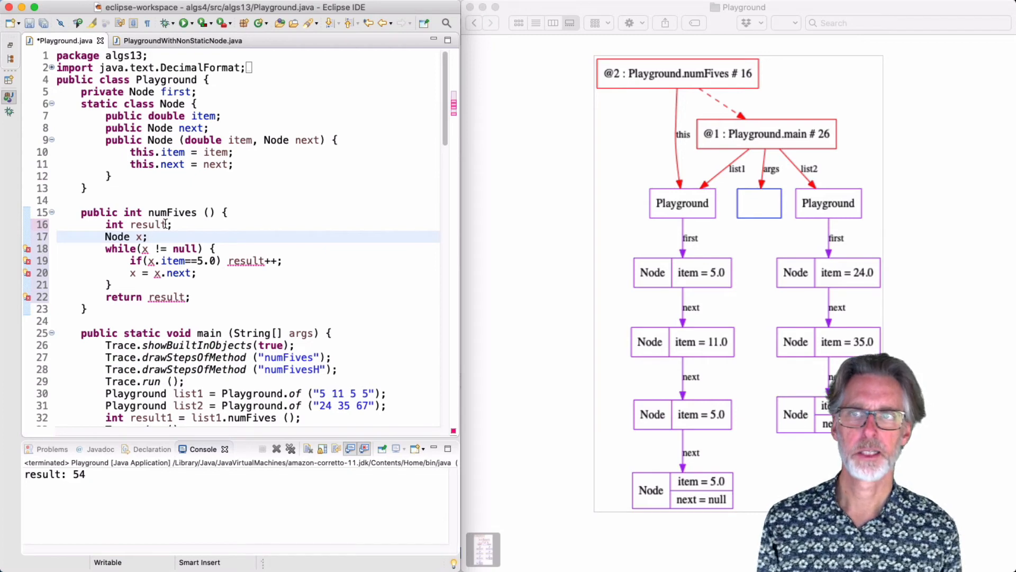
mouse_move(673, 189)
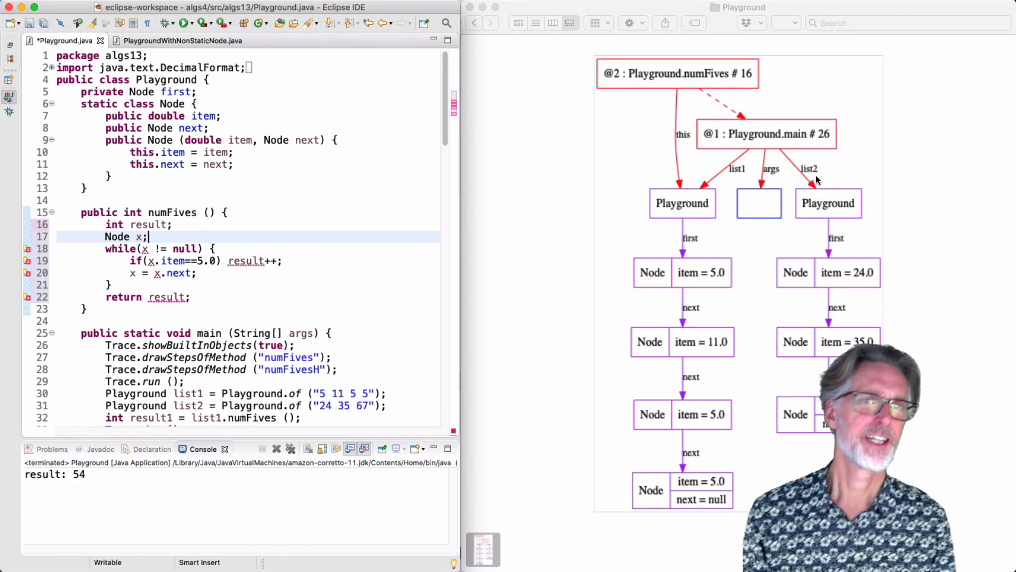
mouse_move(609, 223)
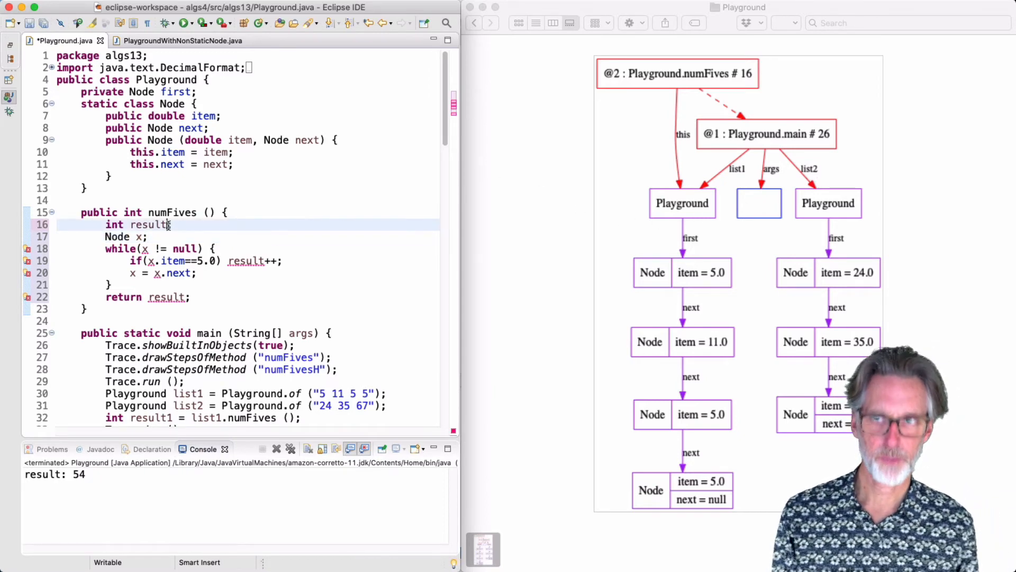
type("= 0;")
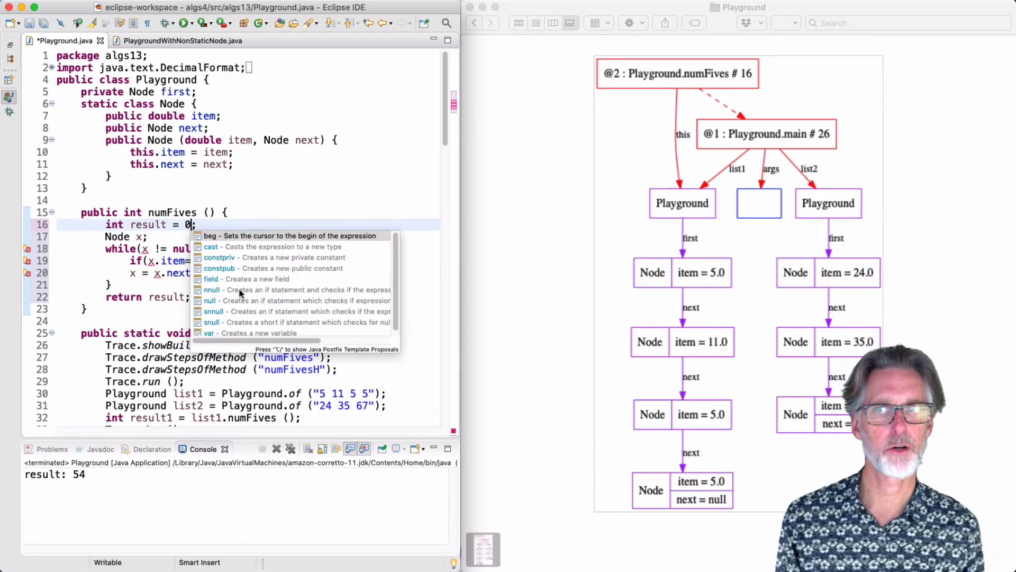
key("Escape")
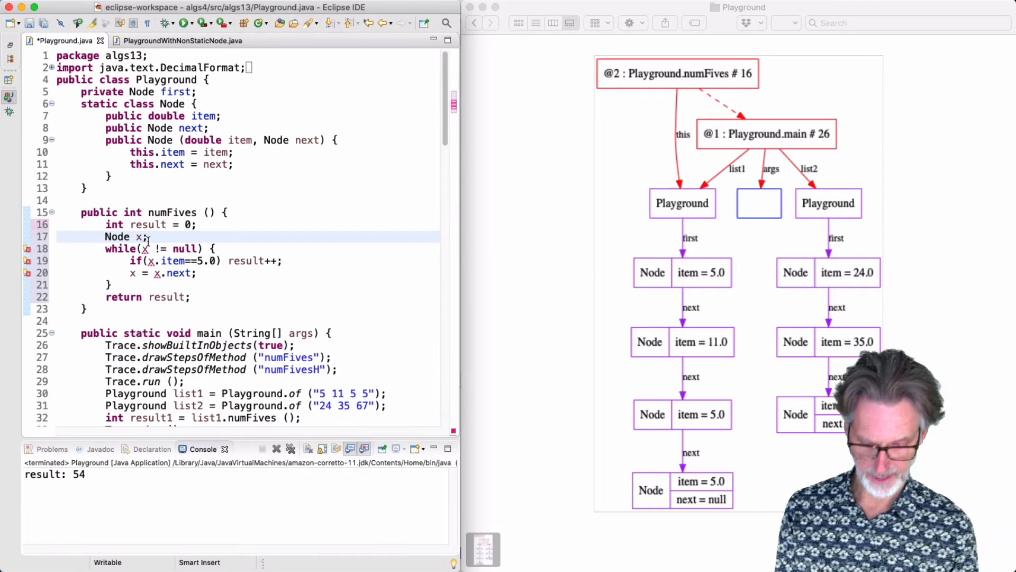
type("= this.first")
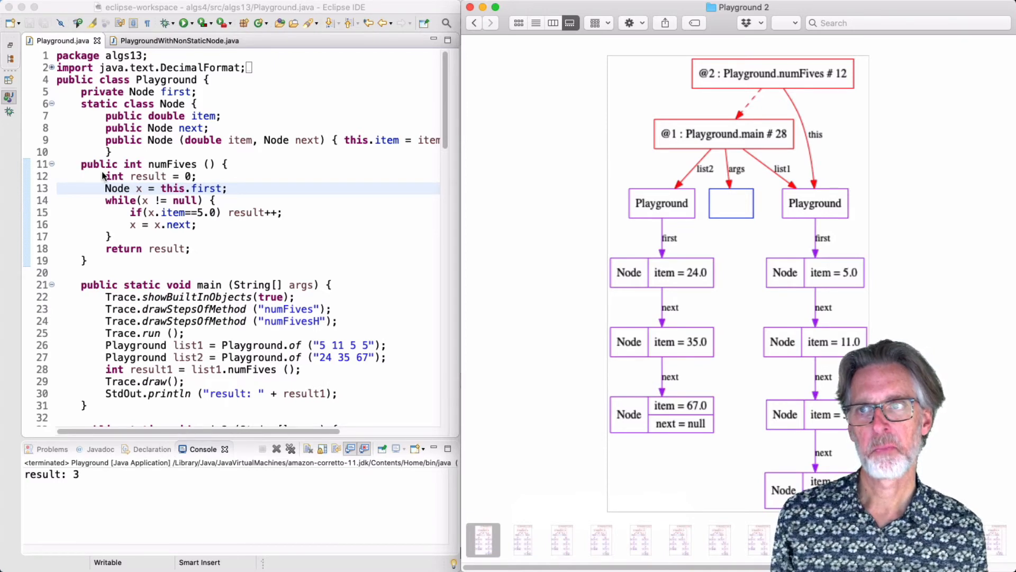
mouse_move(779, 88)
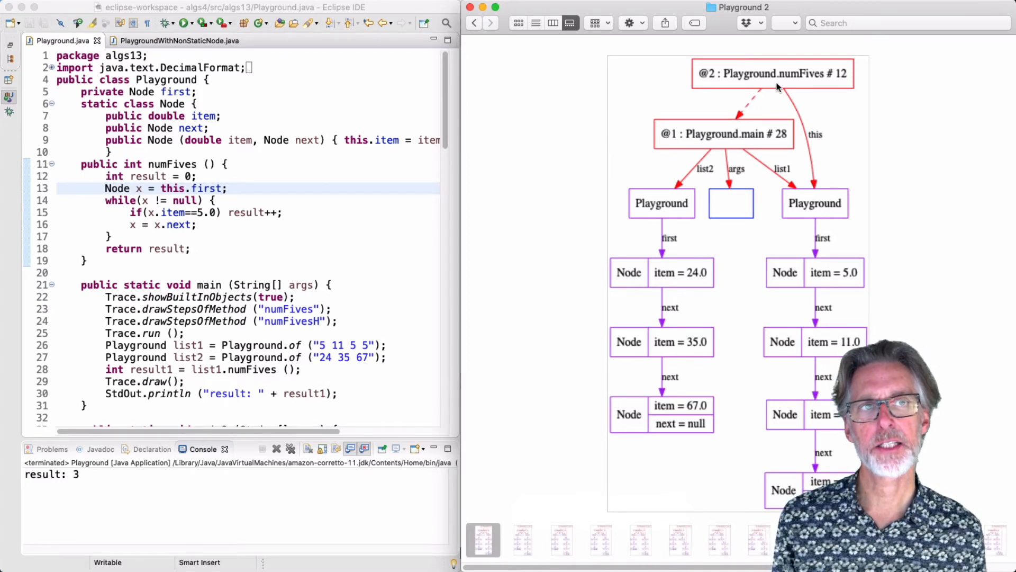
mouse_move(813, 181)
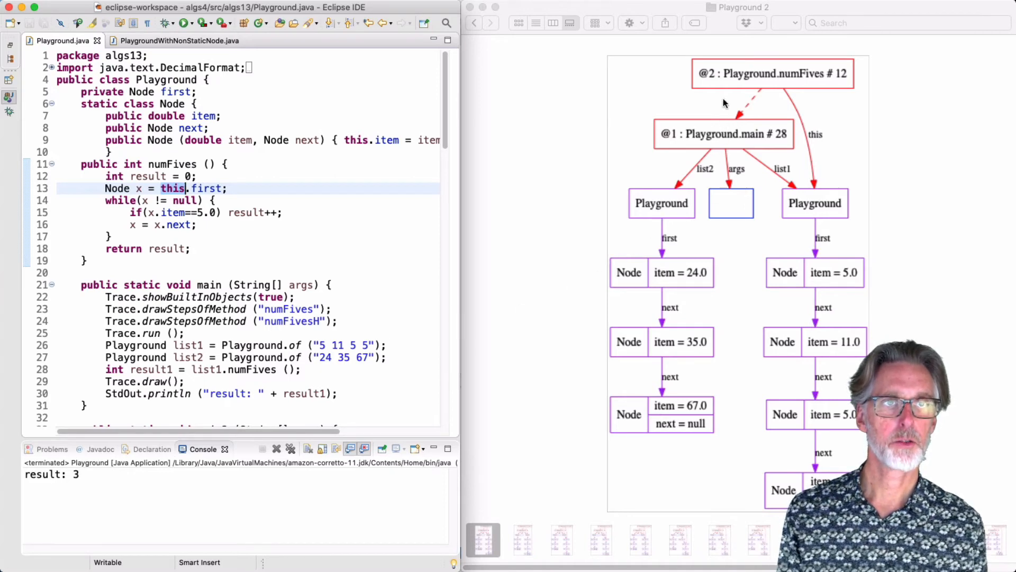
mouse_move(816, 172)
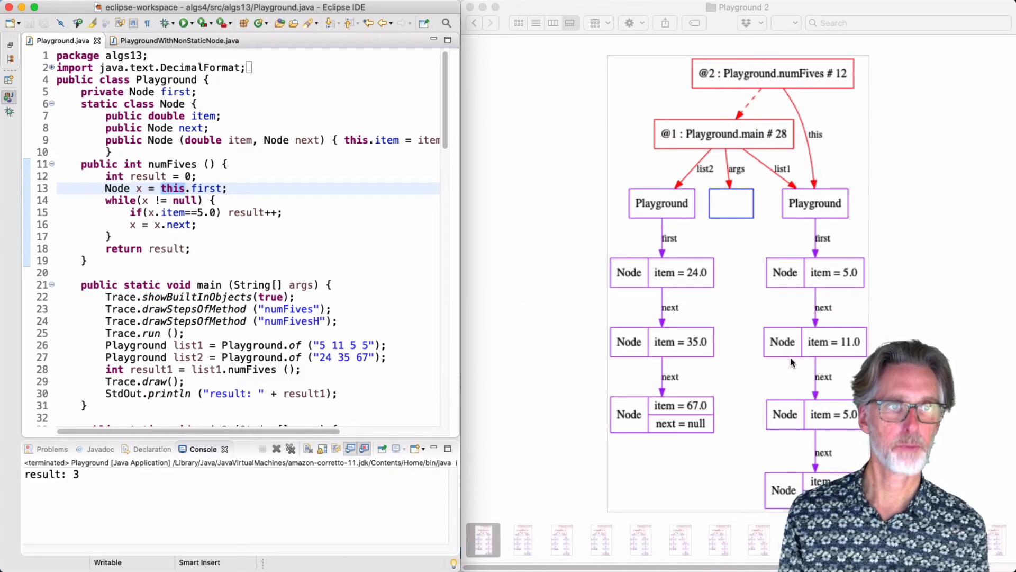
mouse_move(842, 93)
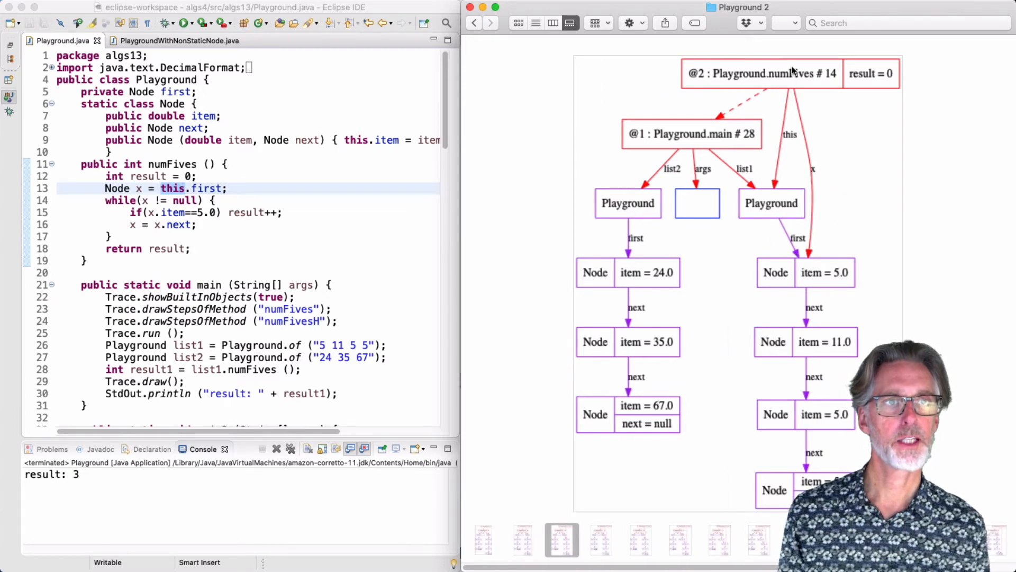
mouse_move(809, 222)
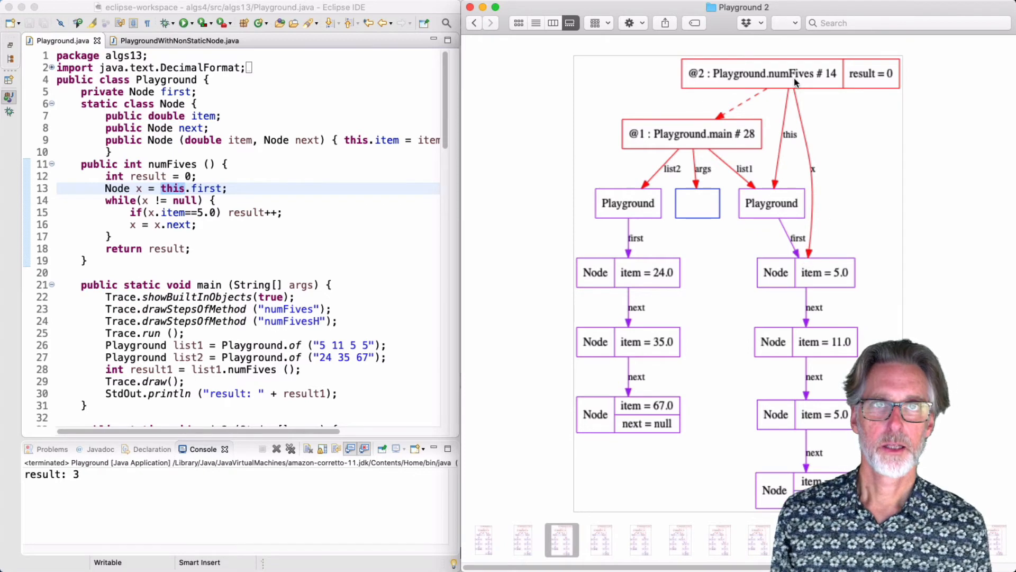
mouse_move(820, 126)
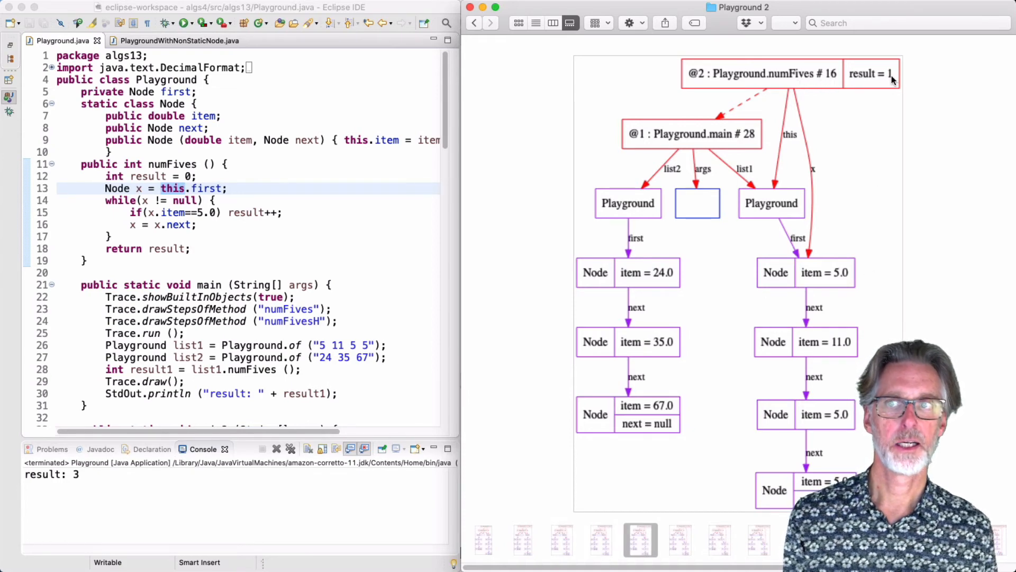
mouse_move(785, 245)
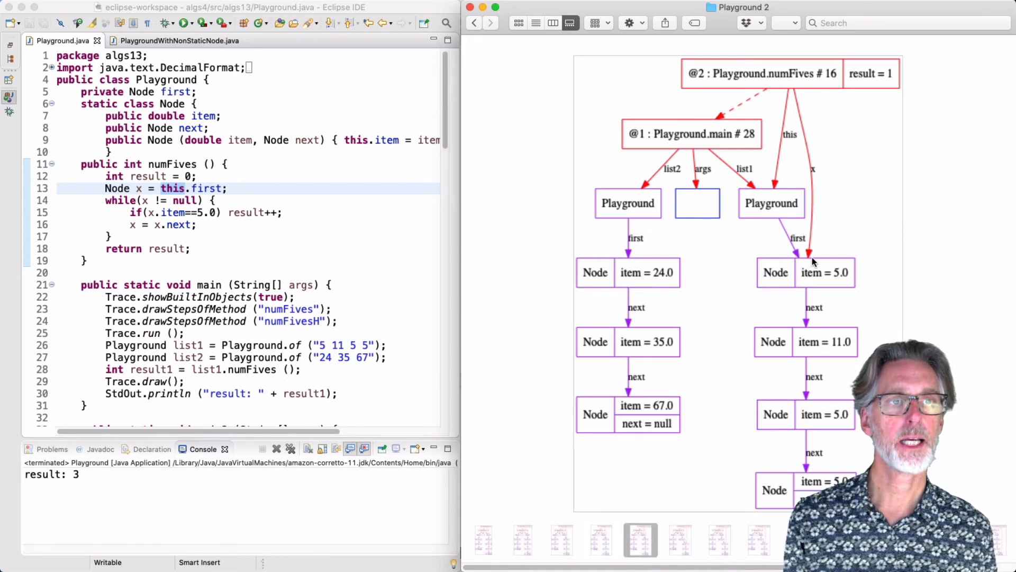
mouse_move(477, 244)
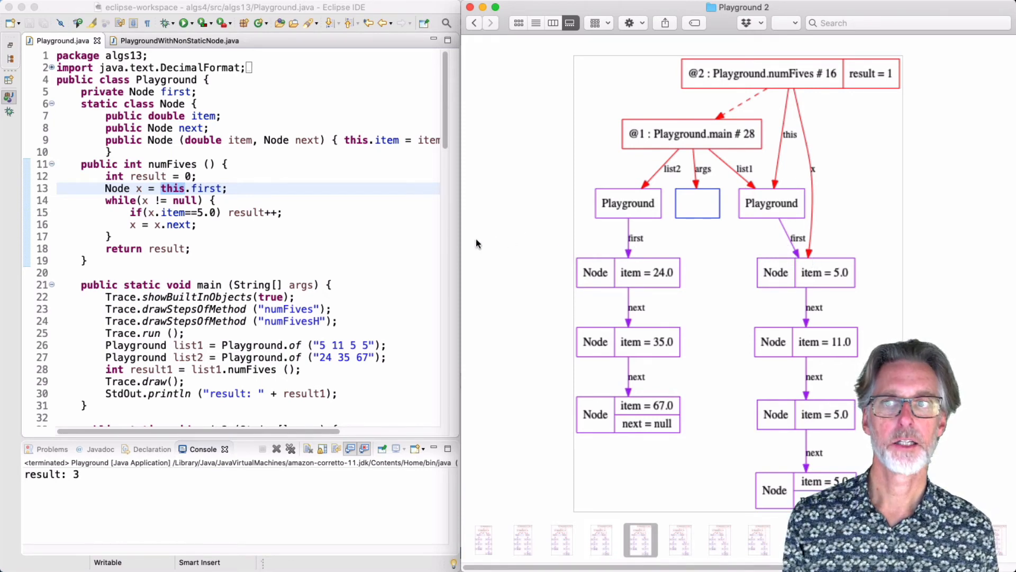
mouse_move(808, 133)
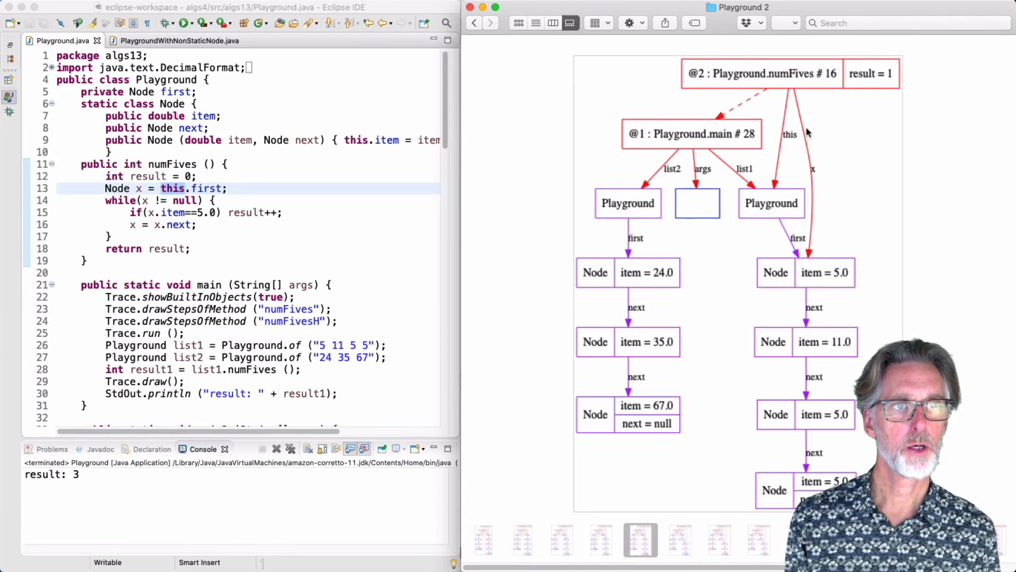
mouse_move(800, 300)
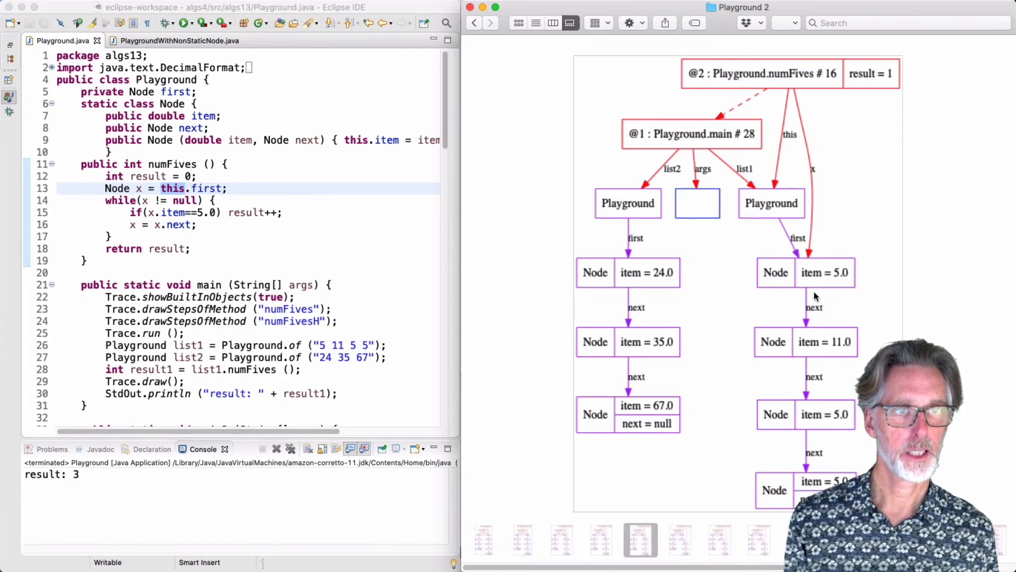
mouse_move(806, 322)
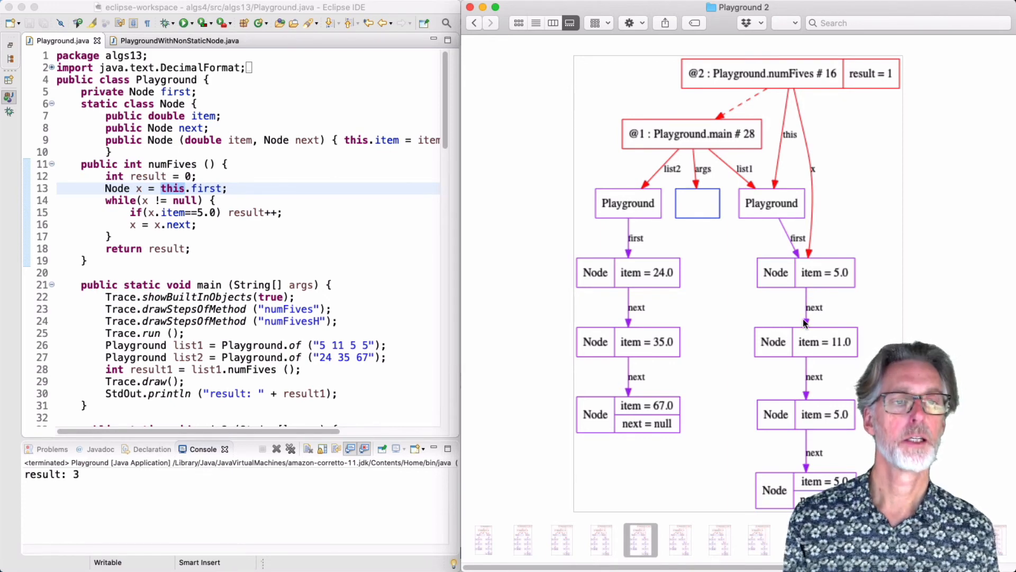
mouse_move(782, 361)
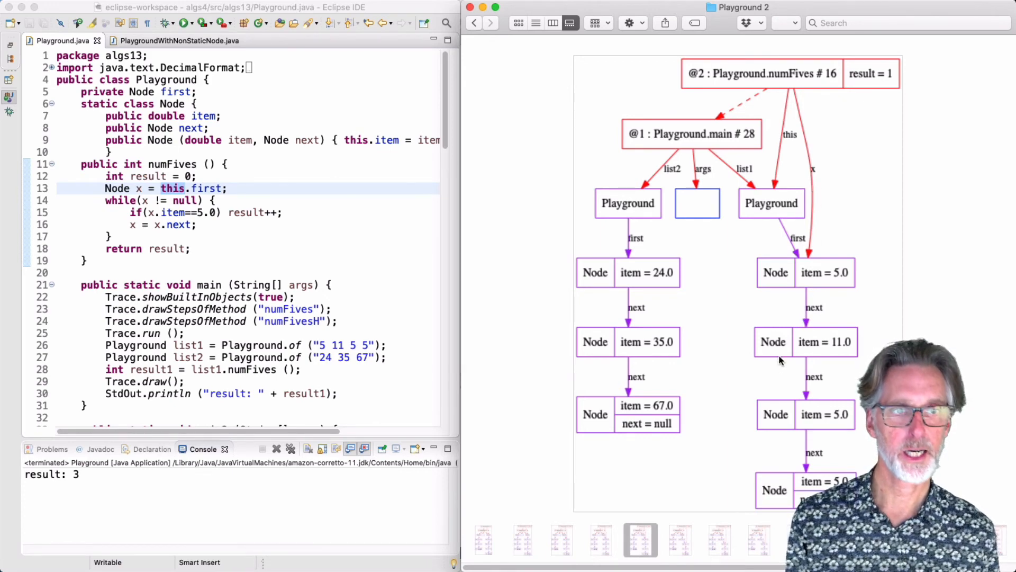
Step: Step the numFives trace forward until x reaches the first 5.0 node with result = 1
left_click(679, 538)
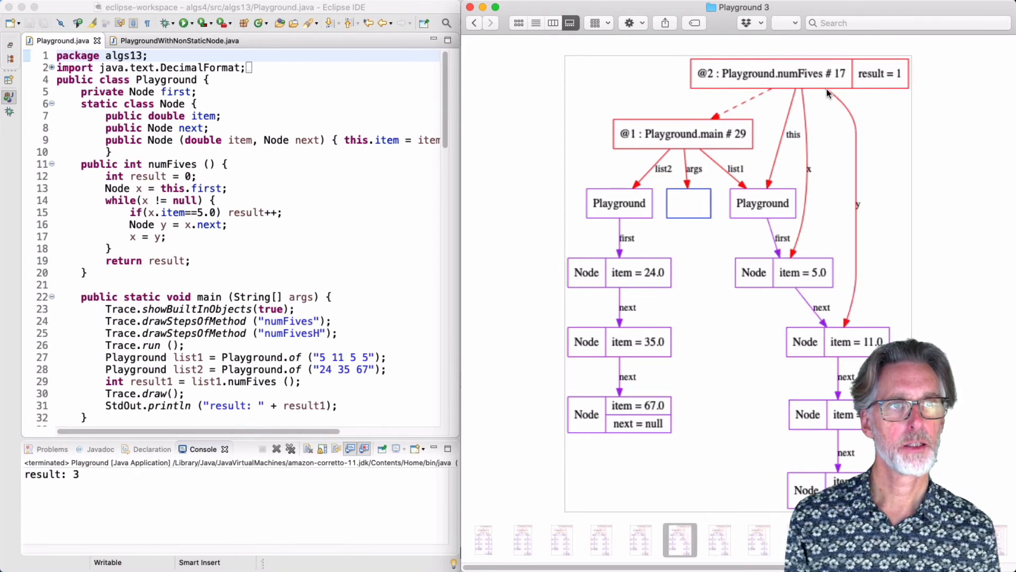
mouse_move(789, 244)
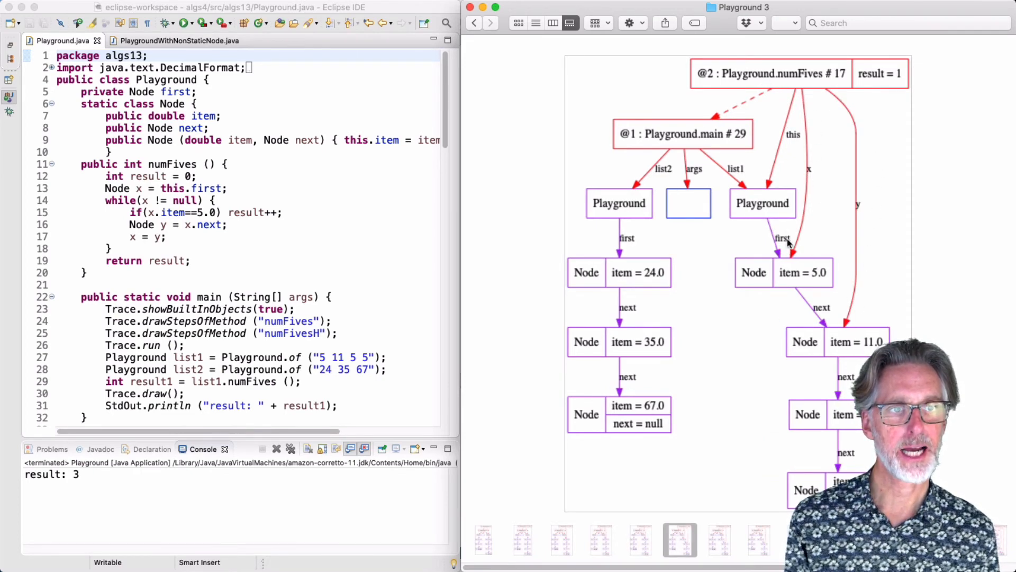
mouse_move(840, 327)
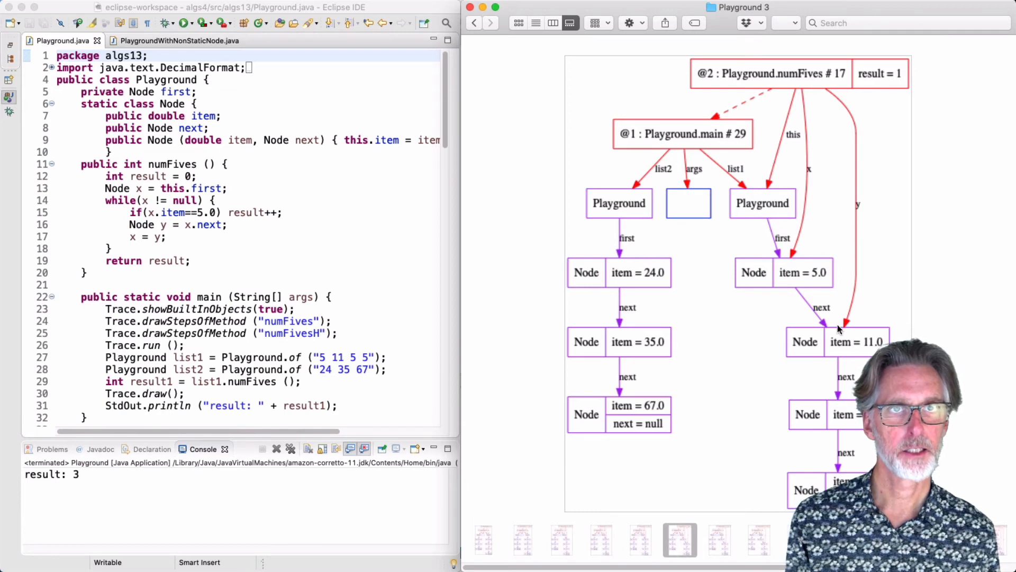
mouse_move(868, 278)
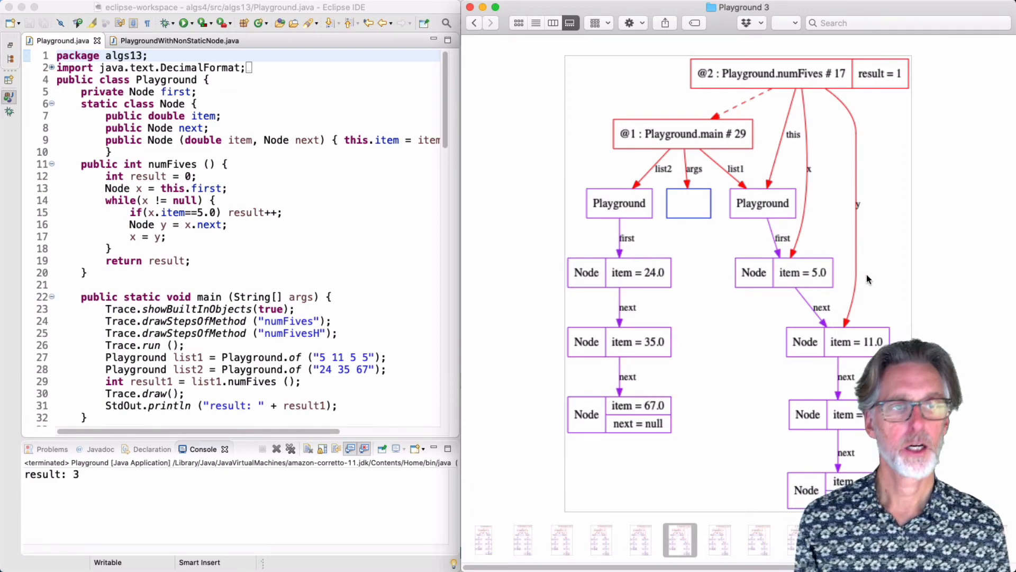
mouse_move(808, 222)
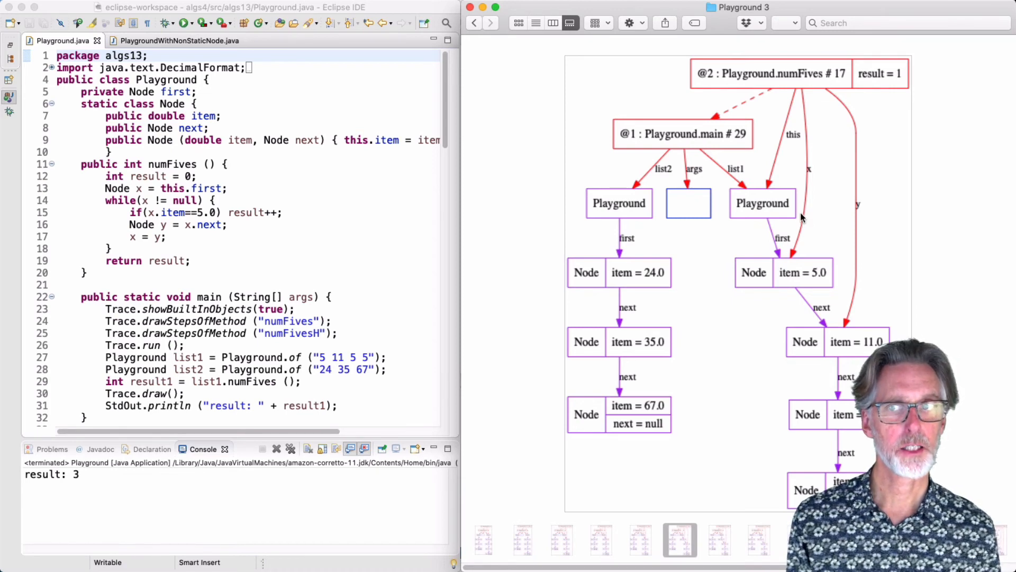
mouse_move(841, 207)
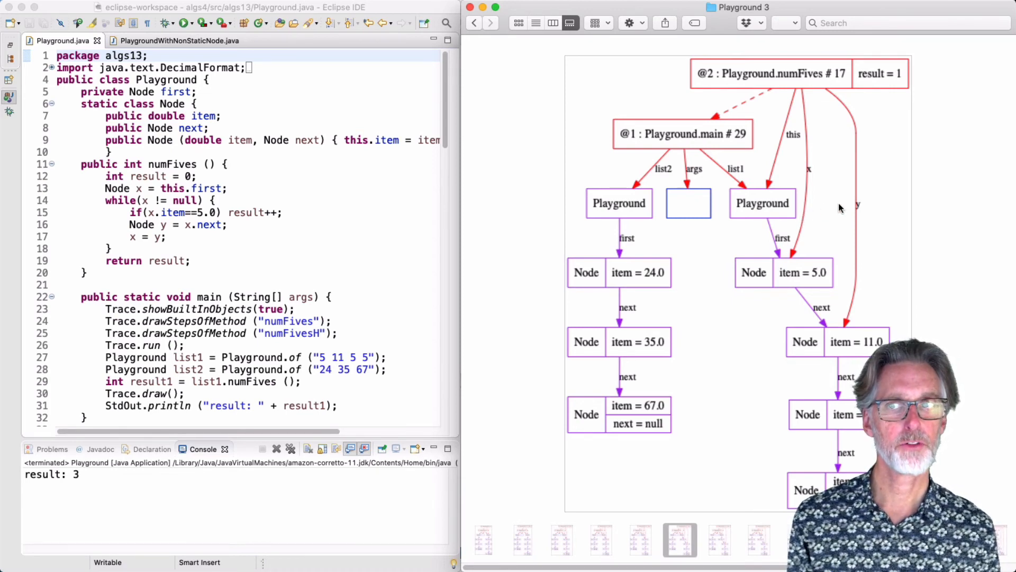
Step: View the 'Playground 3' trace step where helper y points at the 11.0 node
left_click(718, 539)
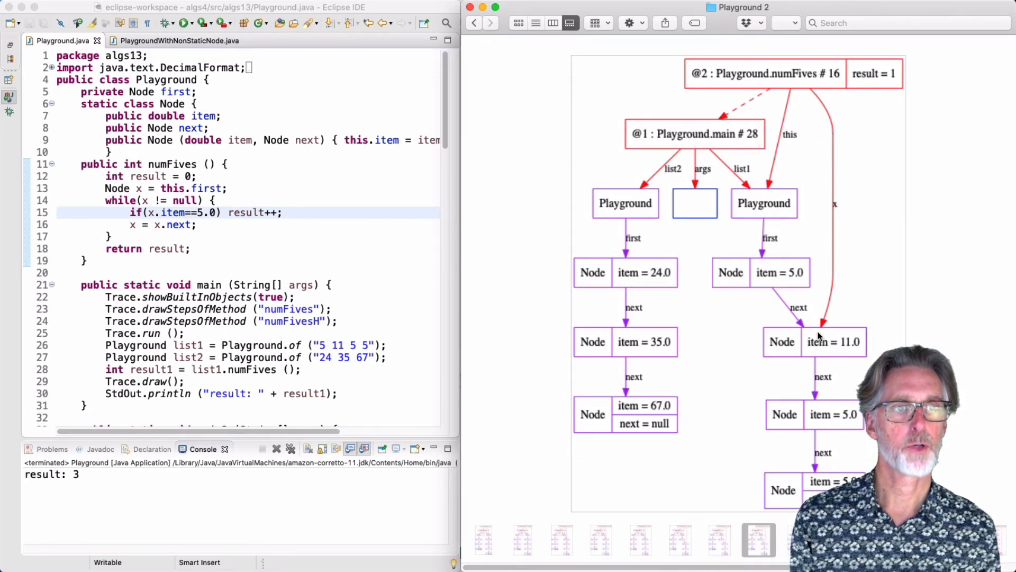
mouse_move(736, 317)
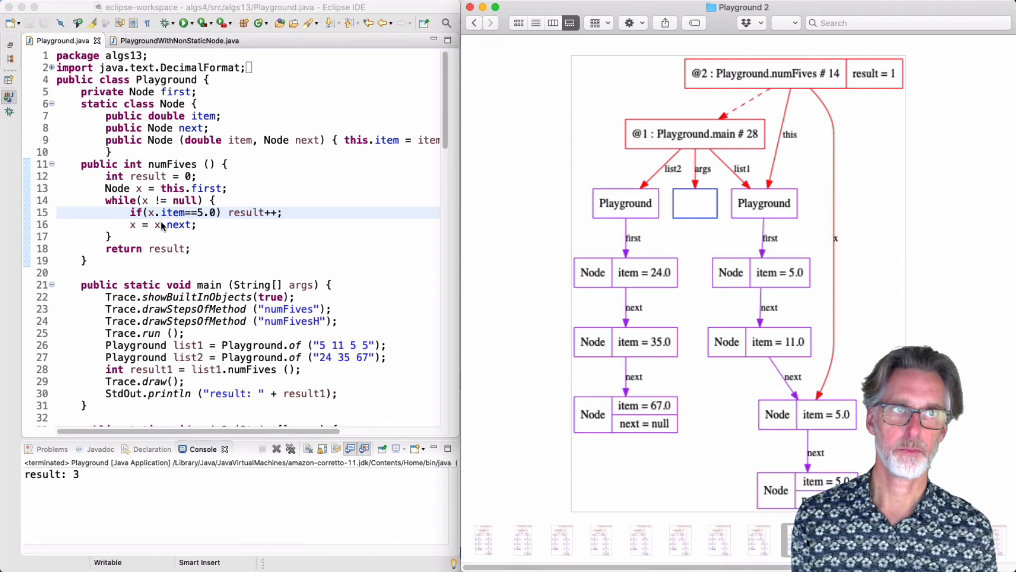
mouse_move(175, 199)
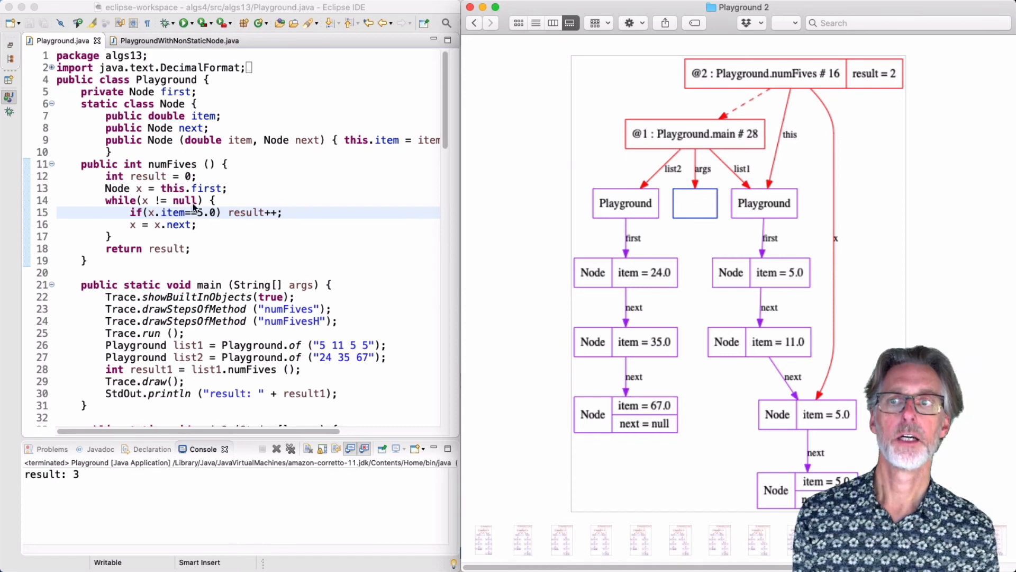
mouse_move(842, 272)
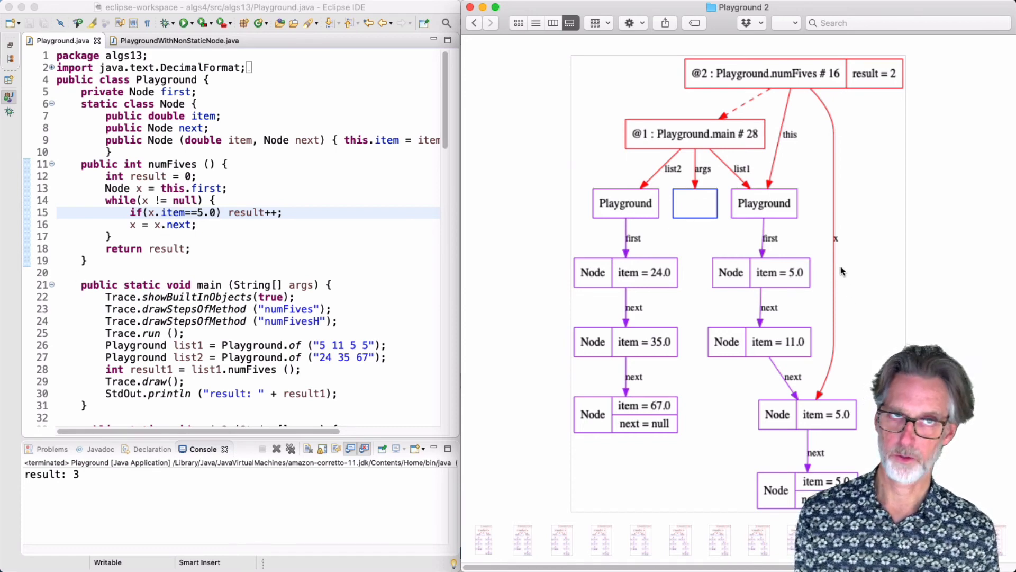
mouse_move(838, 246)
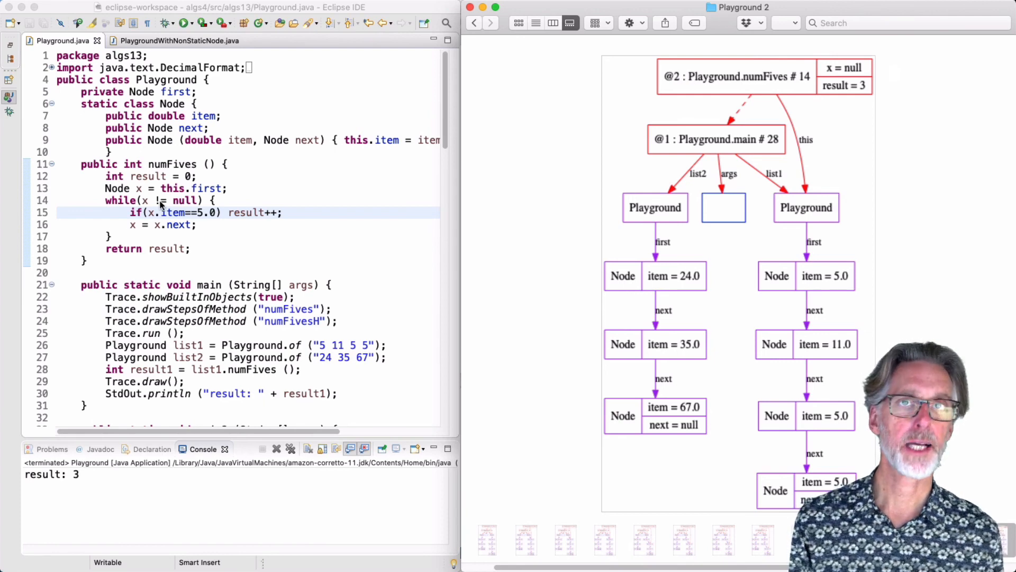
mouse_move(125, 255)
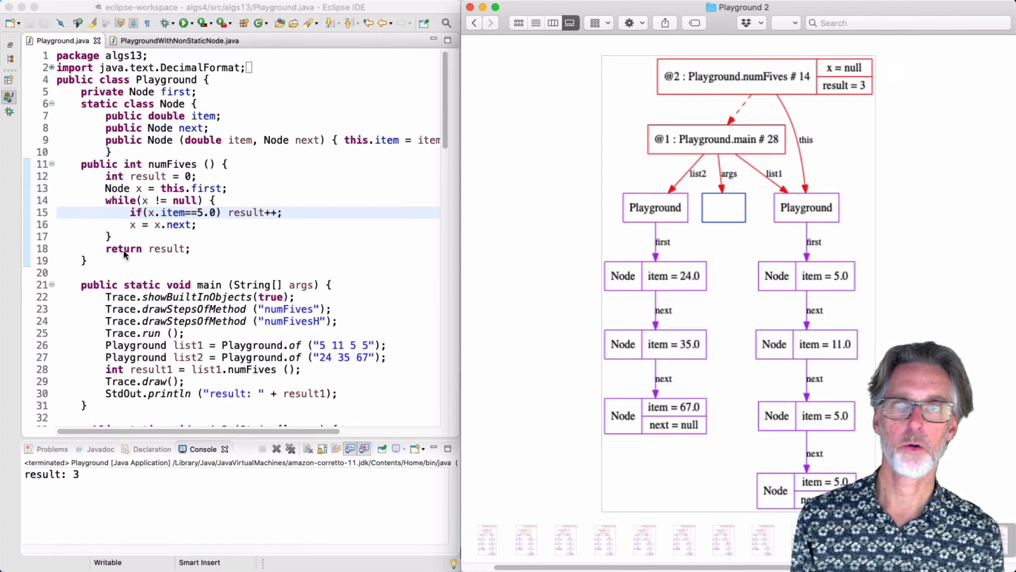